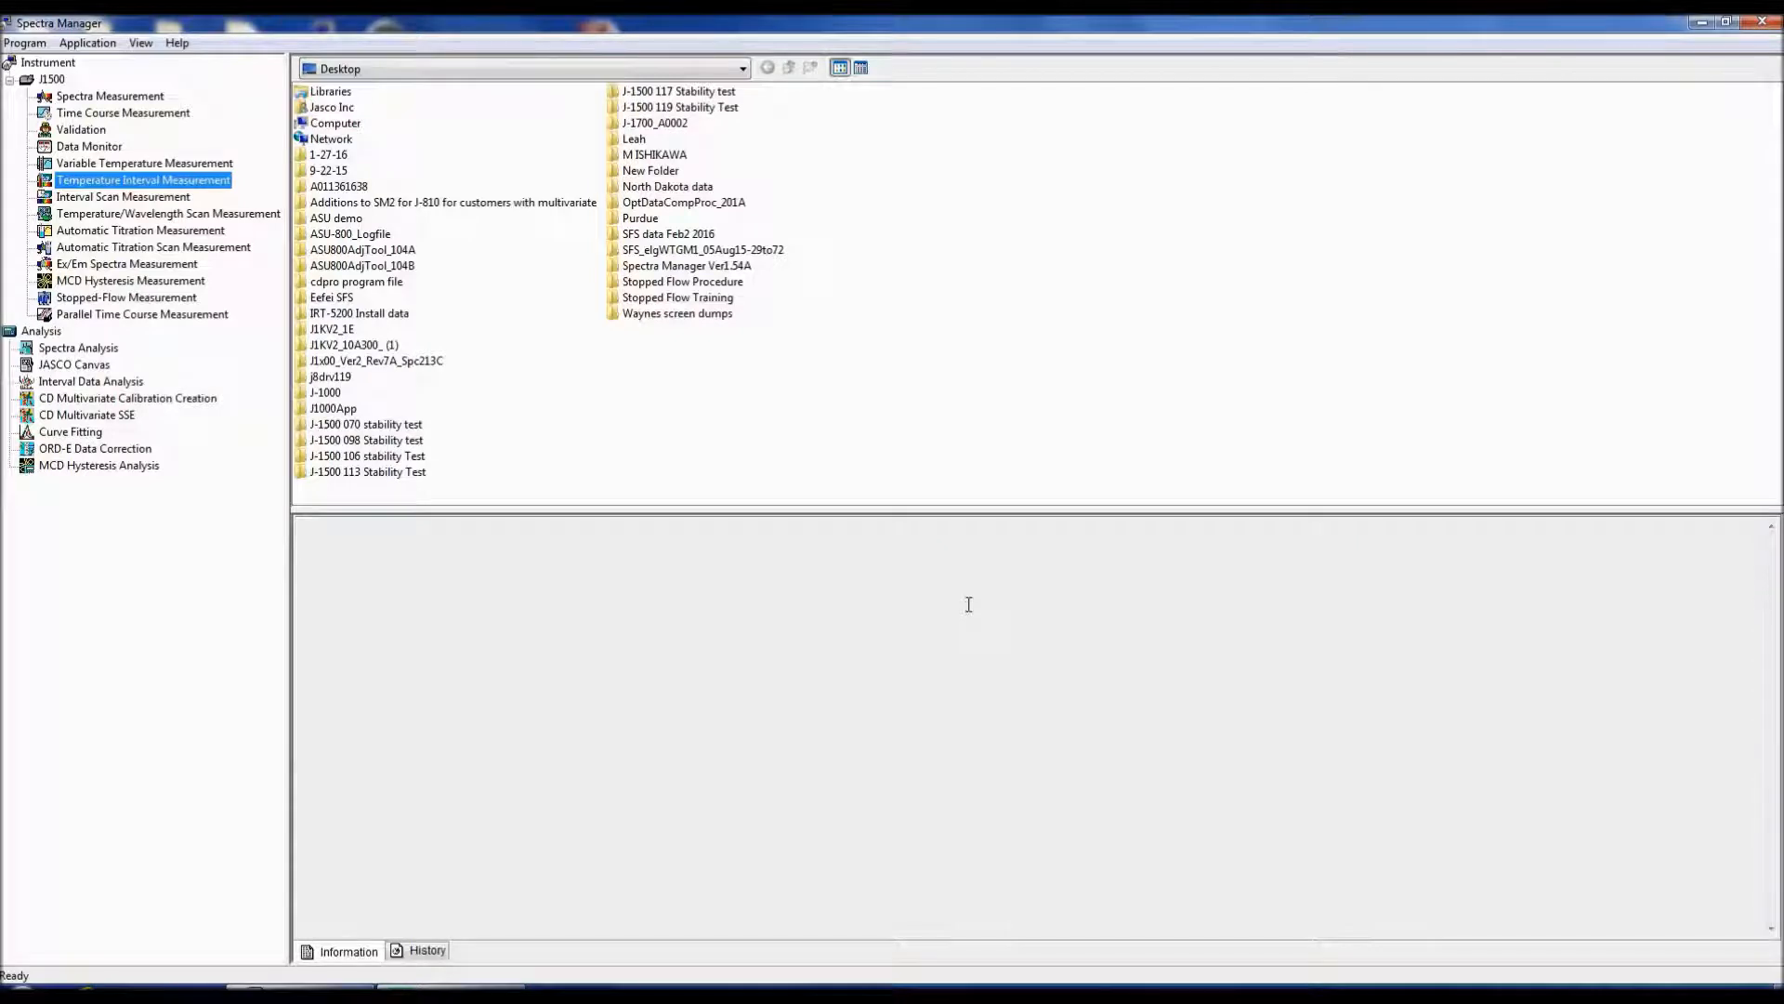
{"action": "mouse_move", "coordinate": [204, 194]}
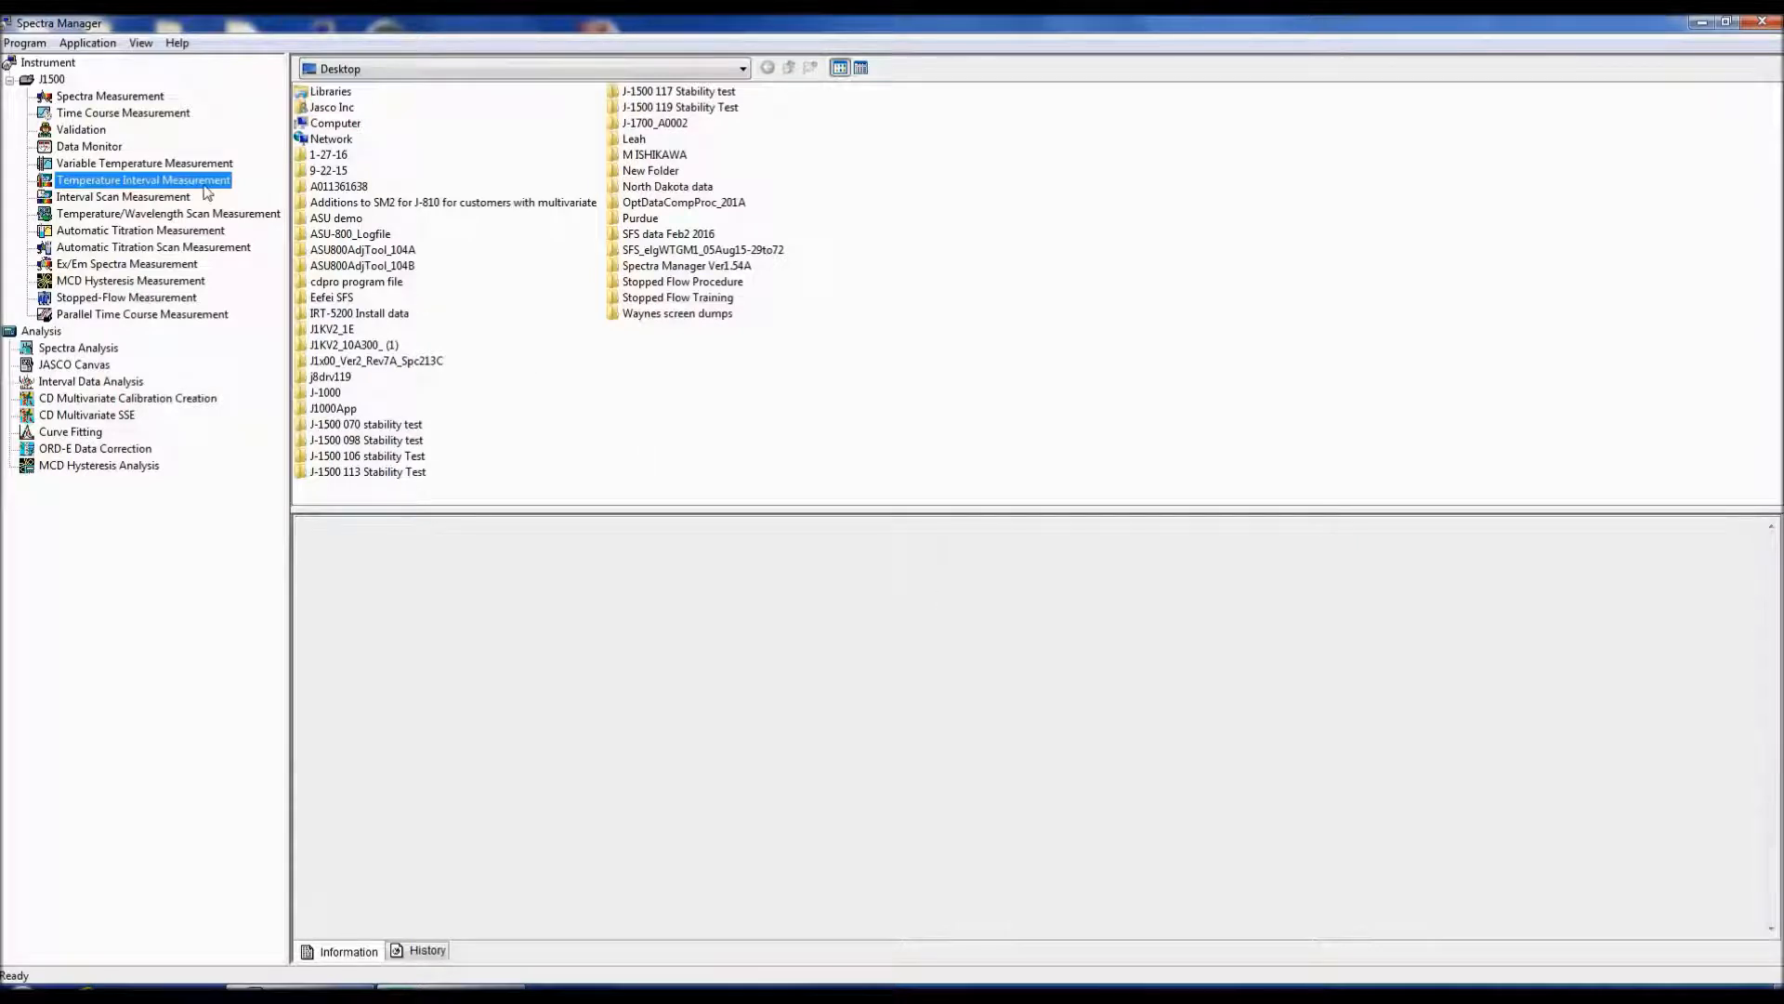
Step: Open Temperature Interval Scan Measurement from the Instrument tree and maximize its window
{"action": "double_click", "coordinate": [142, 180]}
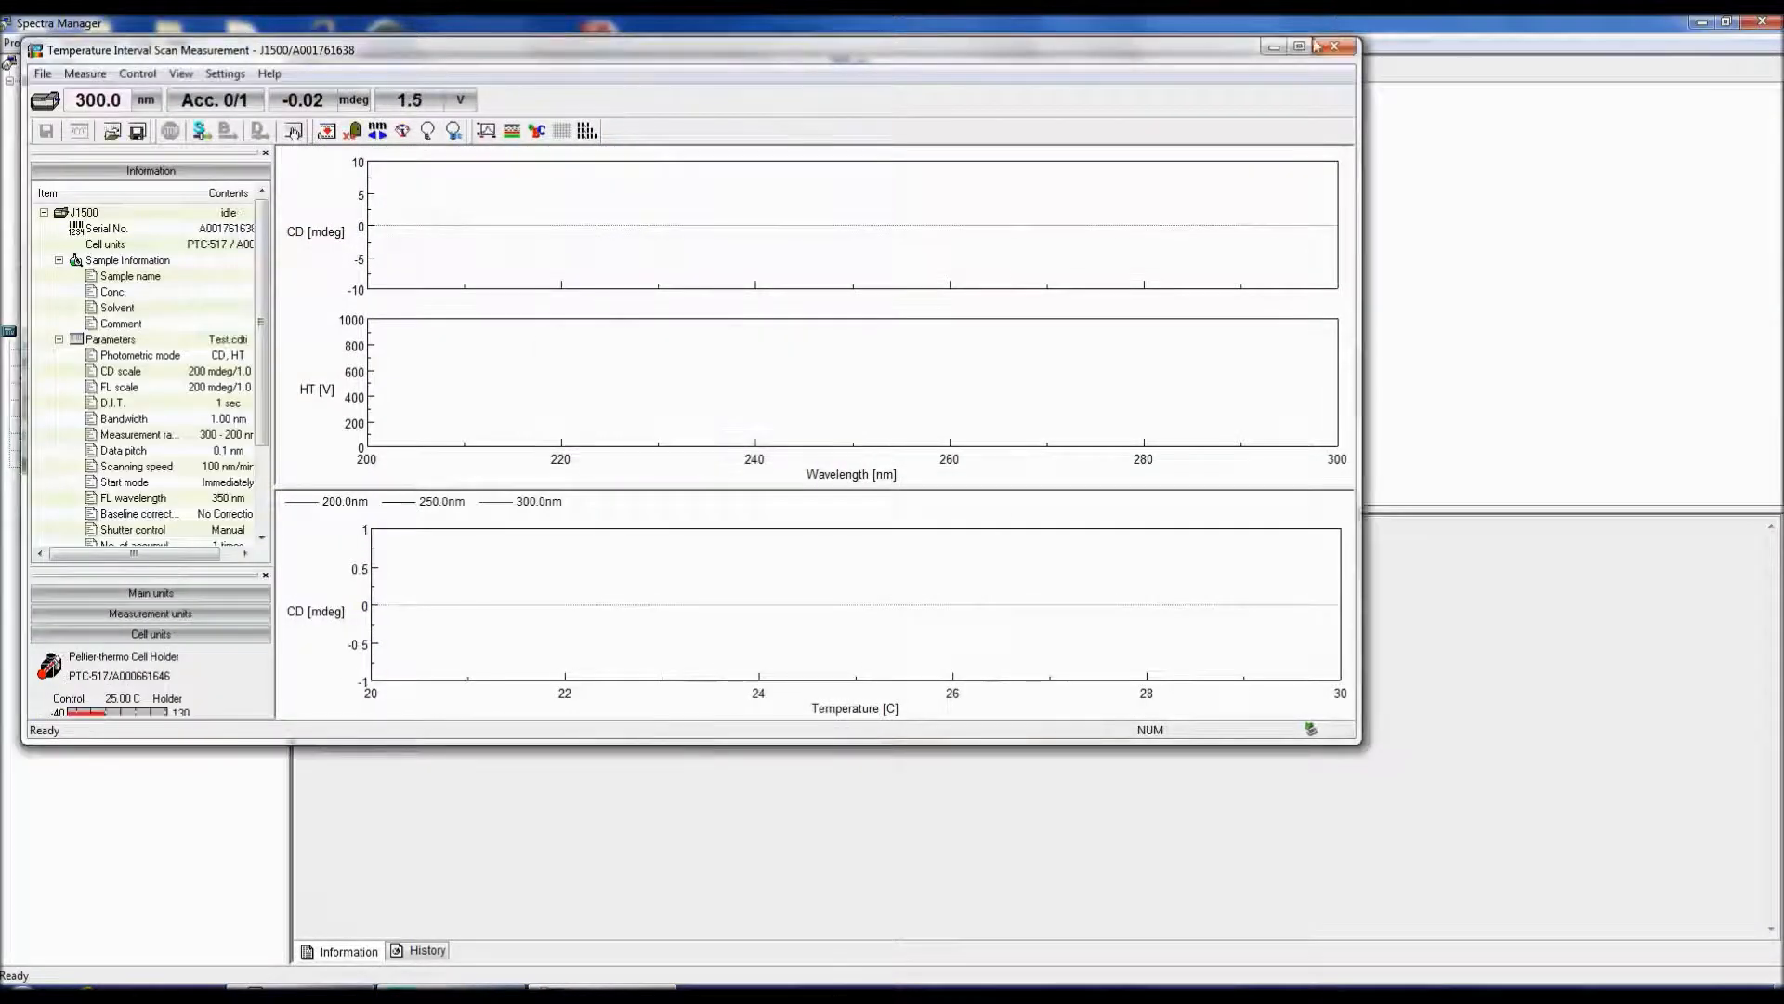
{"action": "left_click", "coordinate": [1297, 46]}
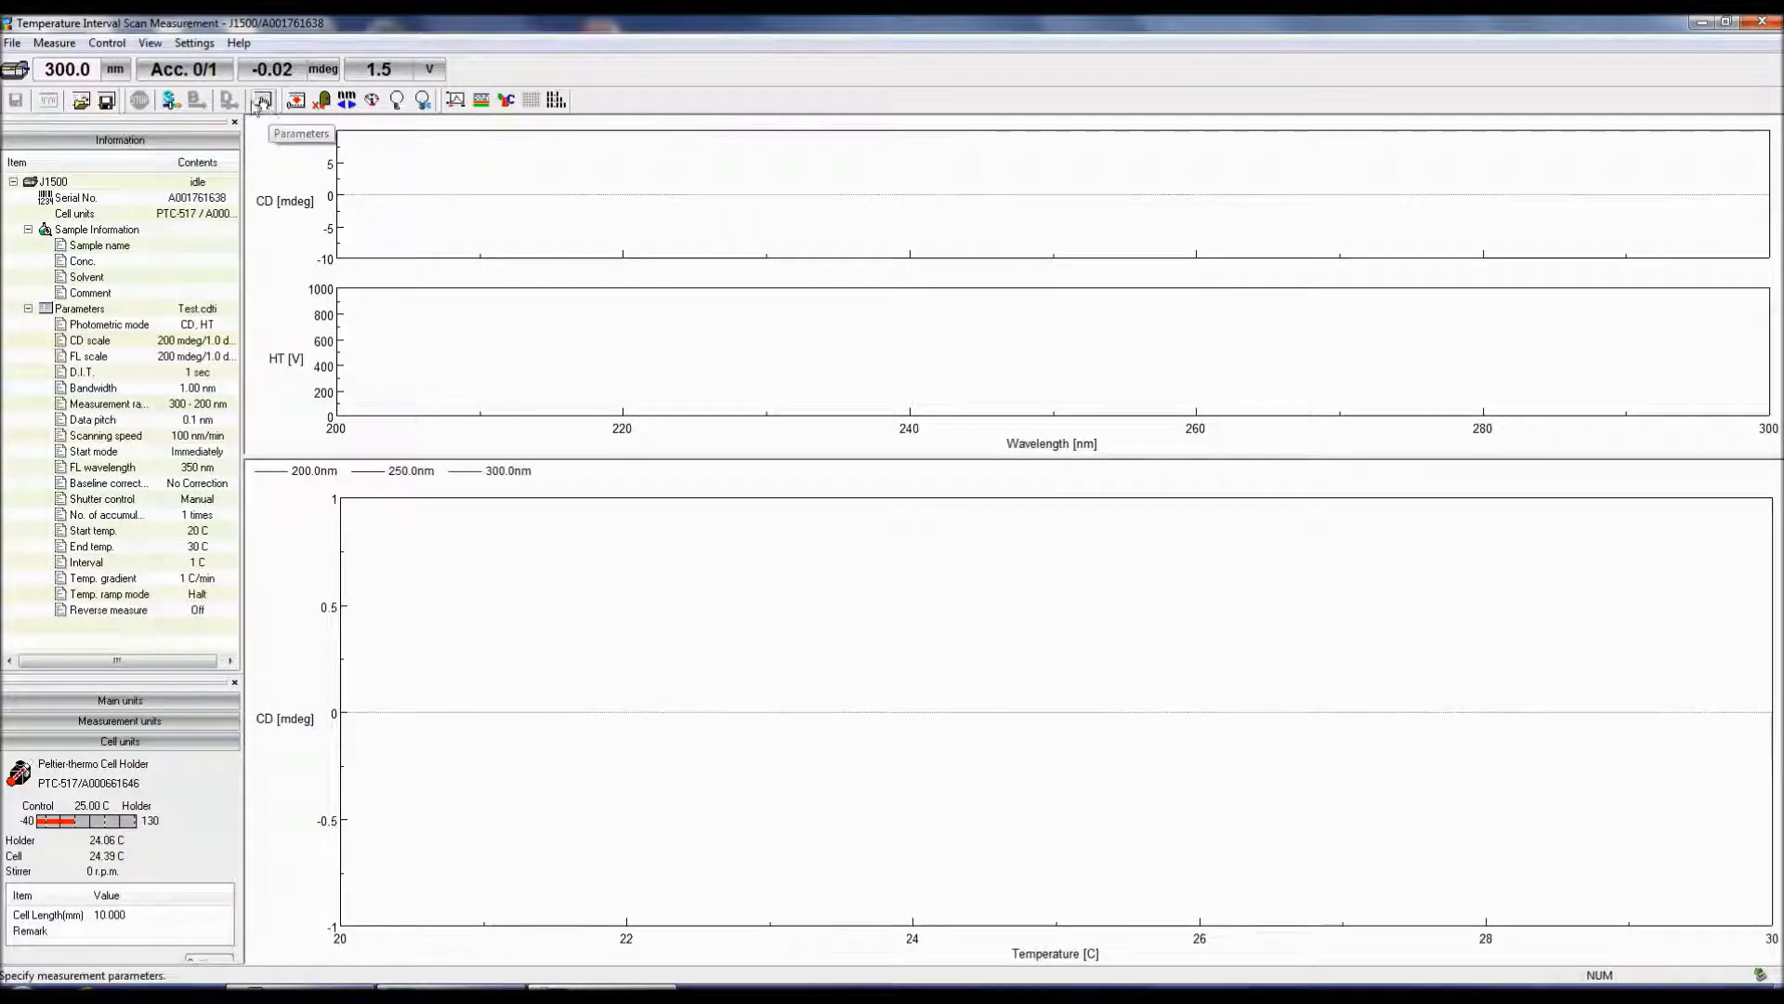
Step: Open Measure > Parameters on the Temperature tab, showing 20–30 C with 1.0 interval
{"action": "left_click", "coordinate": [54, 42]}
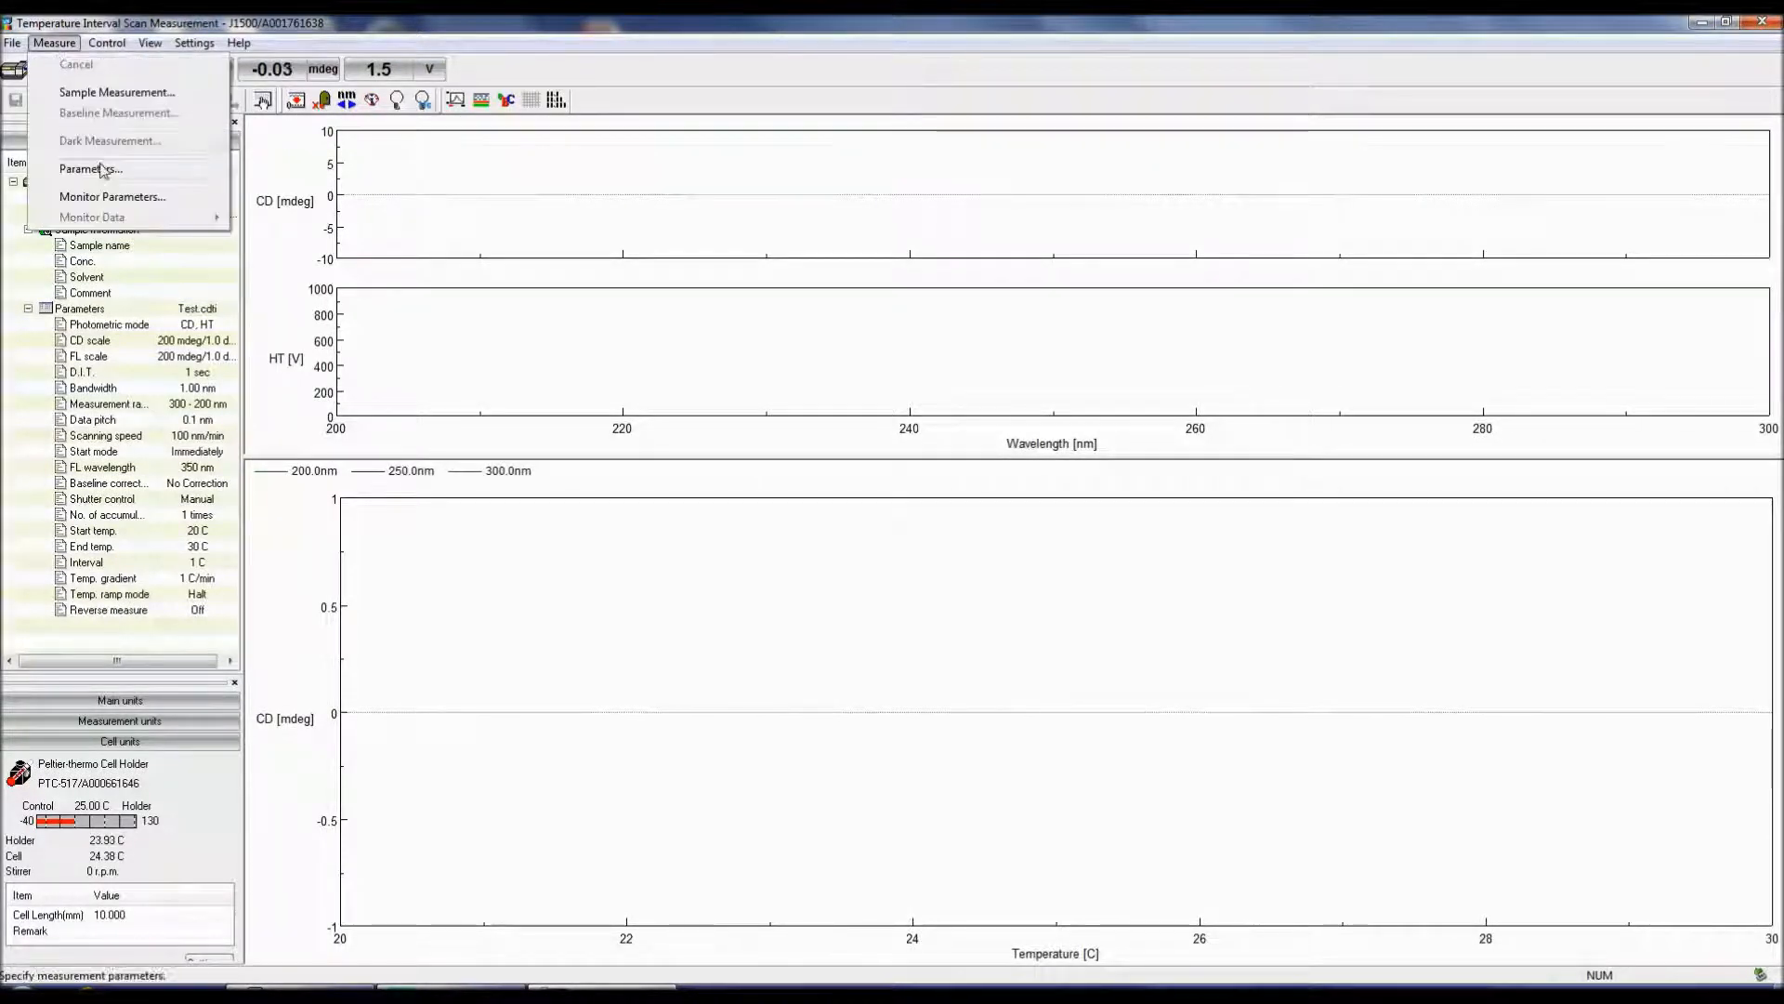
{"action": "left_click", "coordinate": [91, 169]}
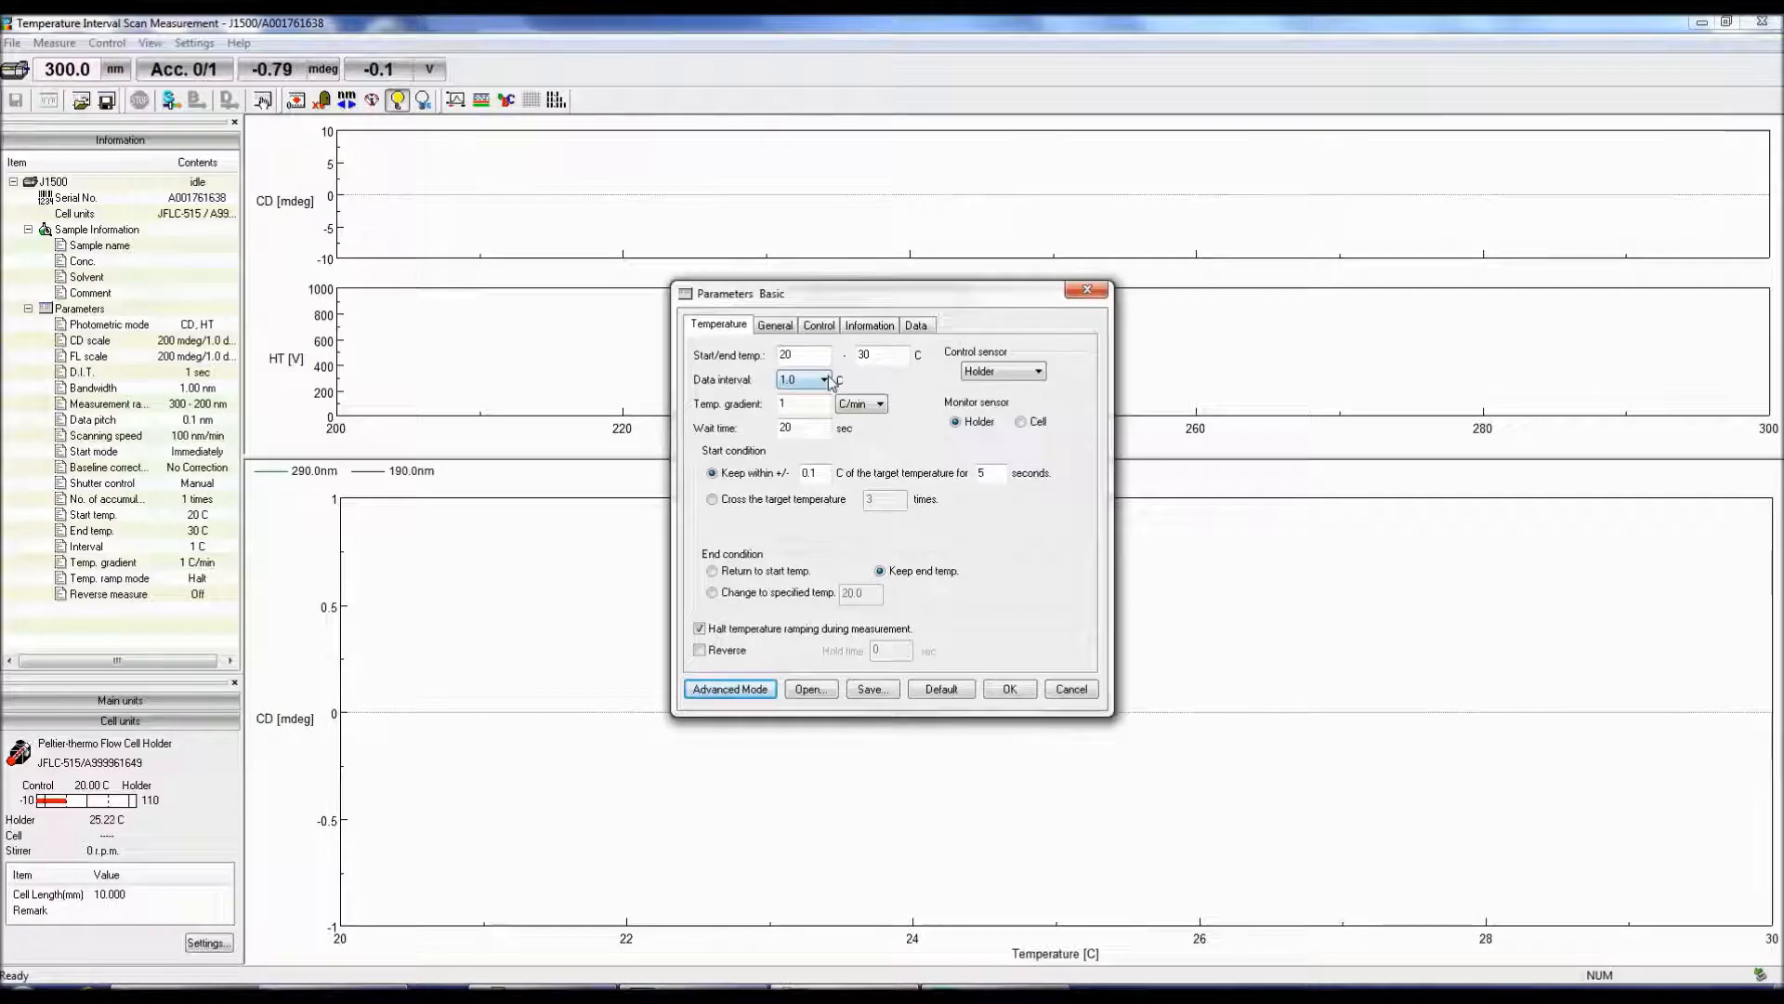
{"action": "left_click", "coordinate": [824, 379]}
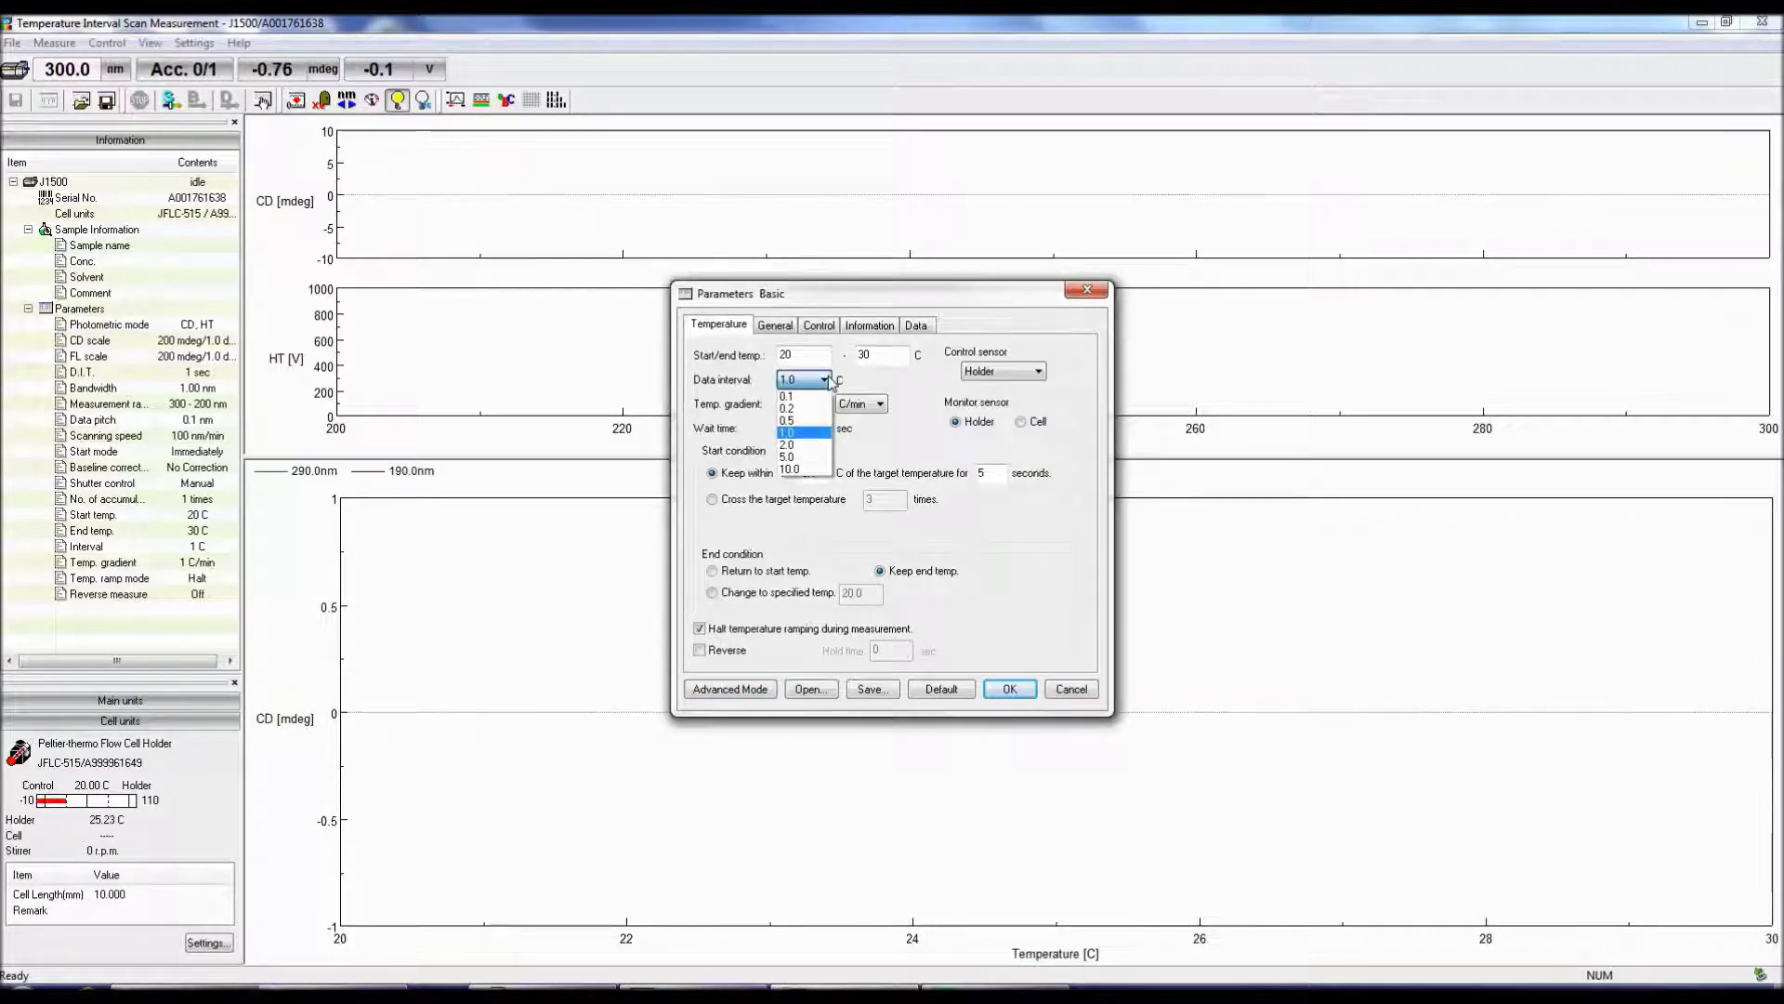
{"action": "left_click", "coordinate": [787, 432]}
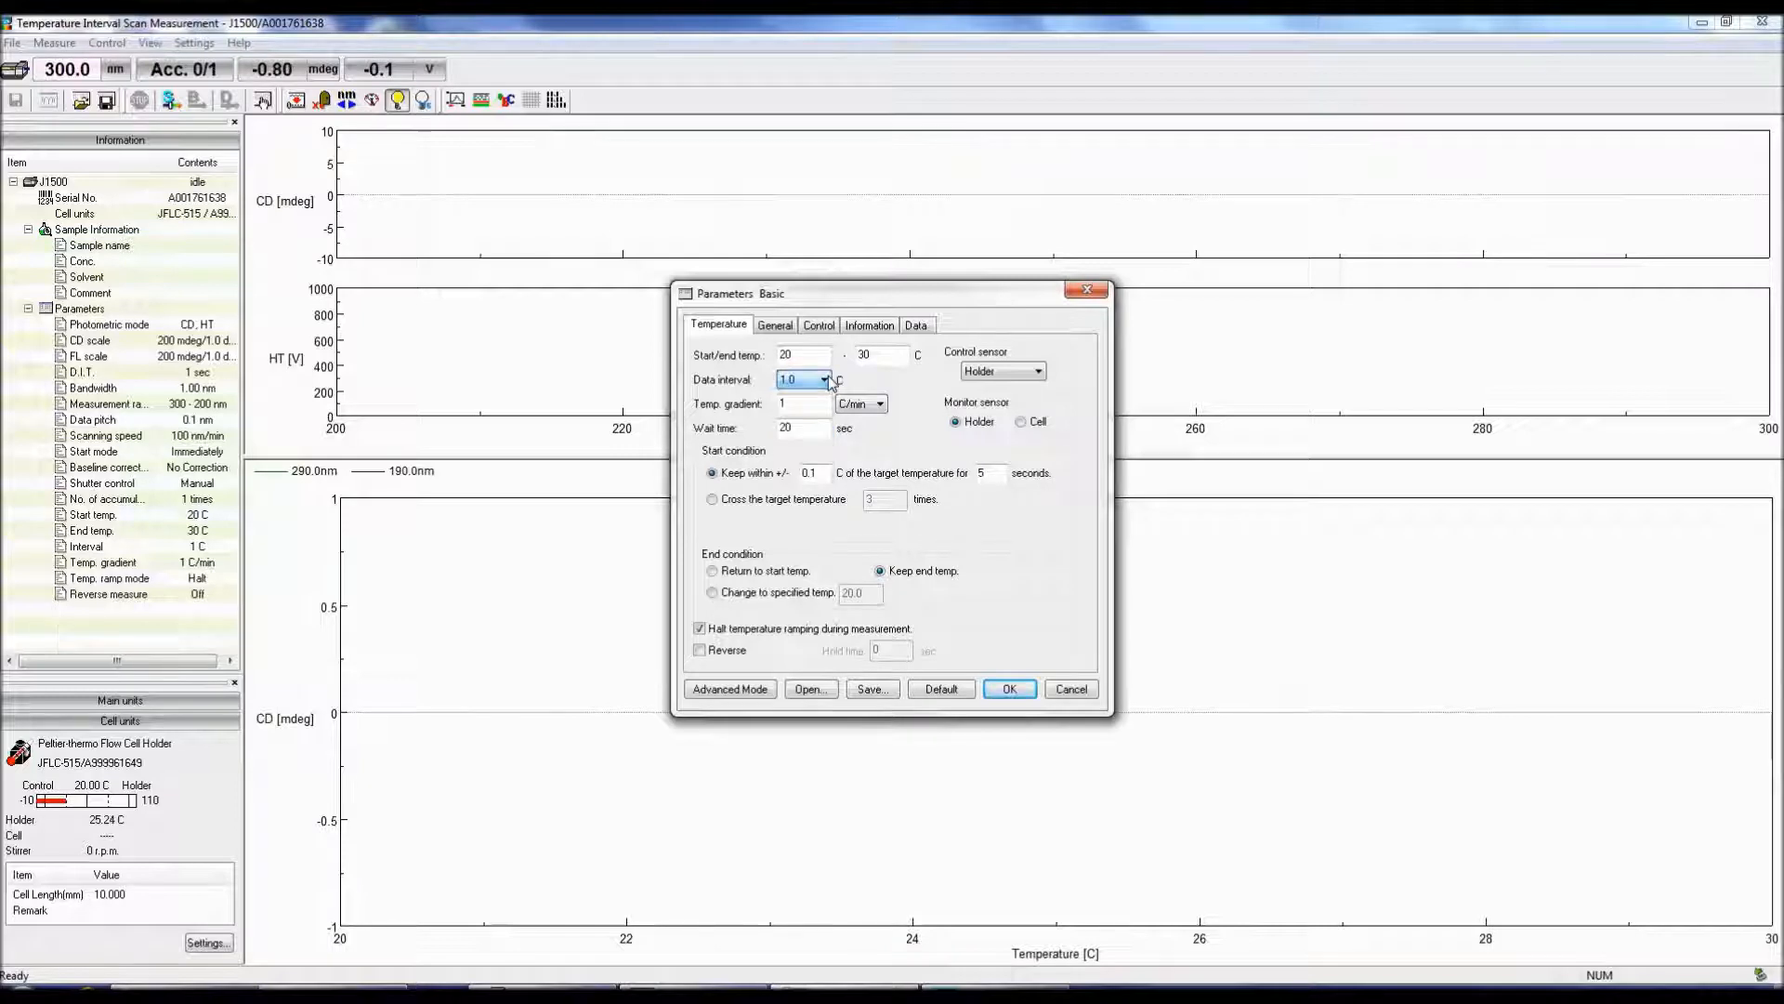
{"action": "mouse_move", "coordinate": [808, 405]}
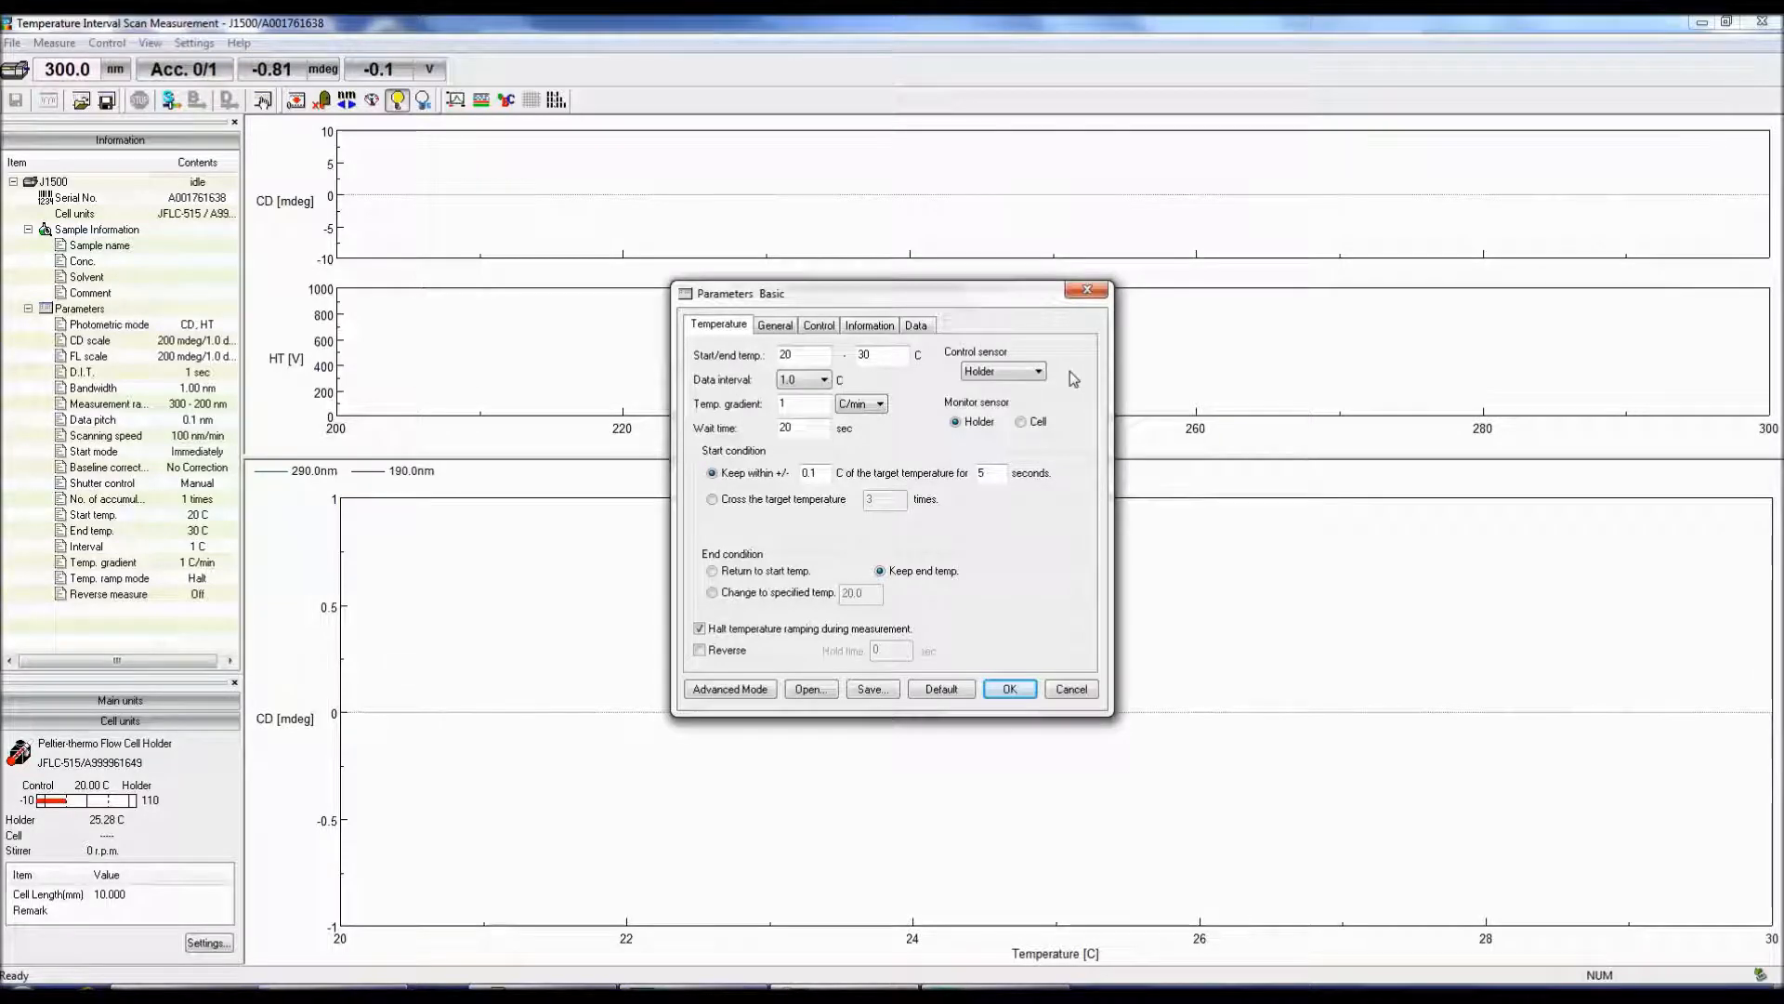
{"action": "mouse_move", "coordinate": [1075, 491]}
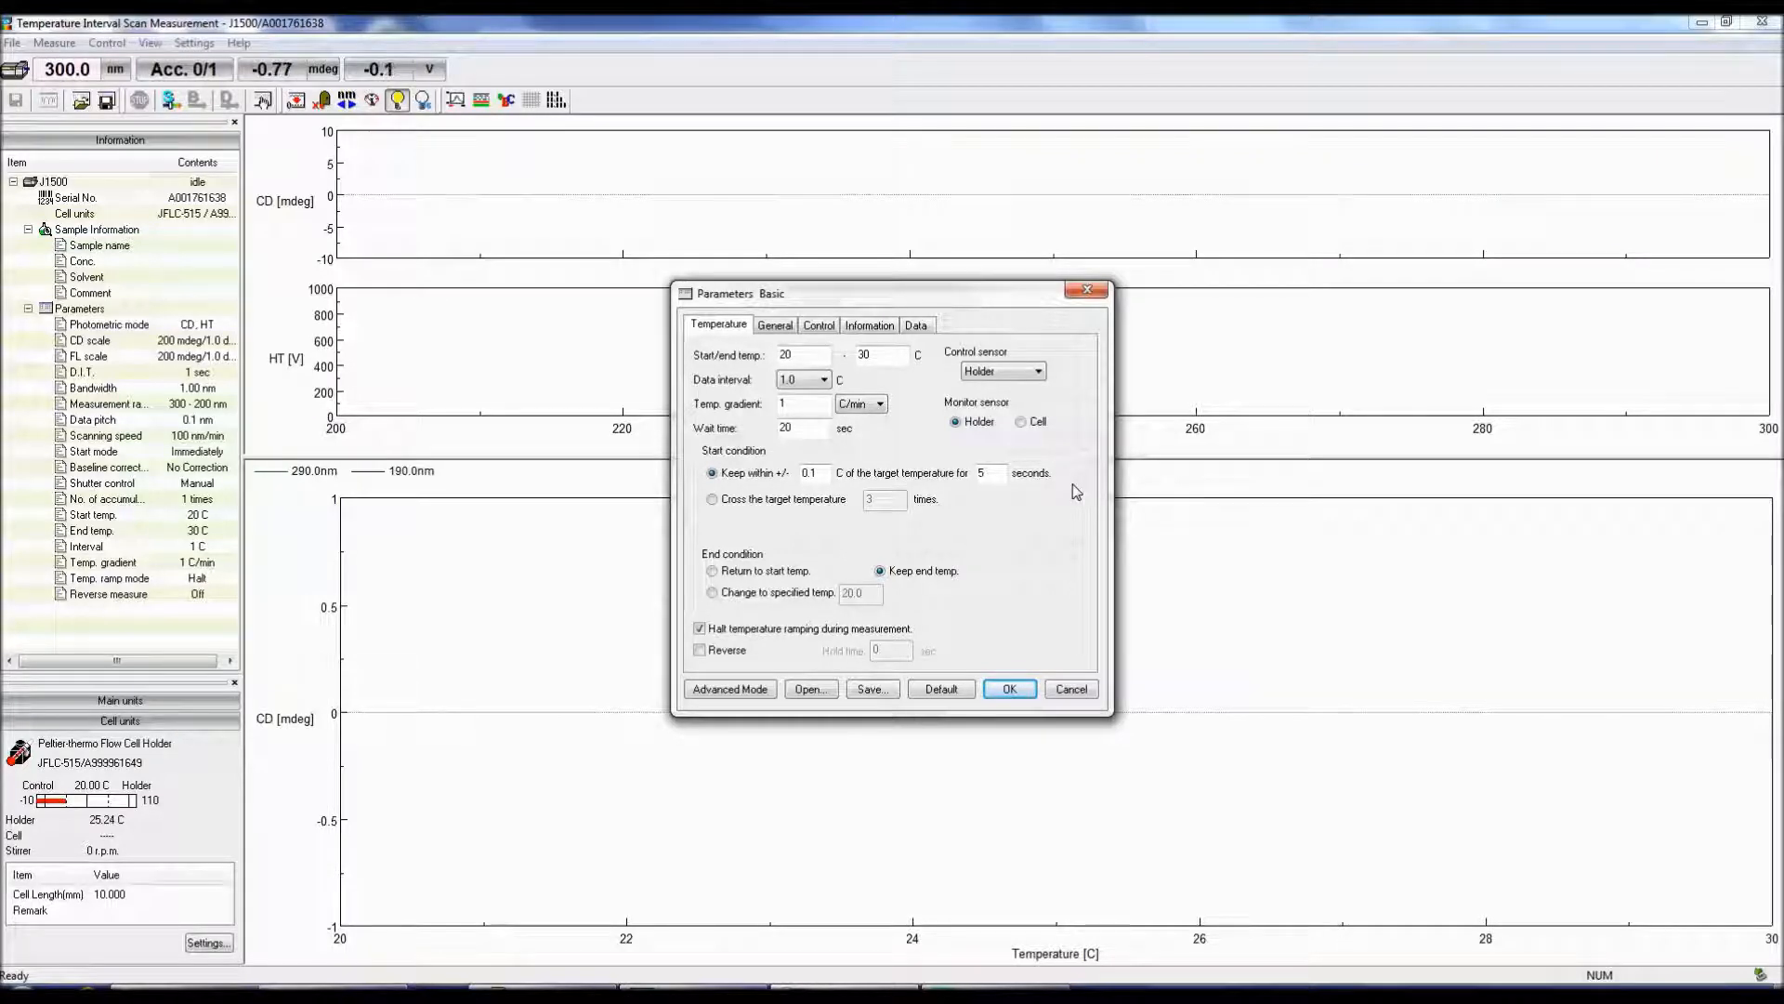
{"action": "mouse_move", "coordinate": [1062, 594]}
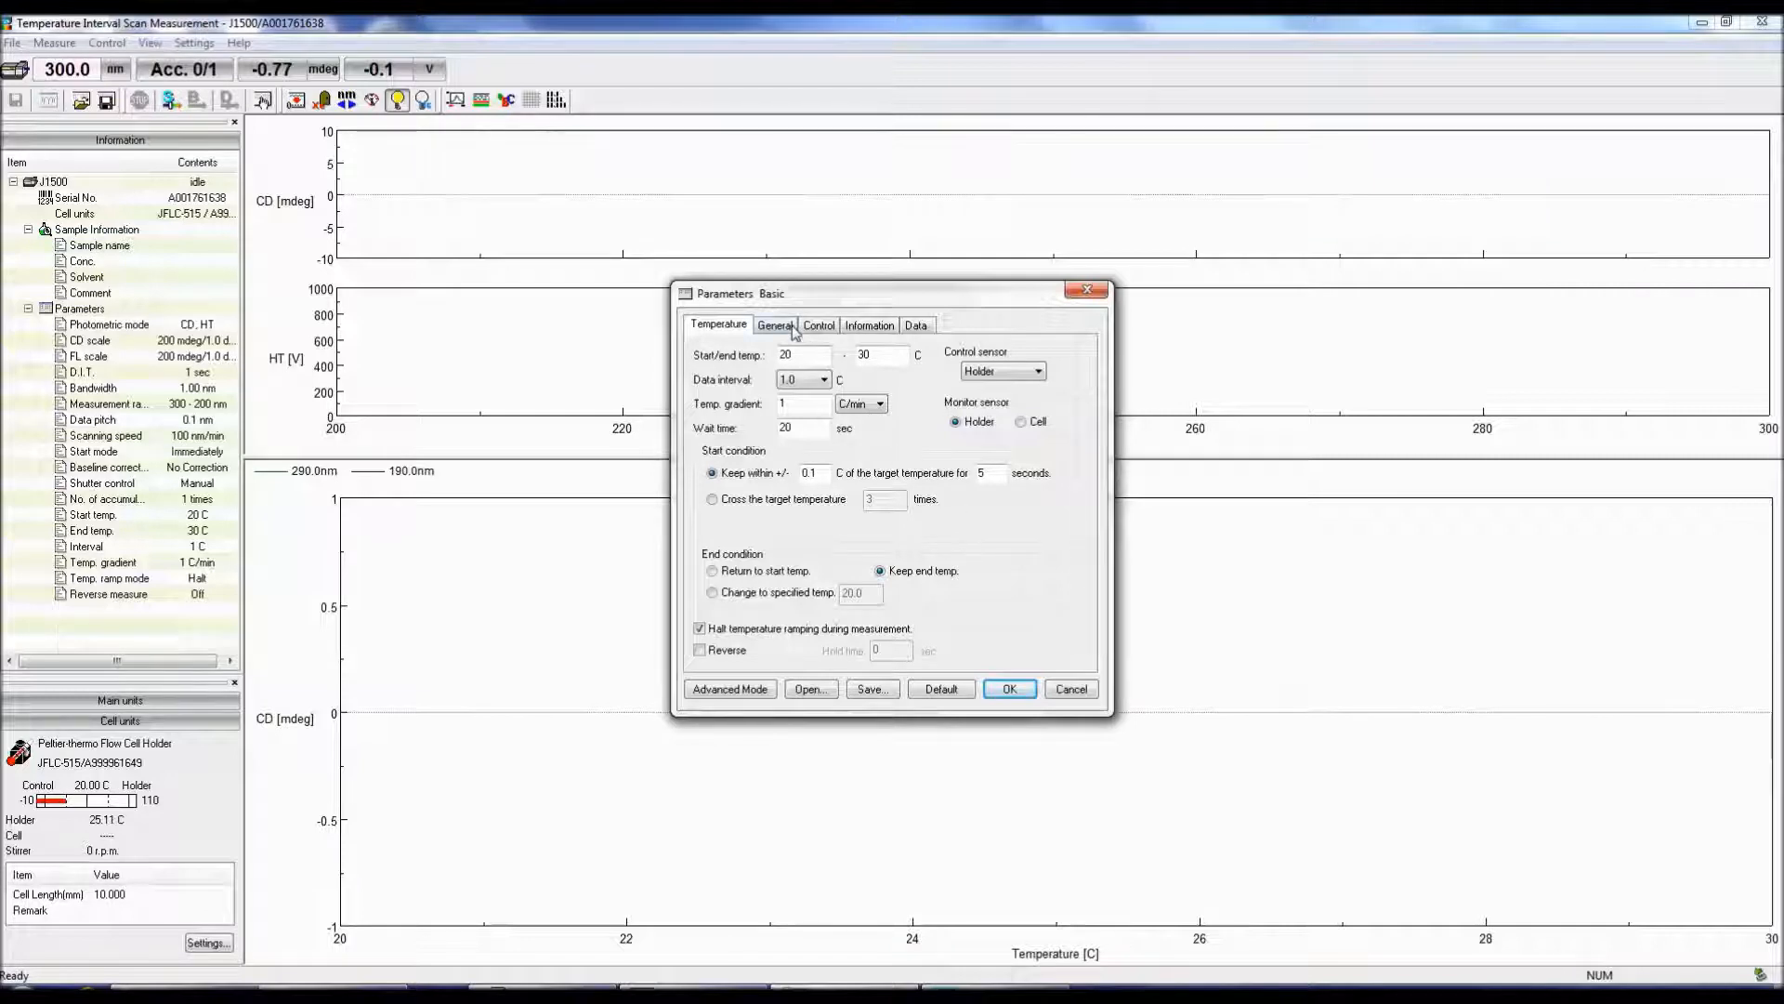
Step: On the General tab, keep Channels Num at 2 and list Channel 1 mode options
{"action": "left_click", "coordinate": [775, 324]}
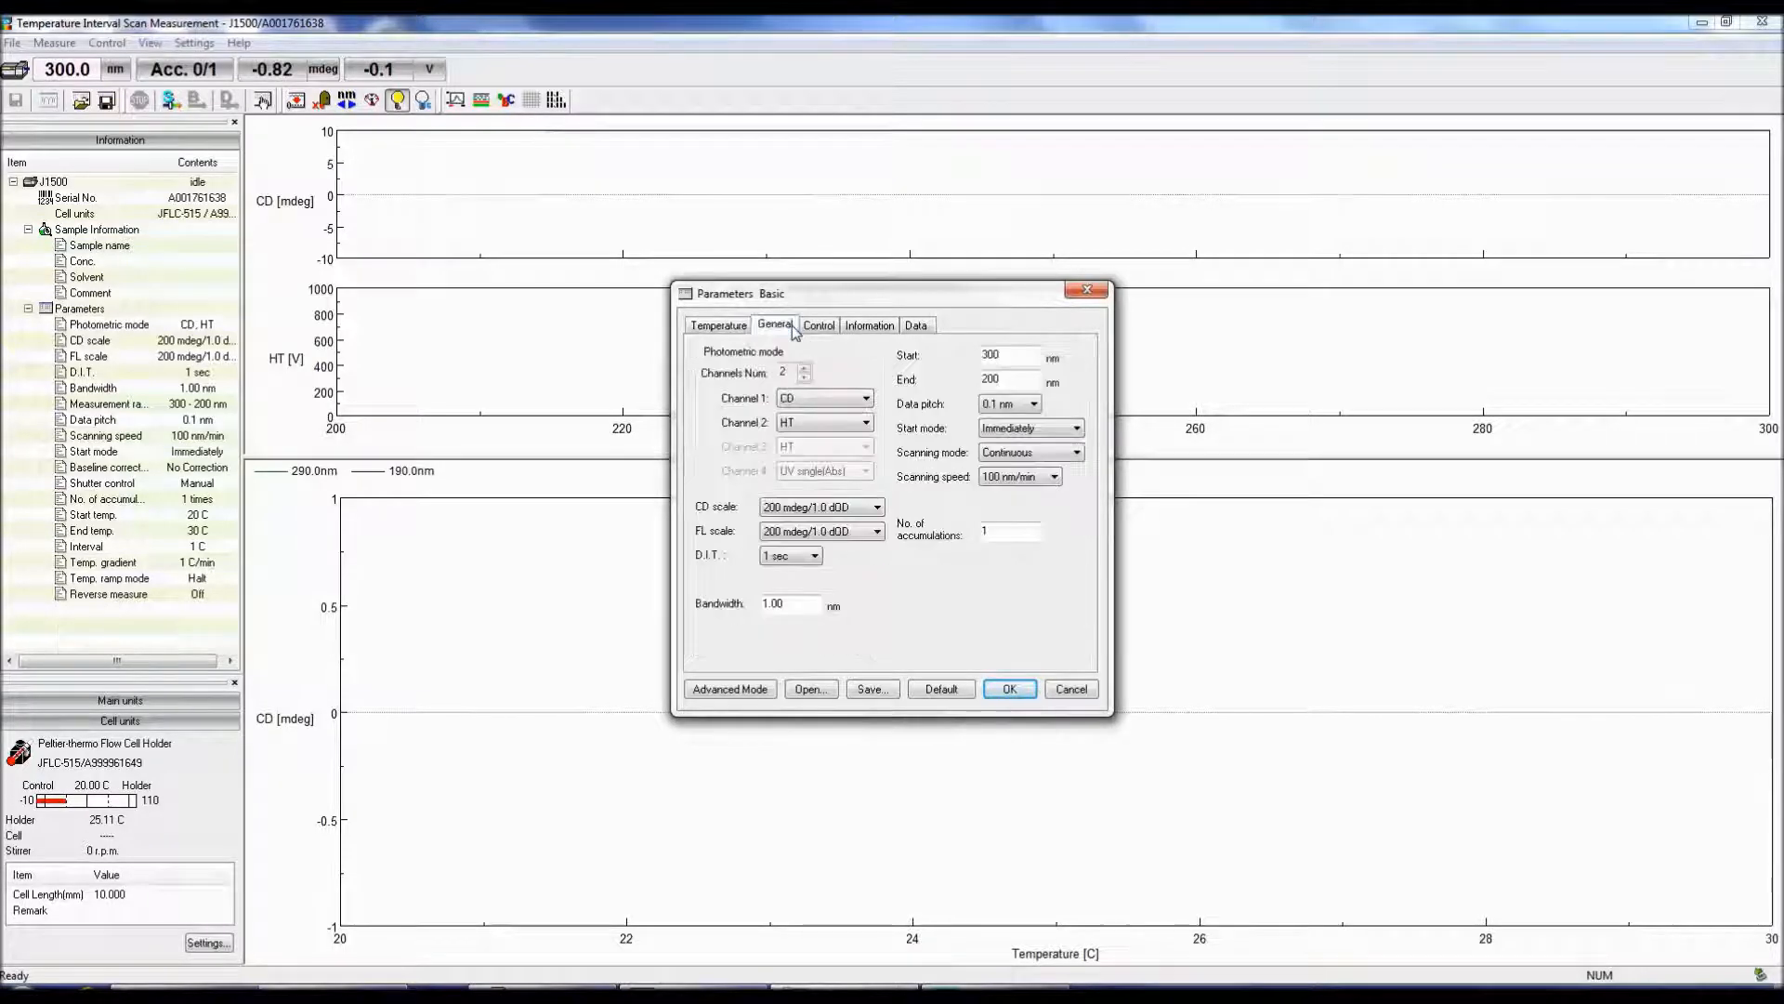
{"action": "mouse_move", "coordinate": [880, 368]}
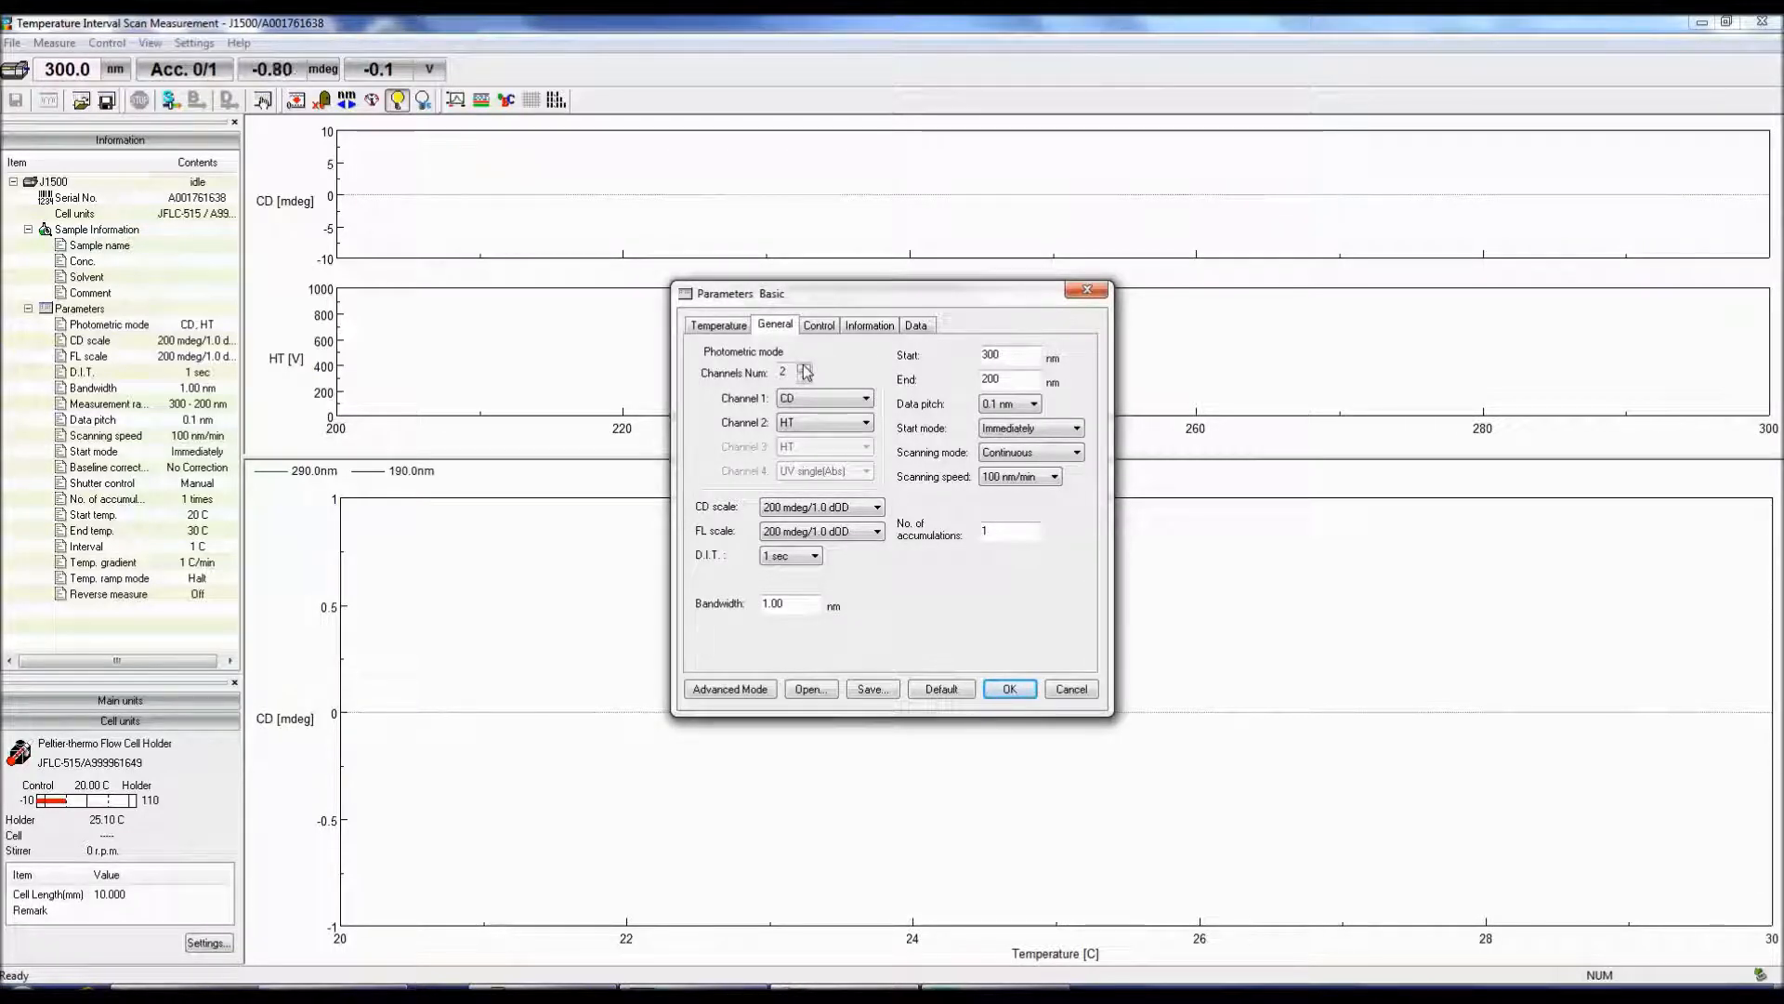
{"action": "left_click", "coordinate": [805, 368]}
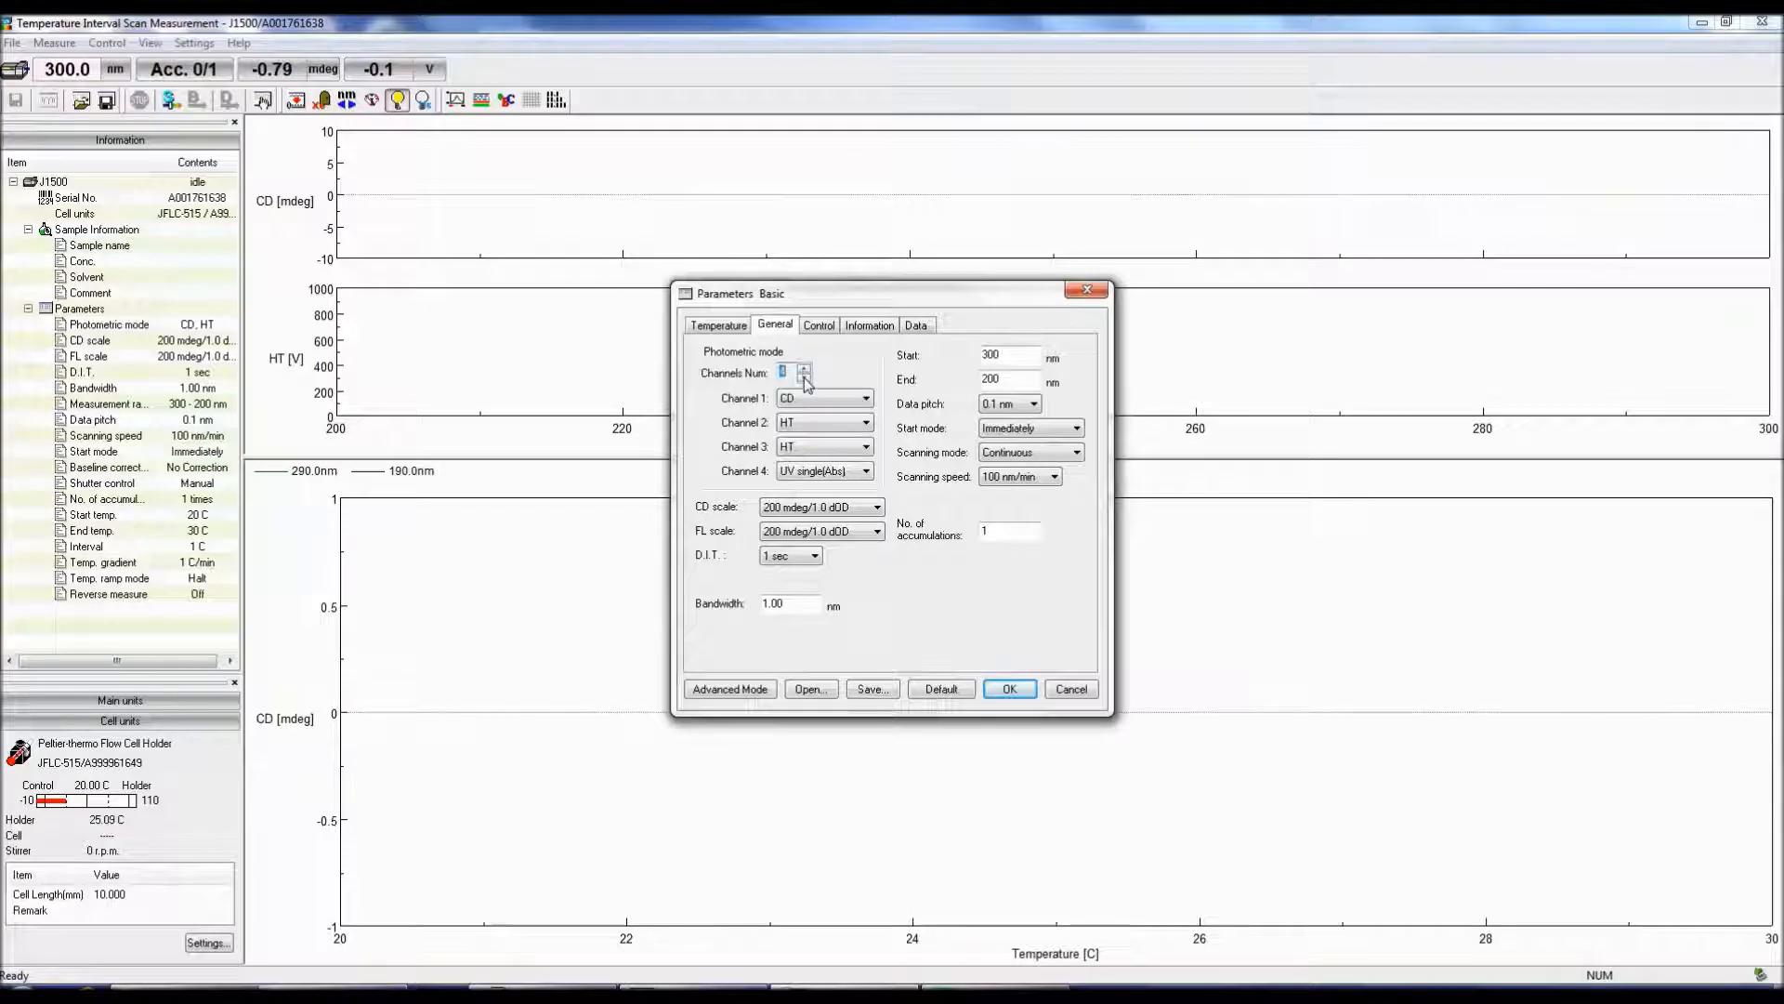
{"action": "left_click", "coordinate": [804, 376]}
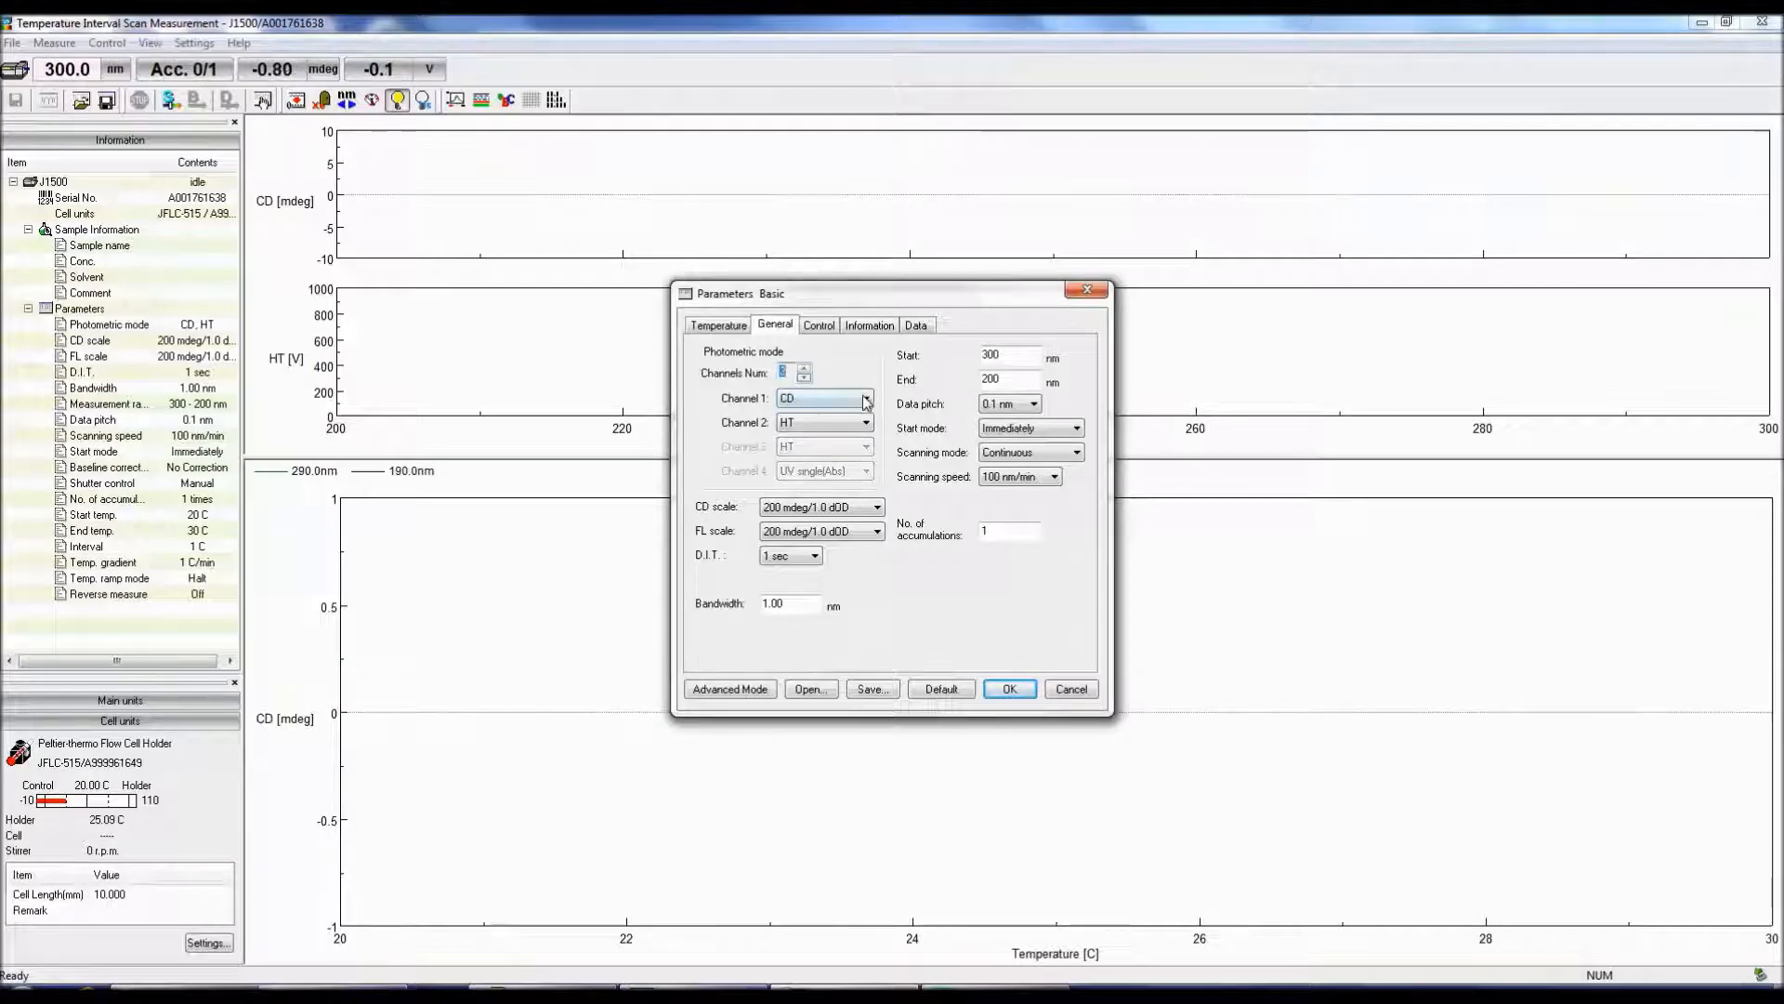
{"action": "left_click", "coordinate": [865, 398]}
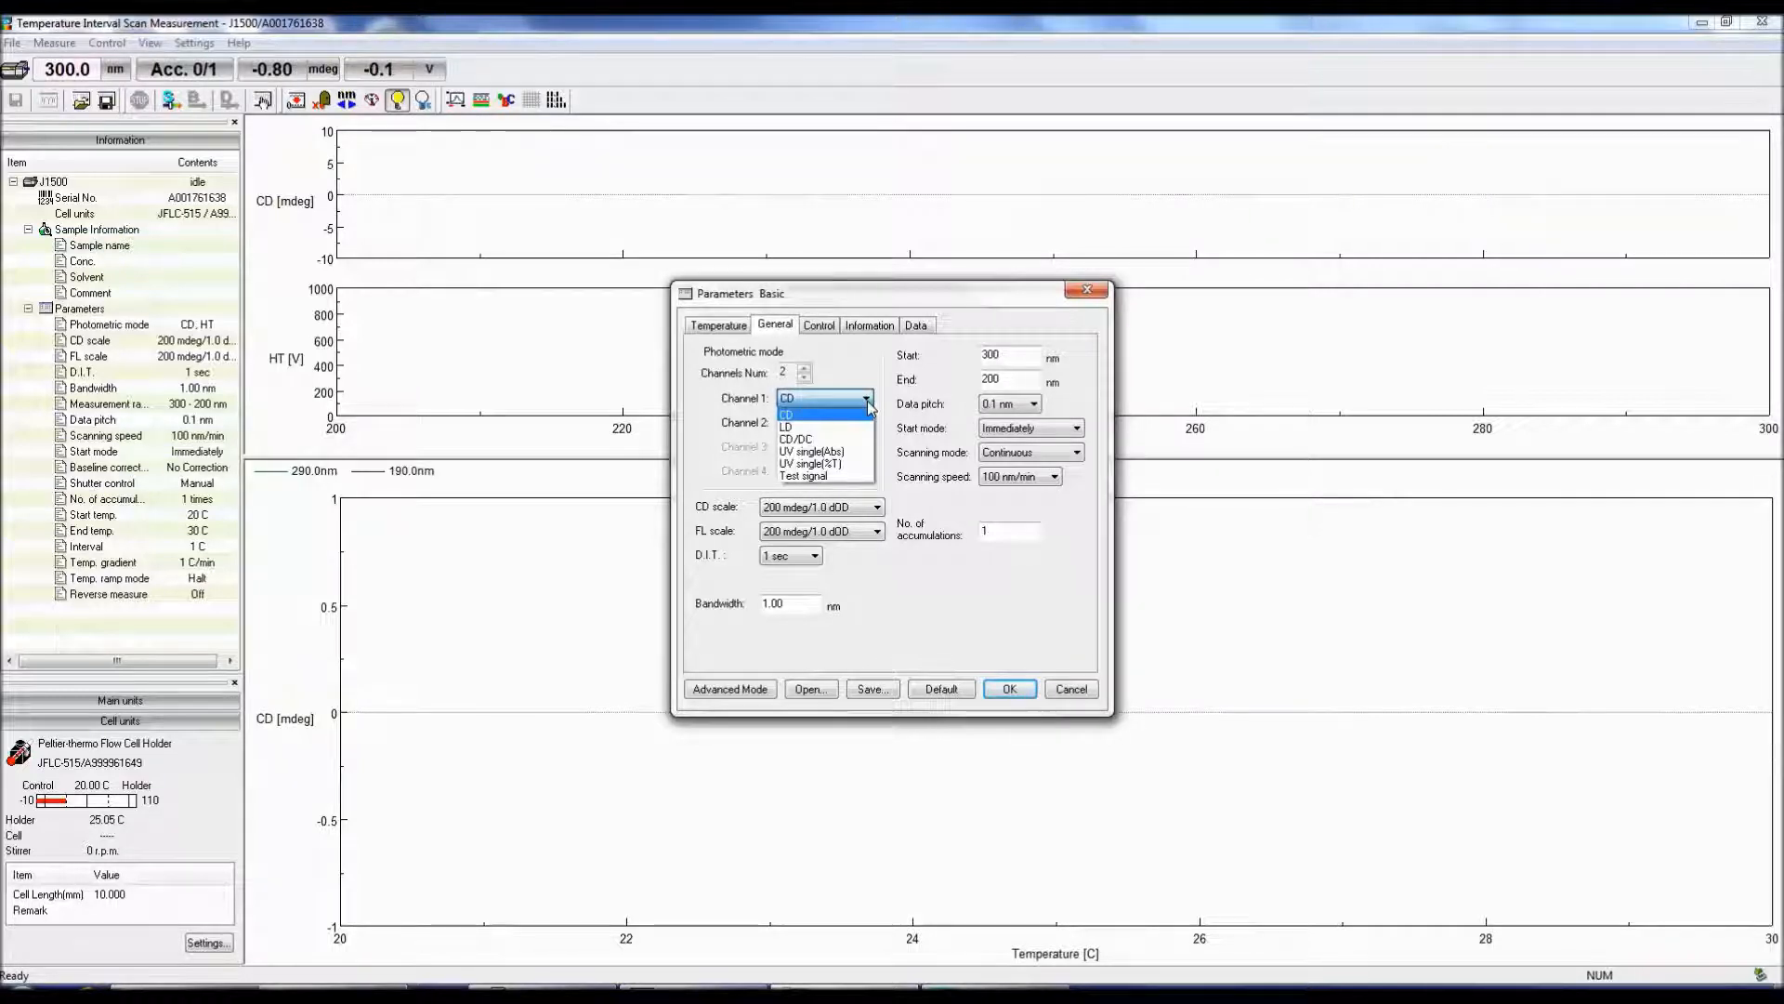
{"action": "left_click", "coordinate": [867, 422]}
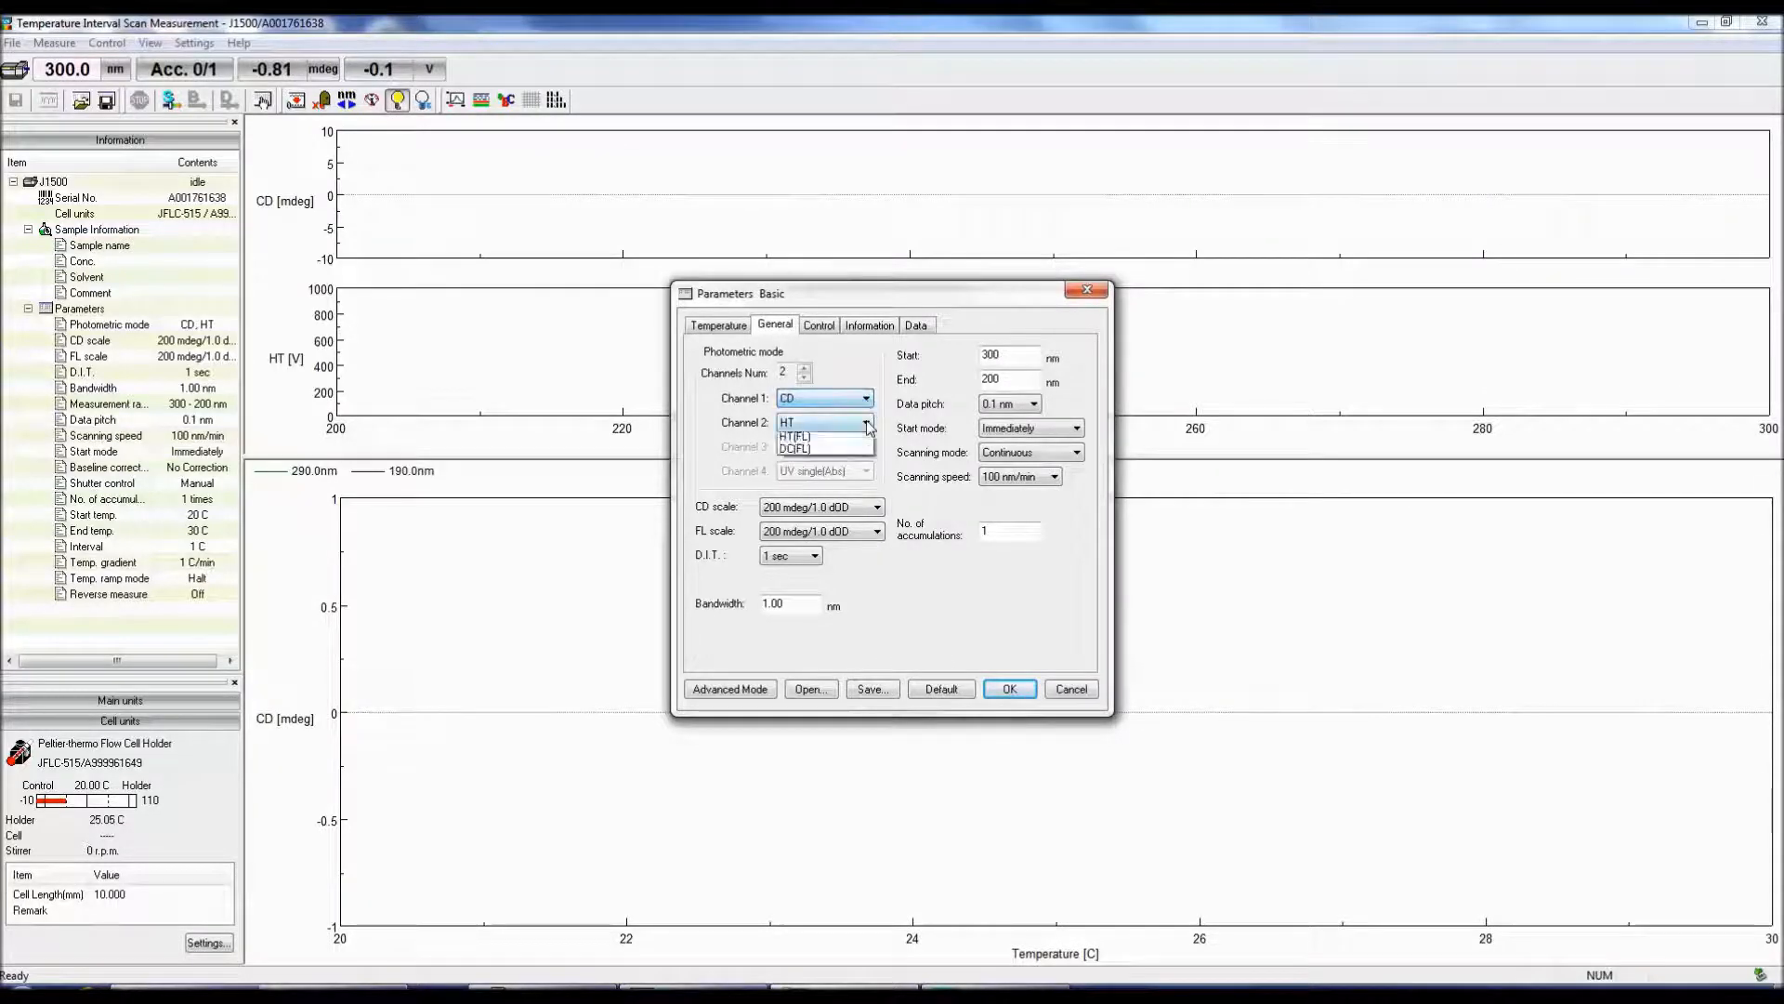
{"action": "left_click", "coordinate": [865, 422]}
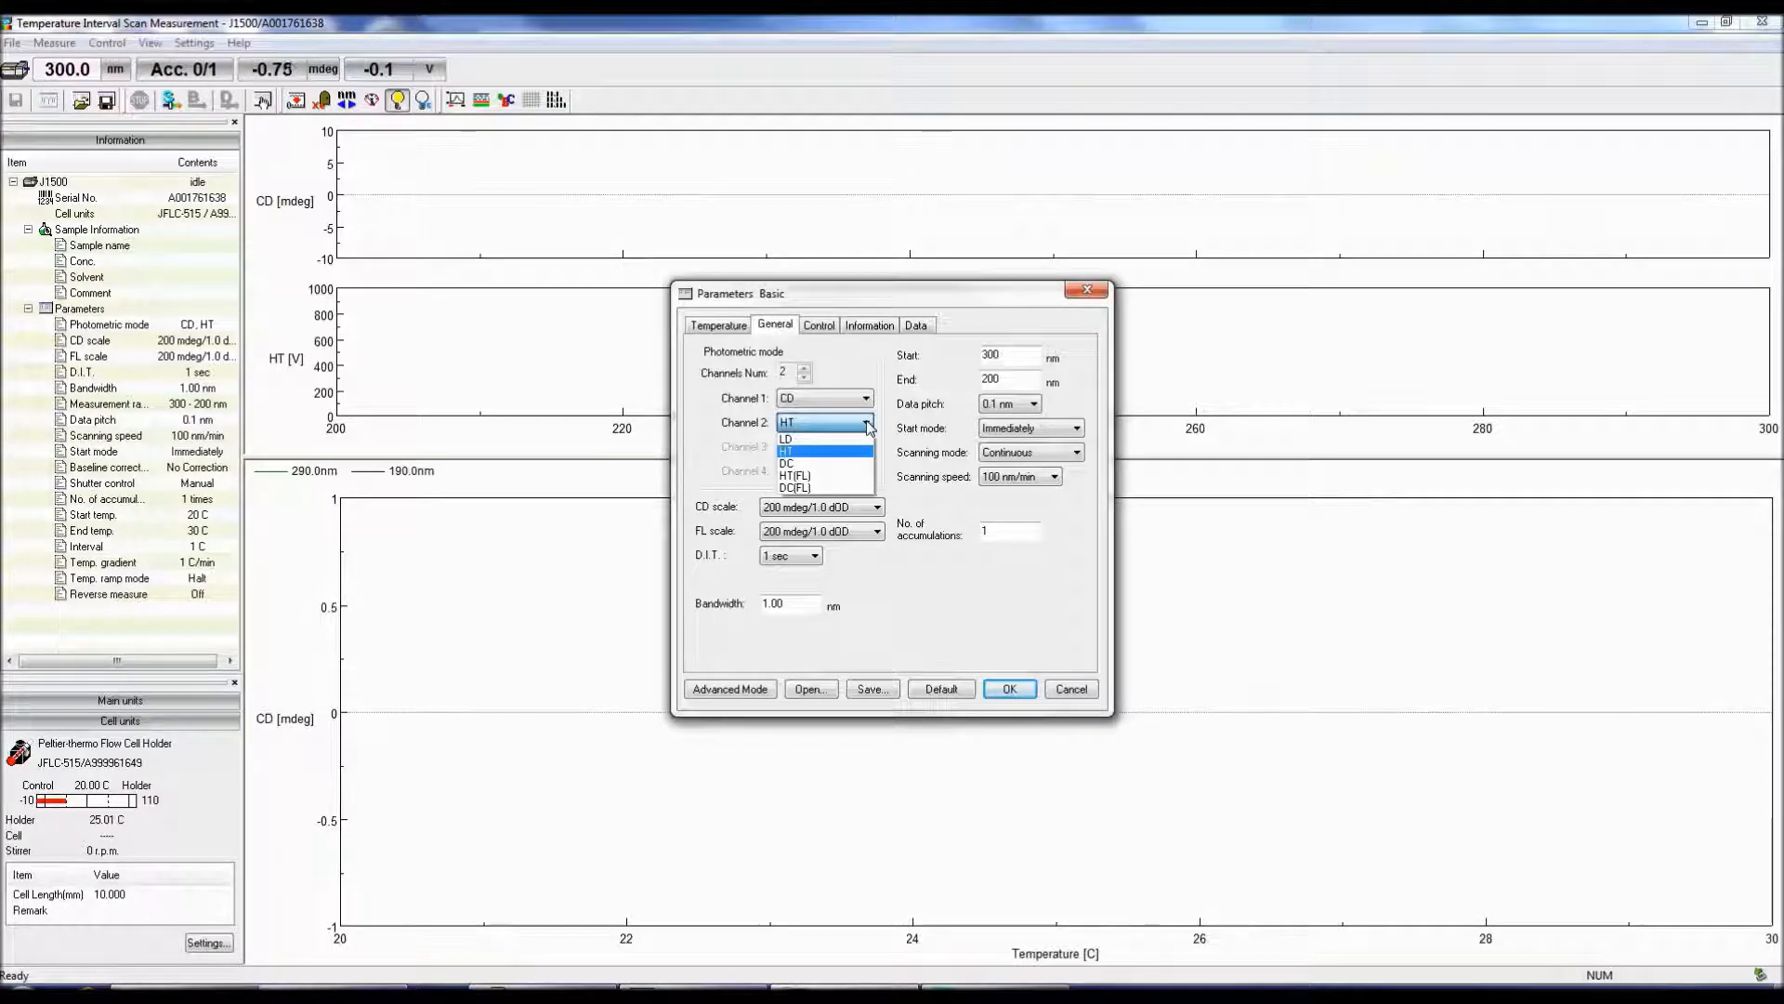
{"action": "left_click", "coordinate": [785, 451]}
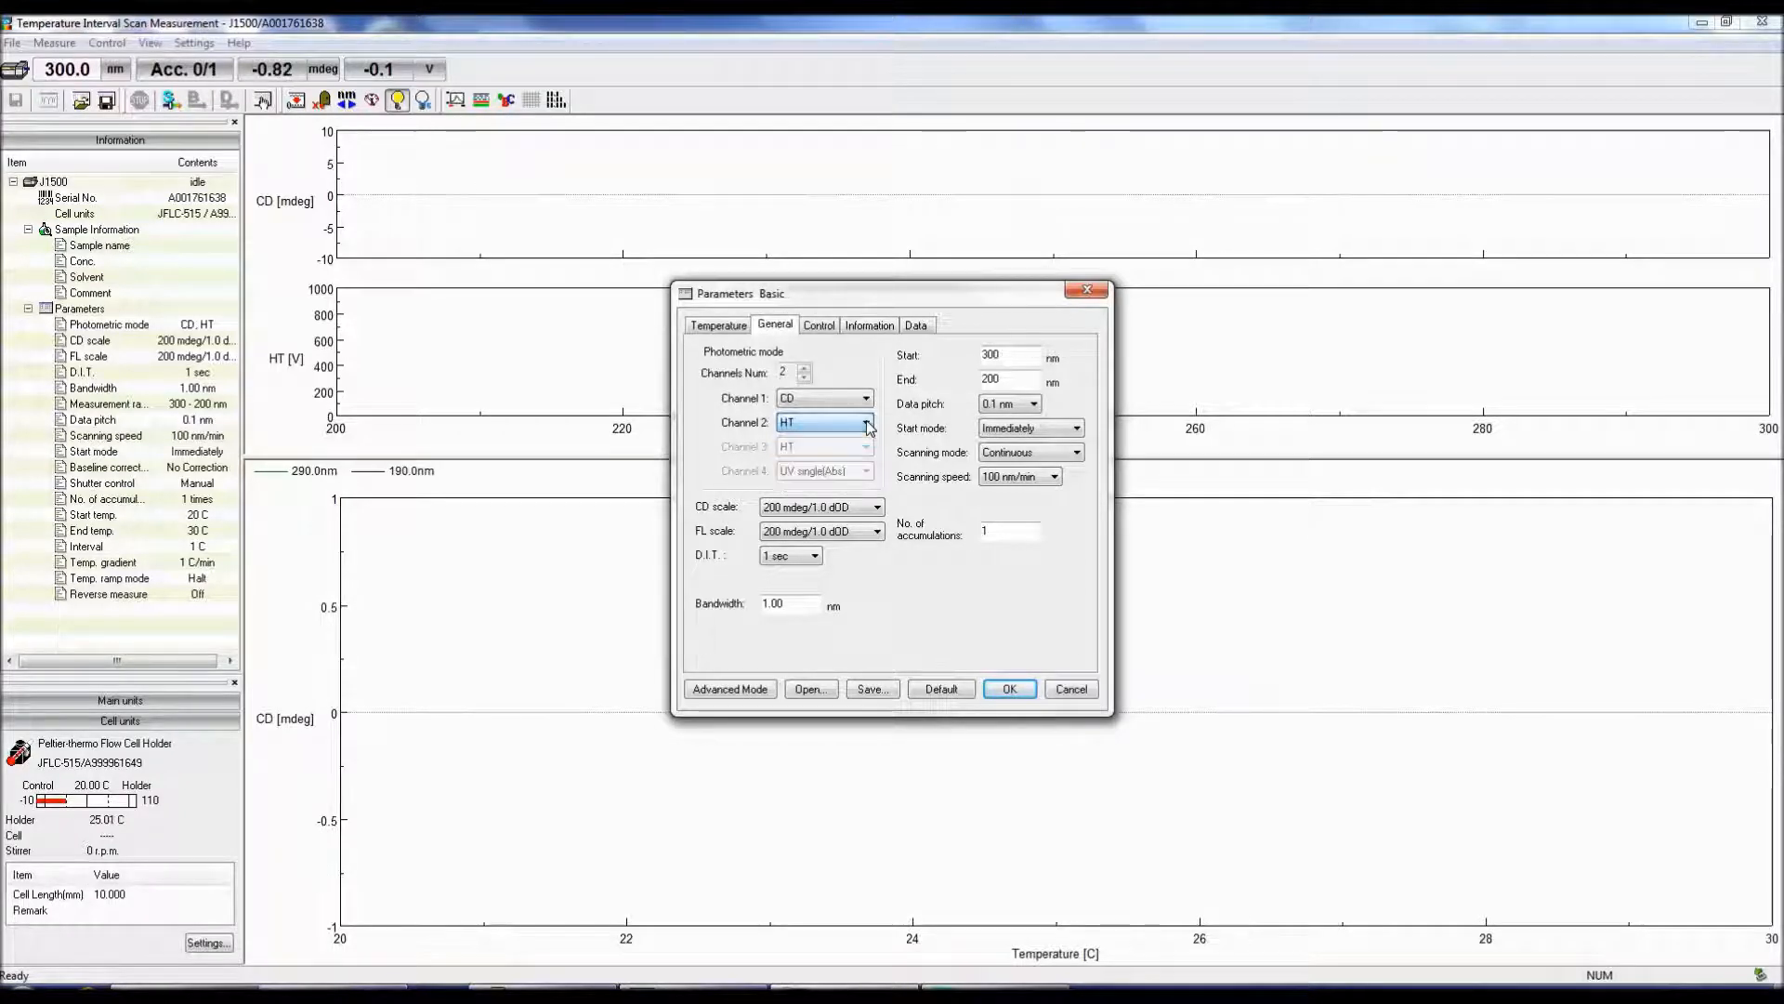
{"action": "mouse_move", "coordinate": [1068, 375]}
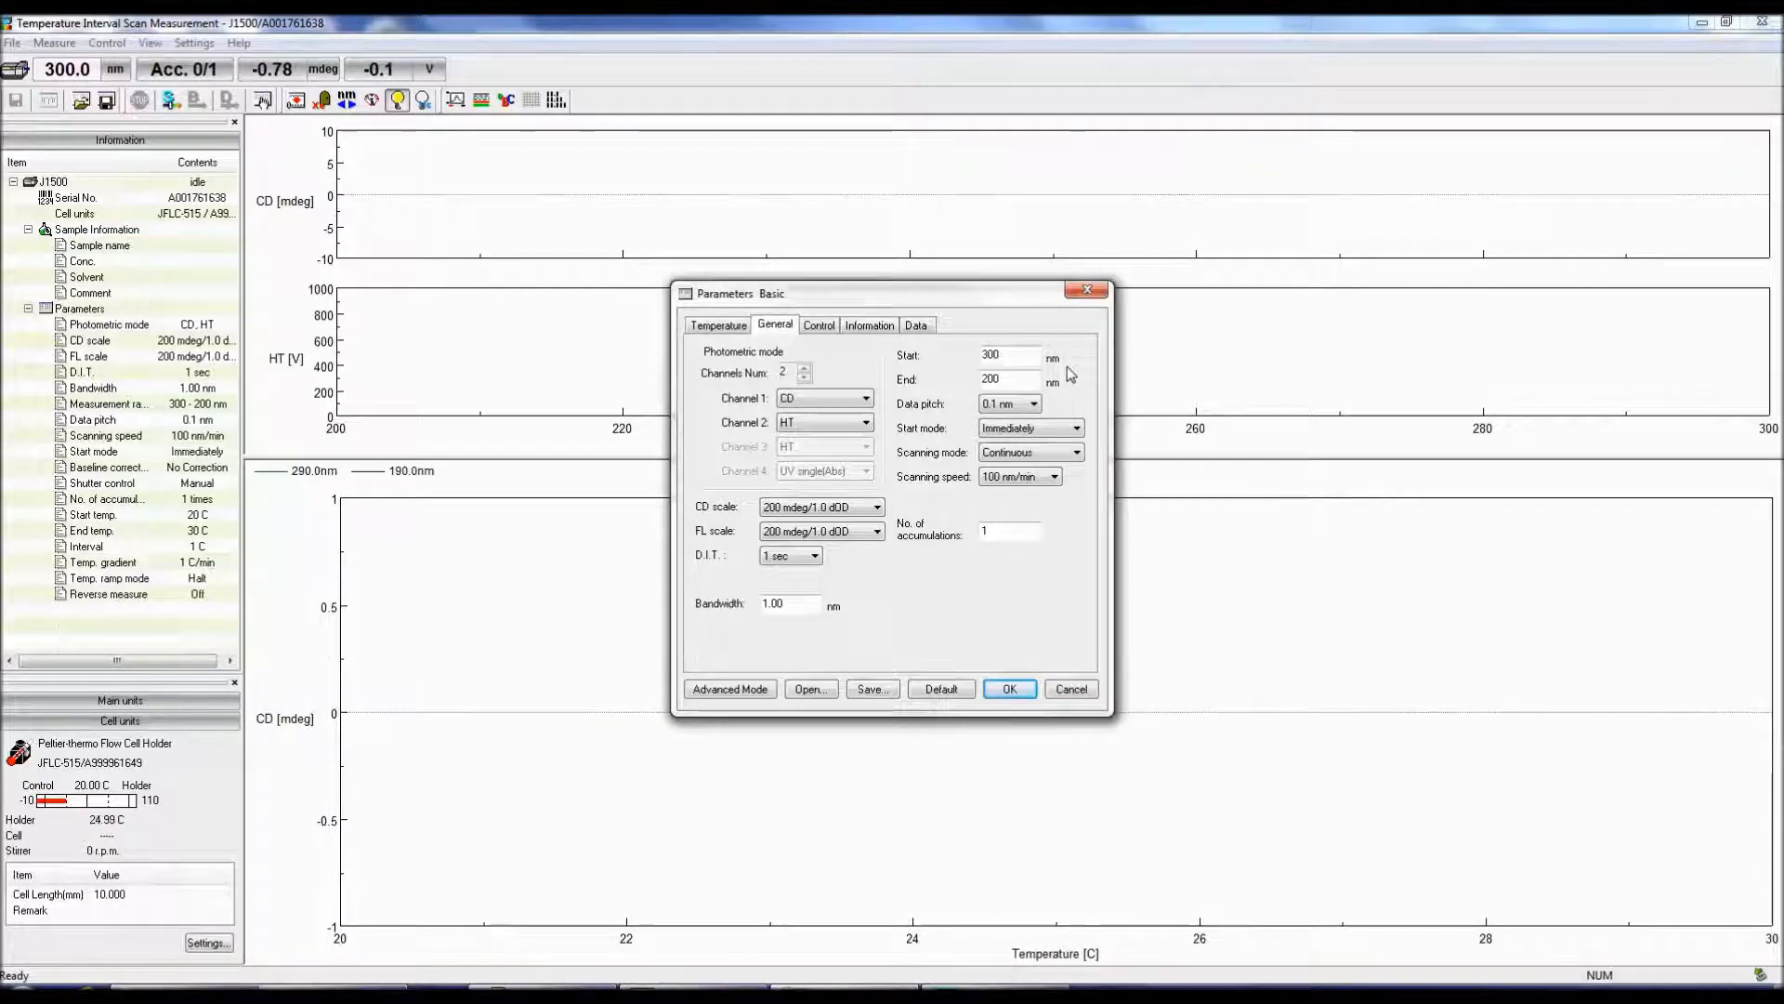
{"action": "mouse_move", "coordinate": [1053, 407]}
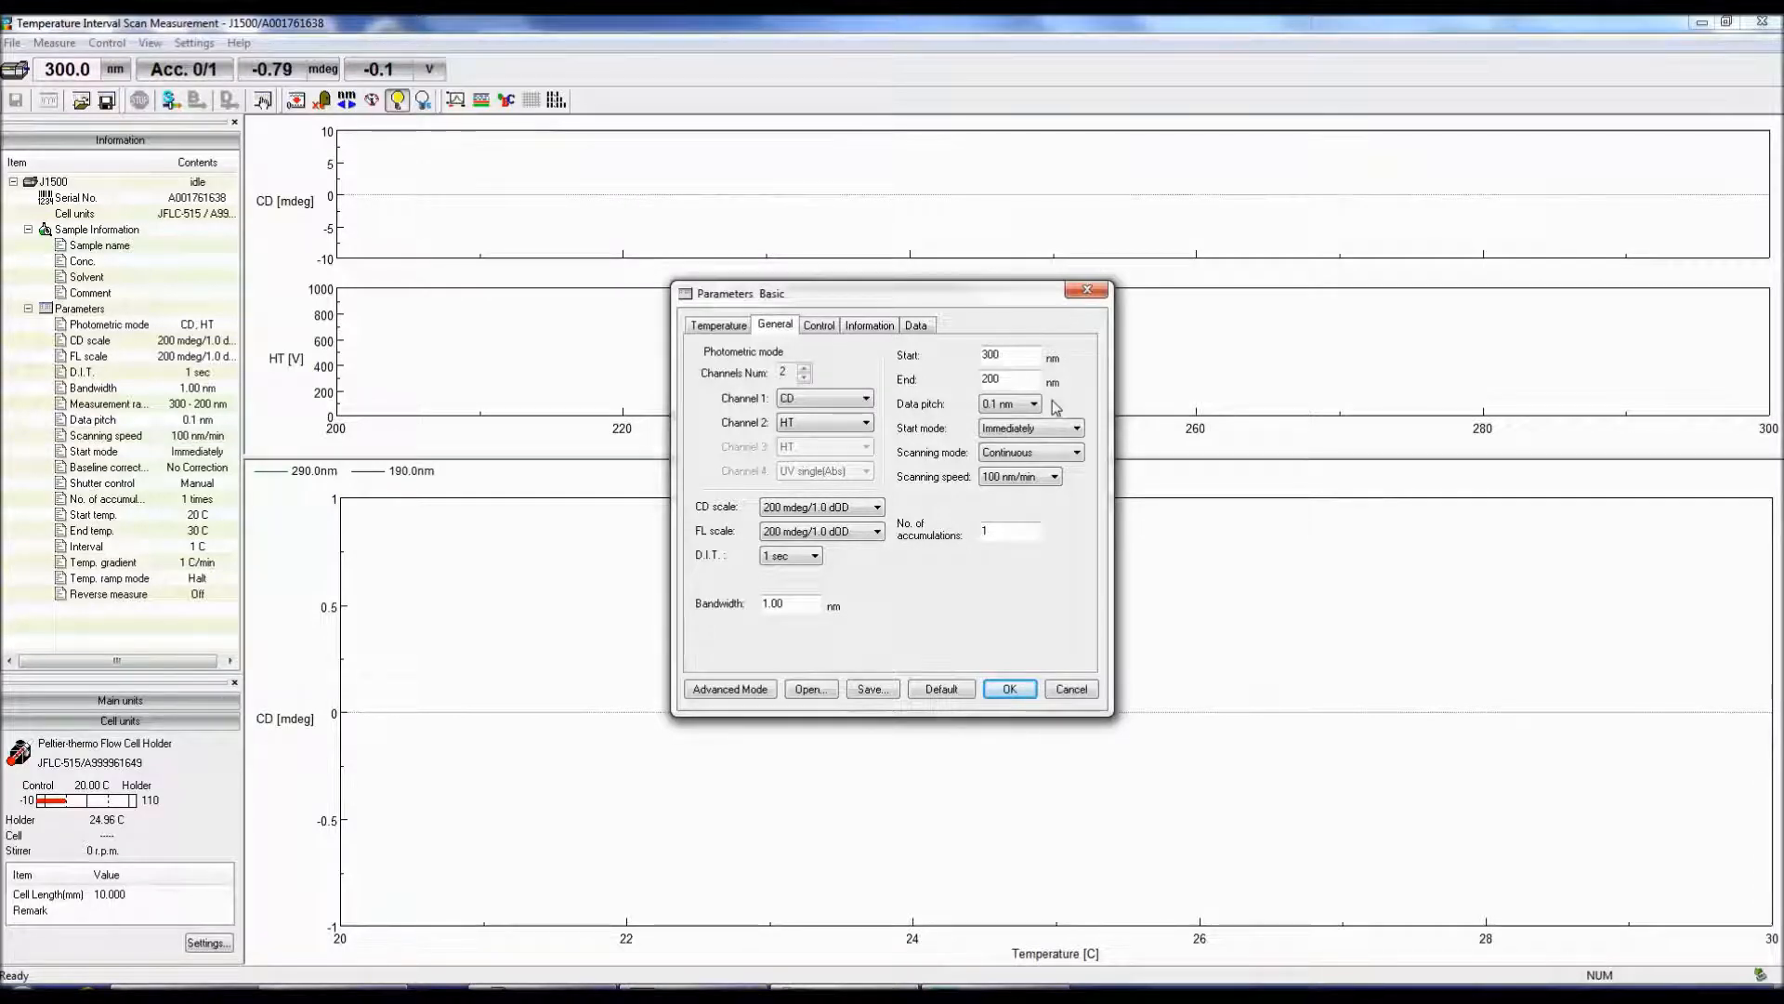
{"action": "mouse_move", "coordinate": [1064, 428]}
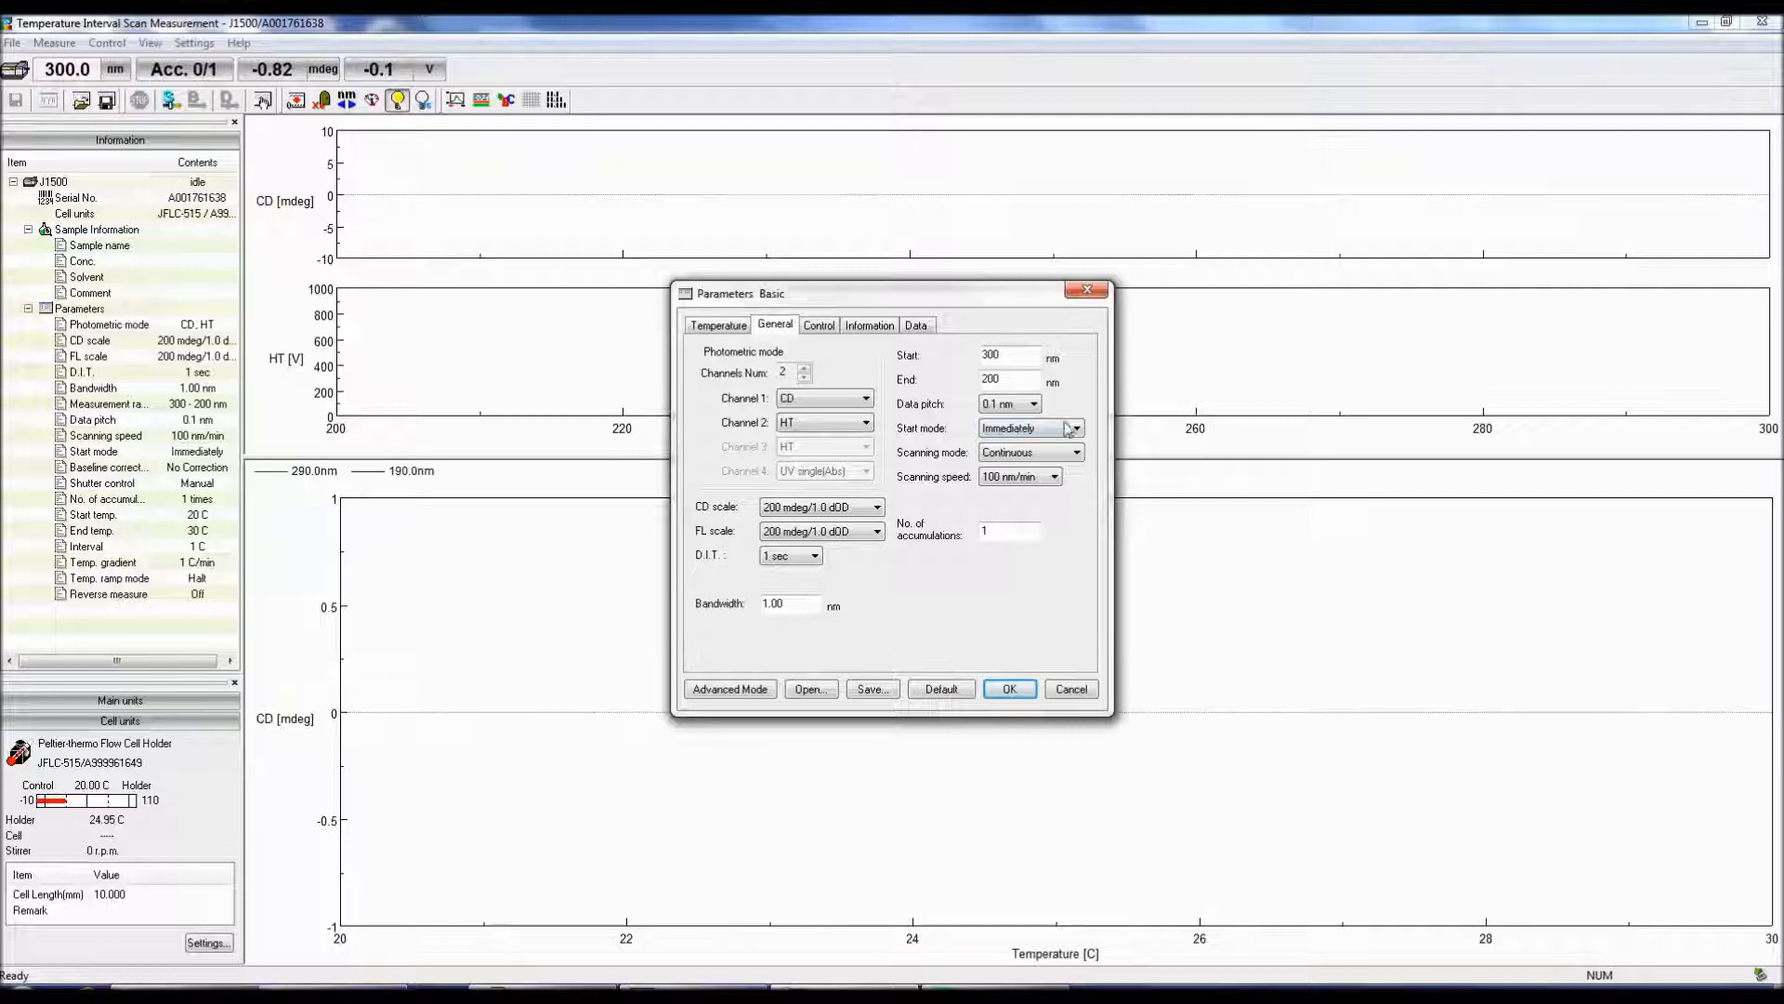
Step: Set Start mode to Immediately and list the Continuous and Step scanning modes
{"action": "left_click", "coordinate": [1074, 427]}
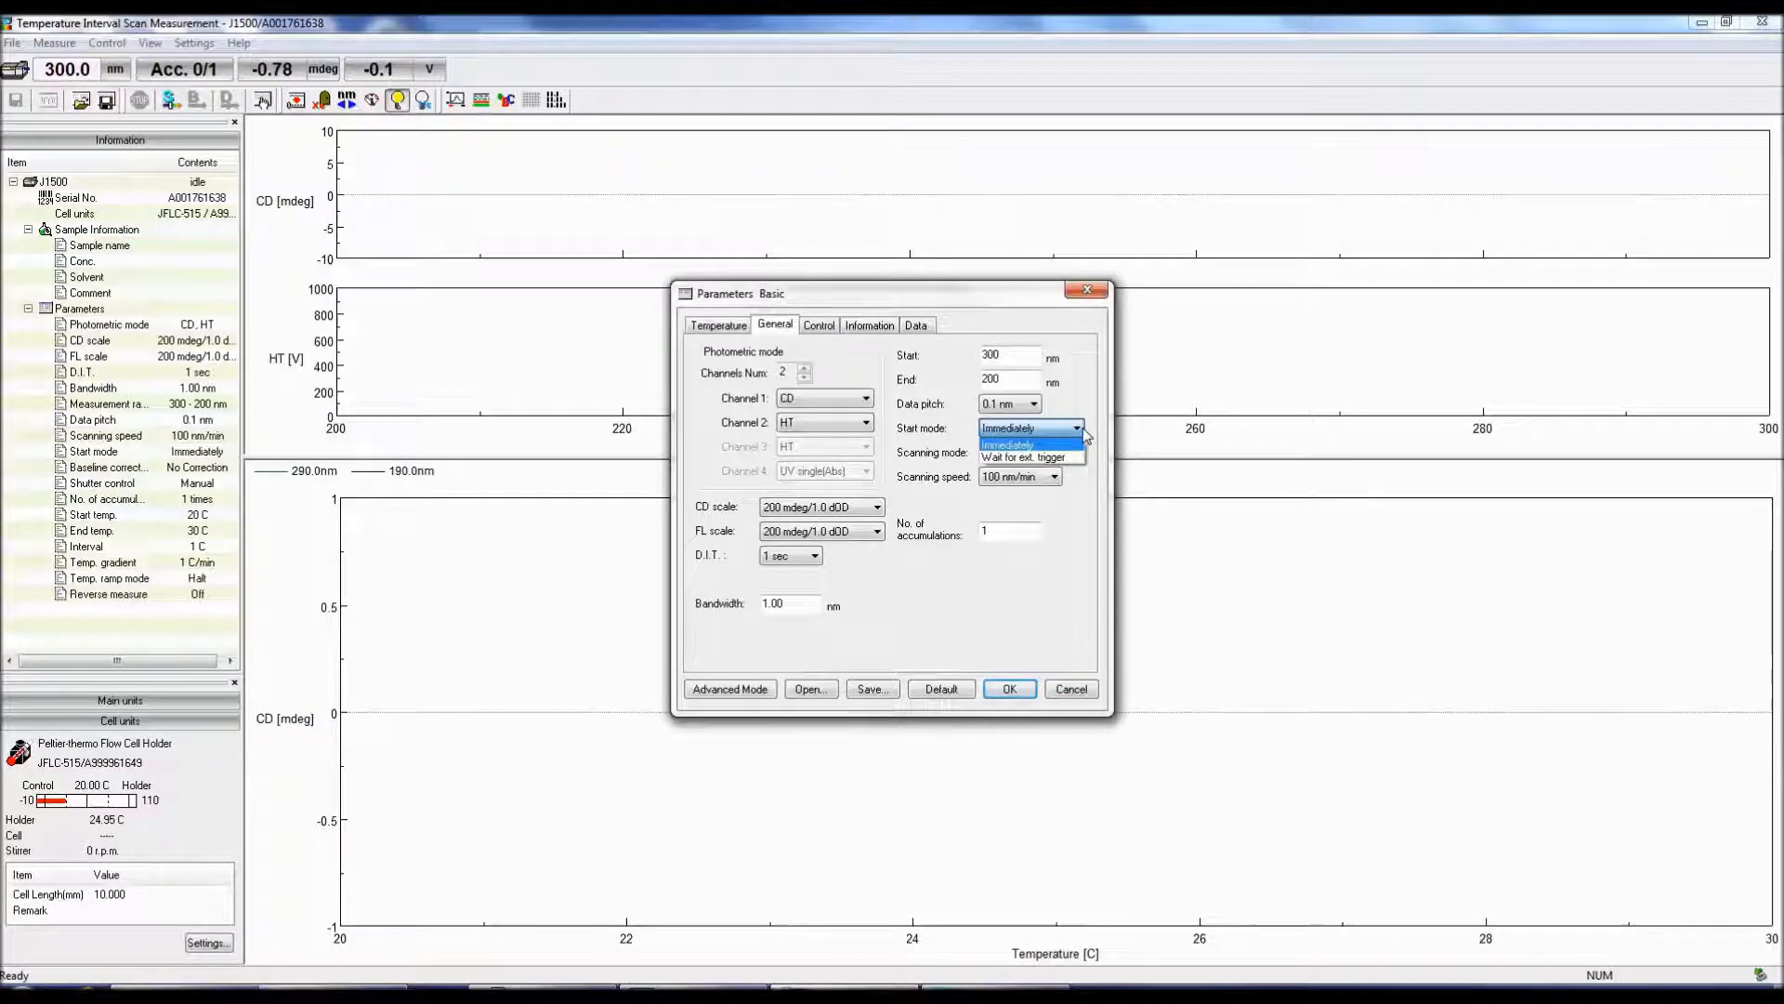
{"action": "left_click", "coordinate": [1005, 444]}
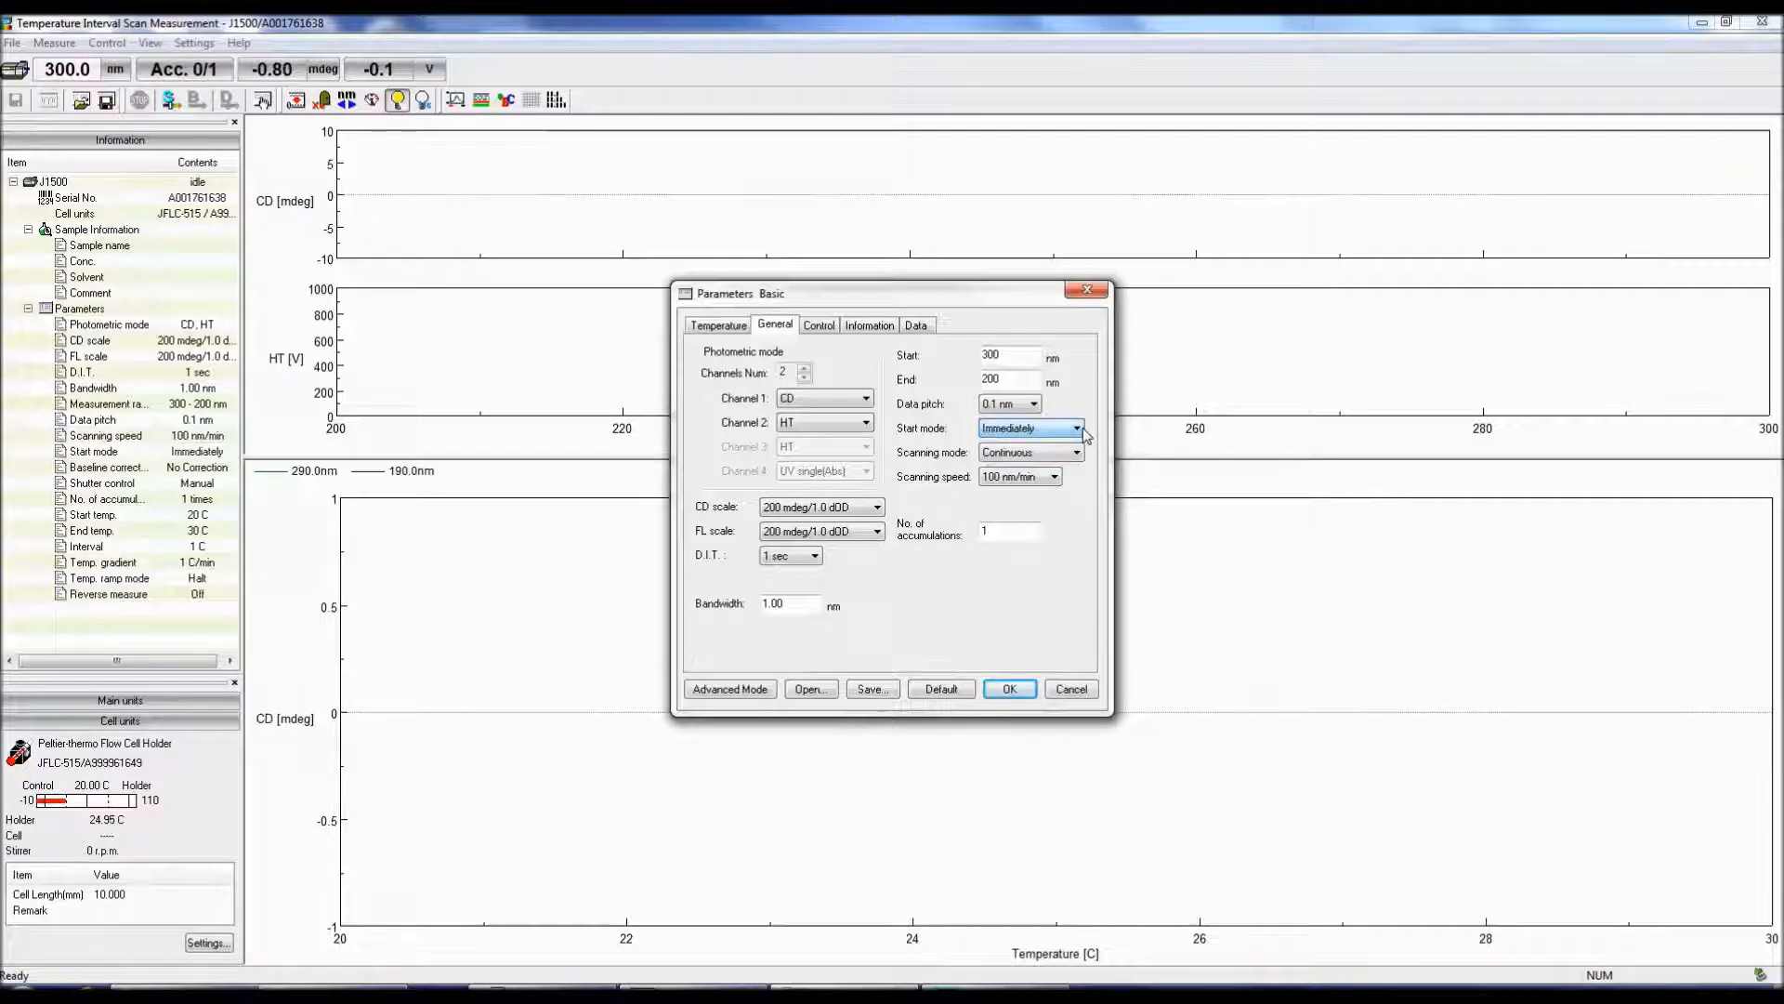
{"action": "left_click", "coordinate": [1074, 453]}
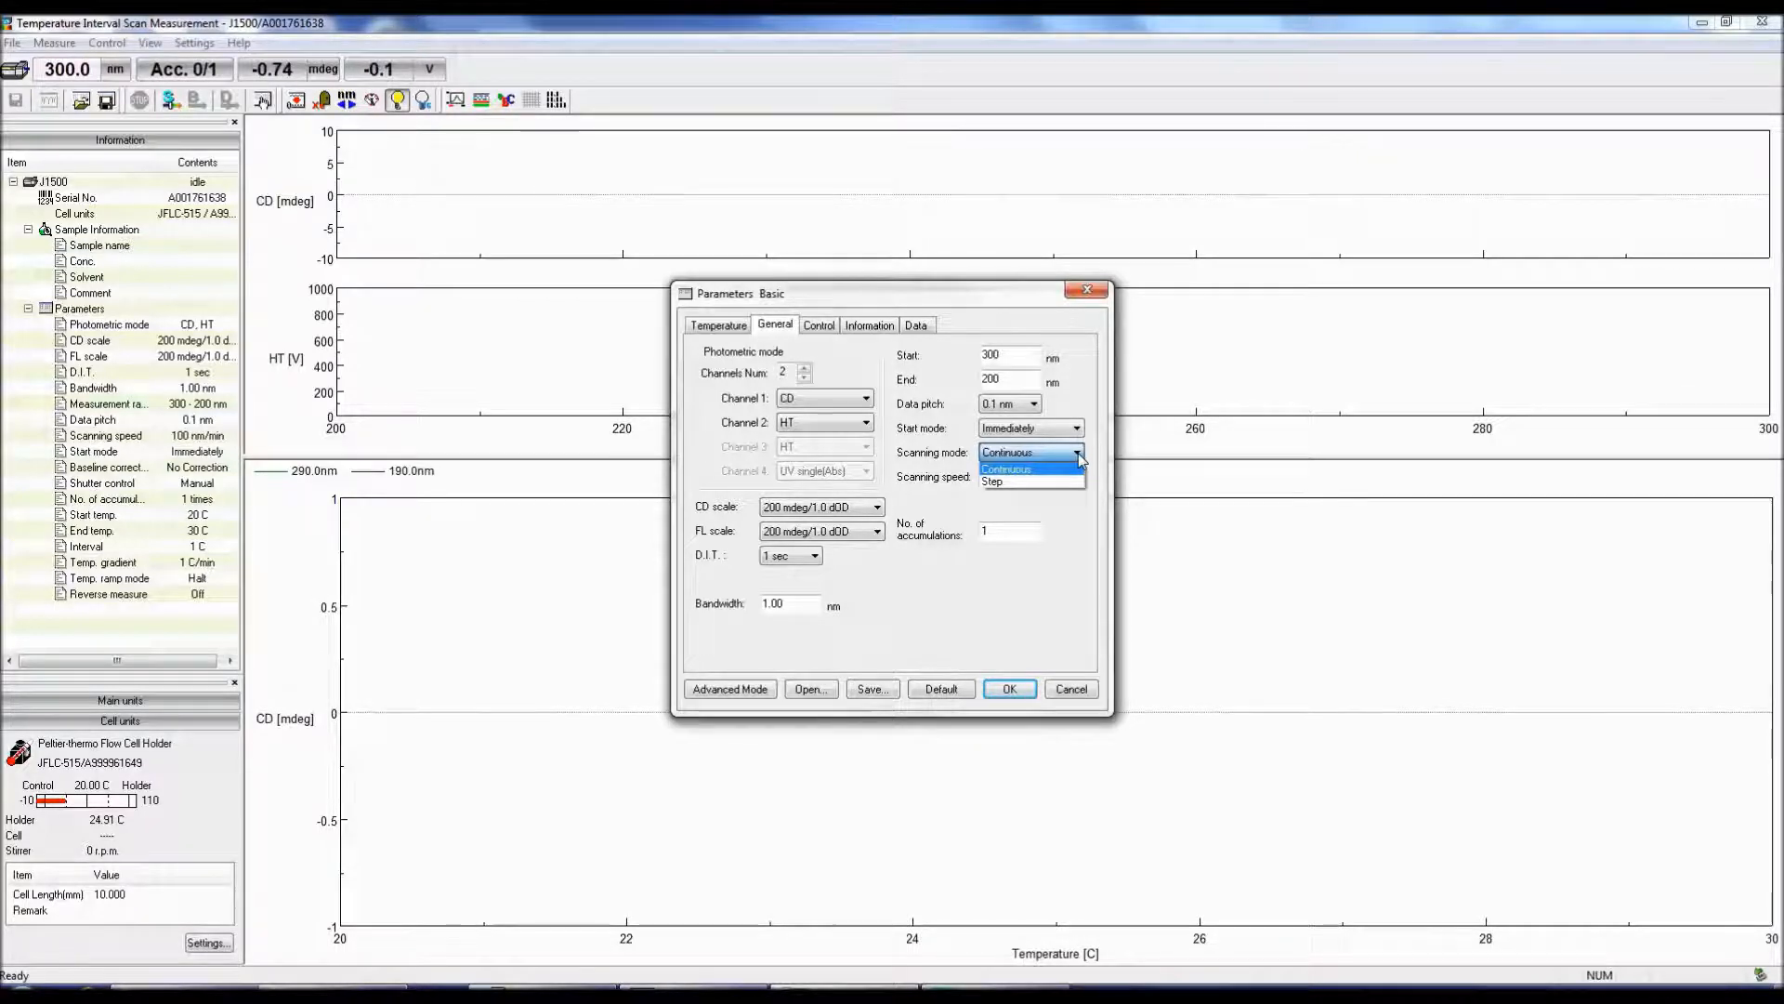
{"action": "mouse_move", "coordinate": [1095, 455]}
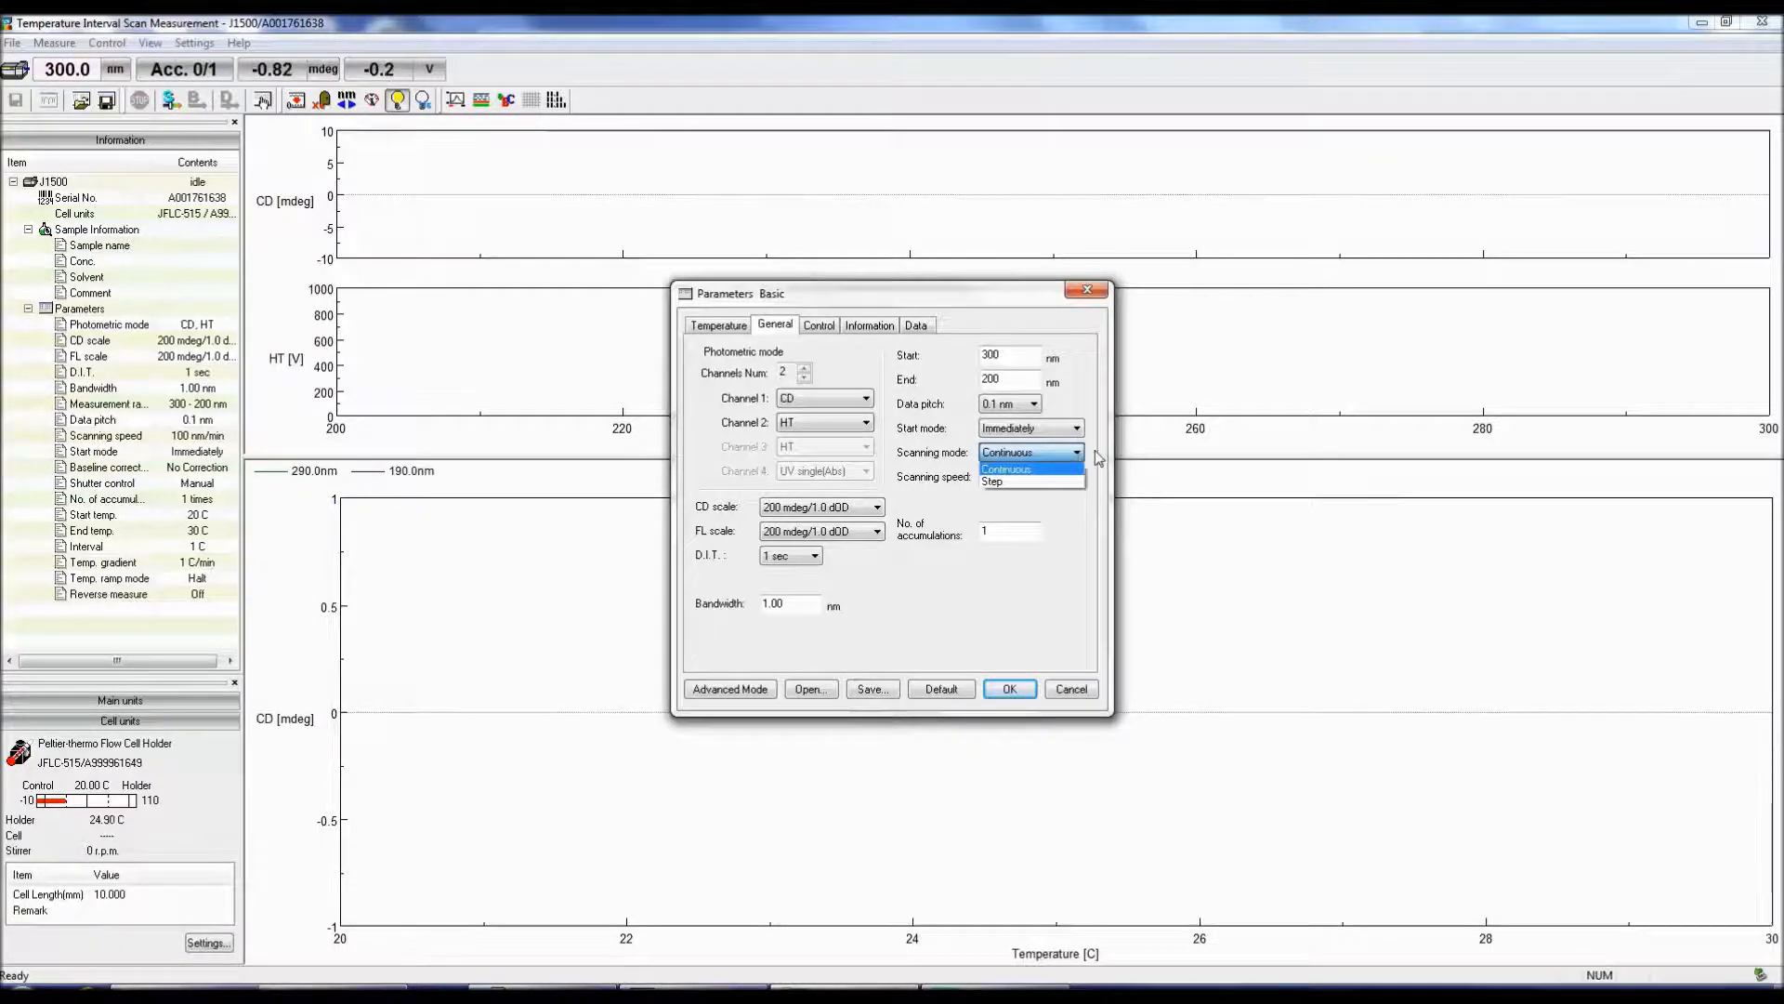
Step: Keep Continuous scanning mode and set the scanning speed to 50 nm/min
{"action": "left_click", "coordinate": [1005, 469]}
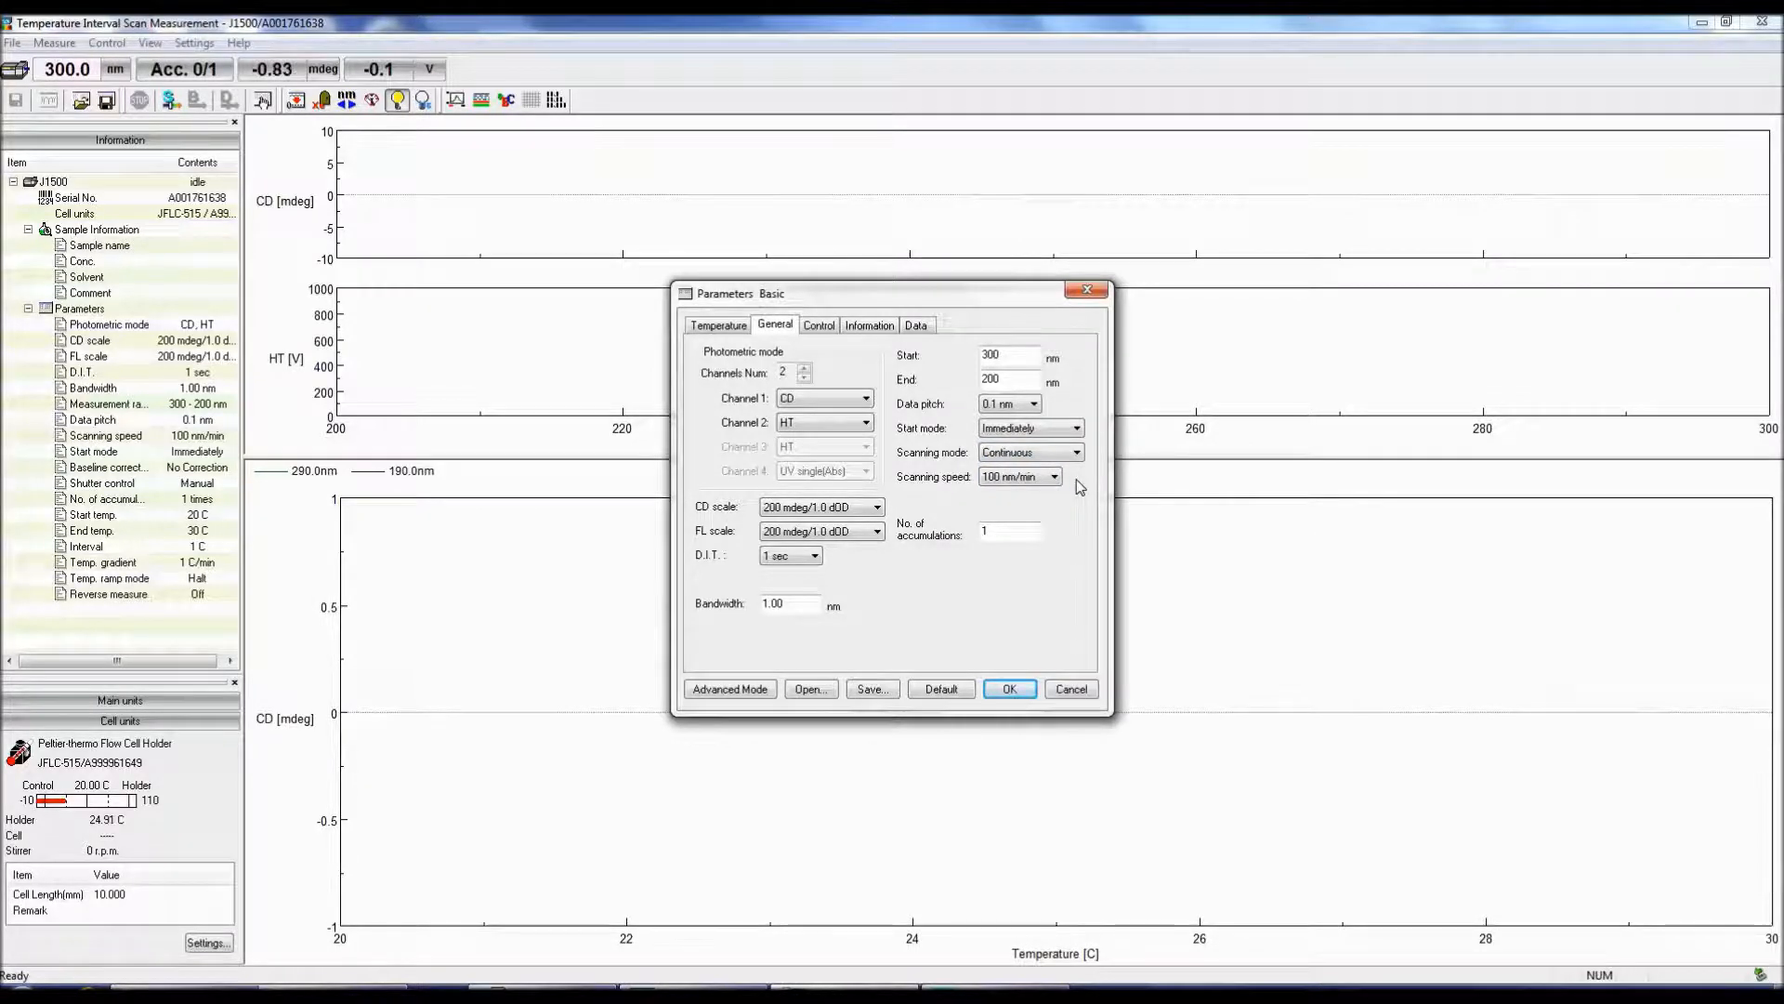
{"action": "left_click", "coordinate": [1052, 476]}
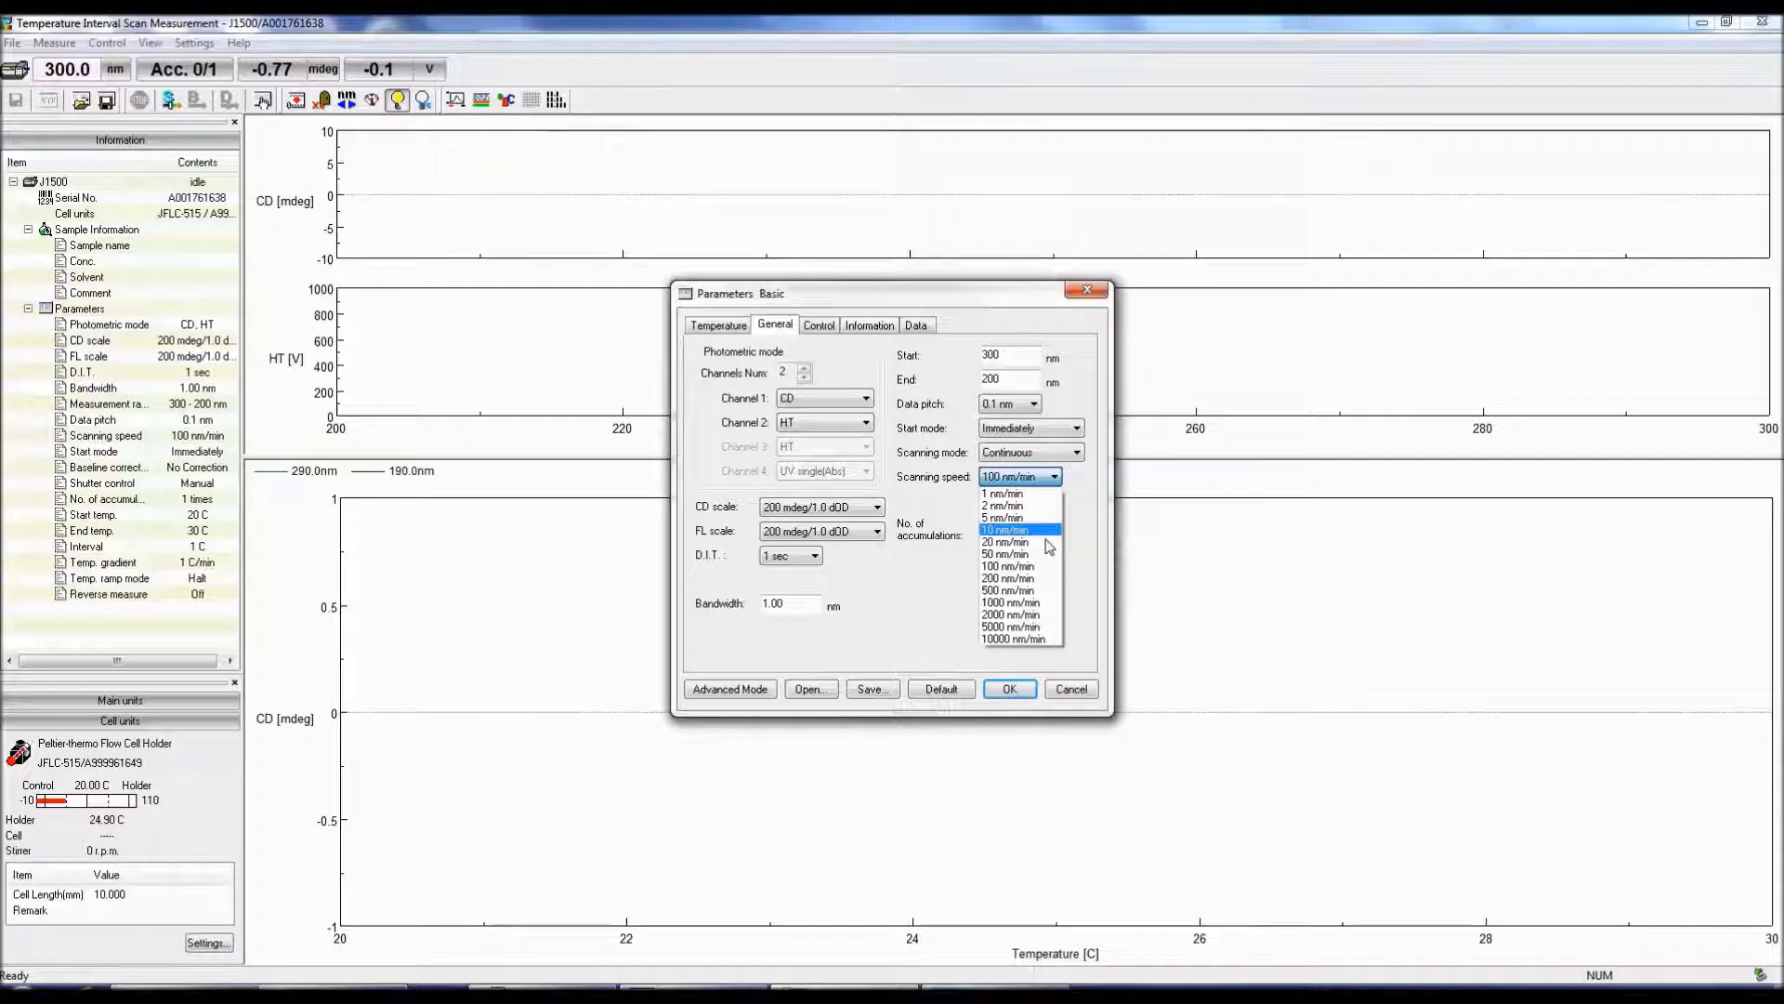
{"action": "left_click", "coordinate": [1004, 554]}
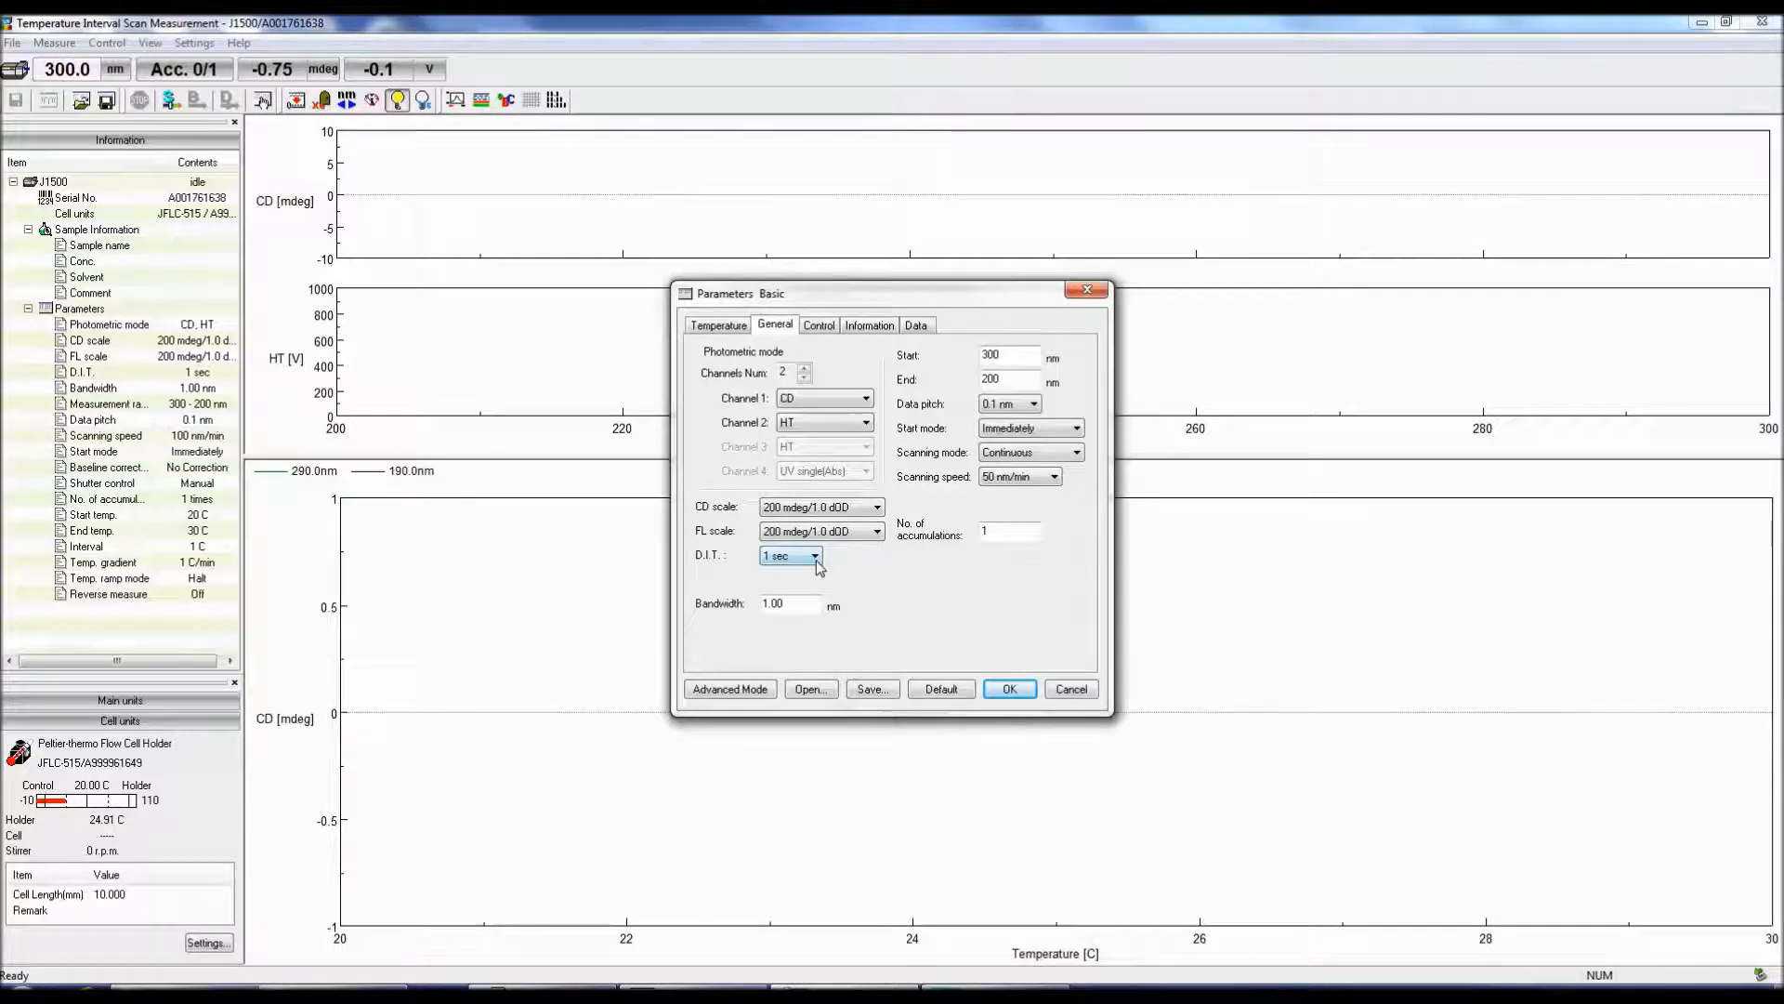
Step: Set D.I.T. to 4 sec and view the Control tab's correction and shutter options
{"action": "left_click", "coordinate": [814, 557]}
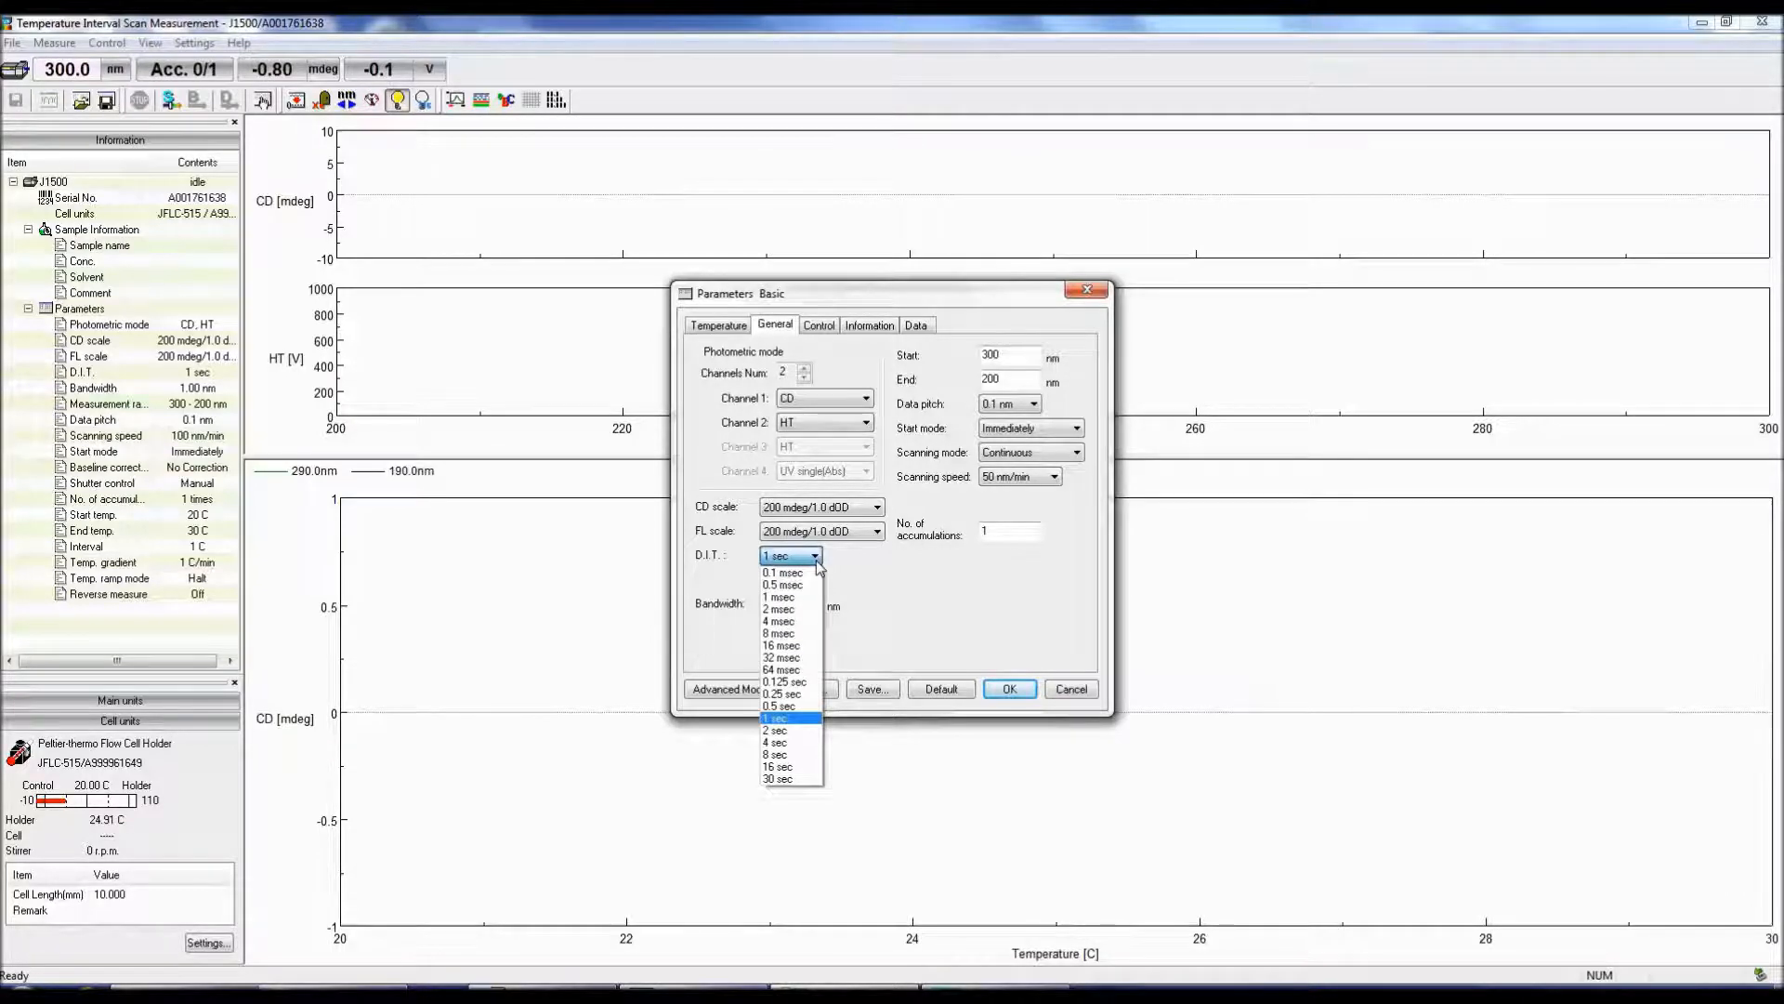
{"action": "mouse_move", "coordinate": [777, 744]}
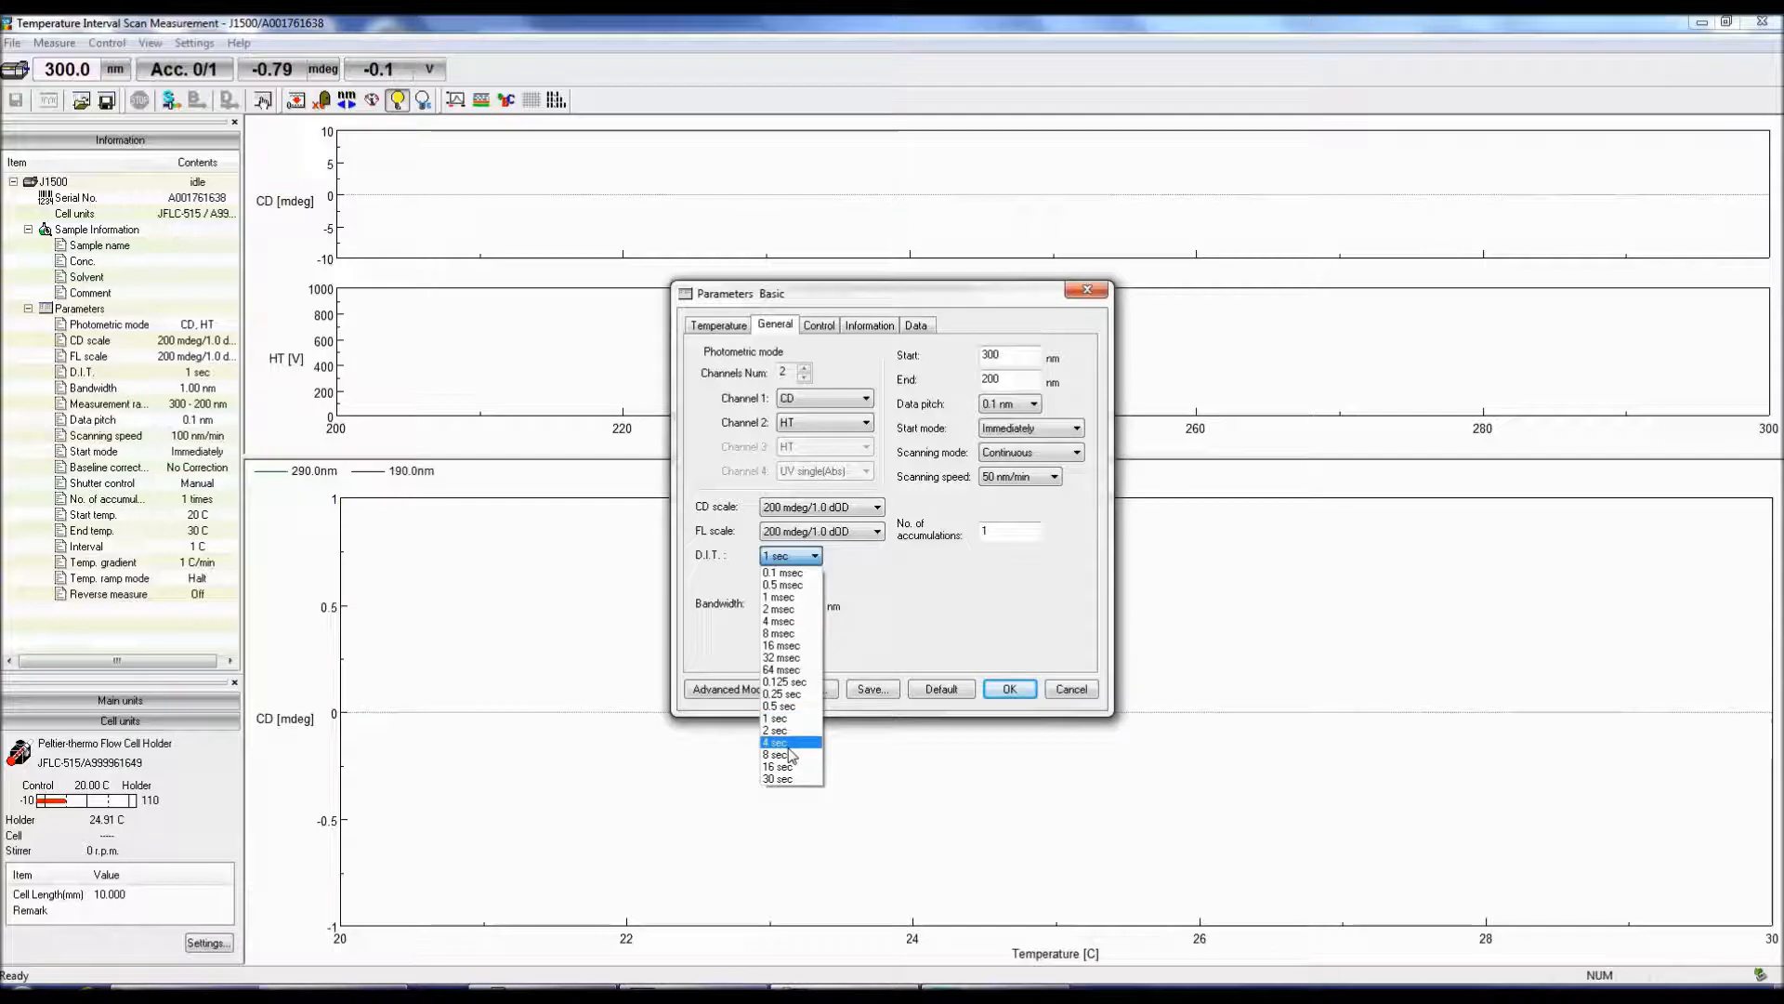
{"action": "left_click", "coordinate": [775, 742]}
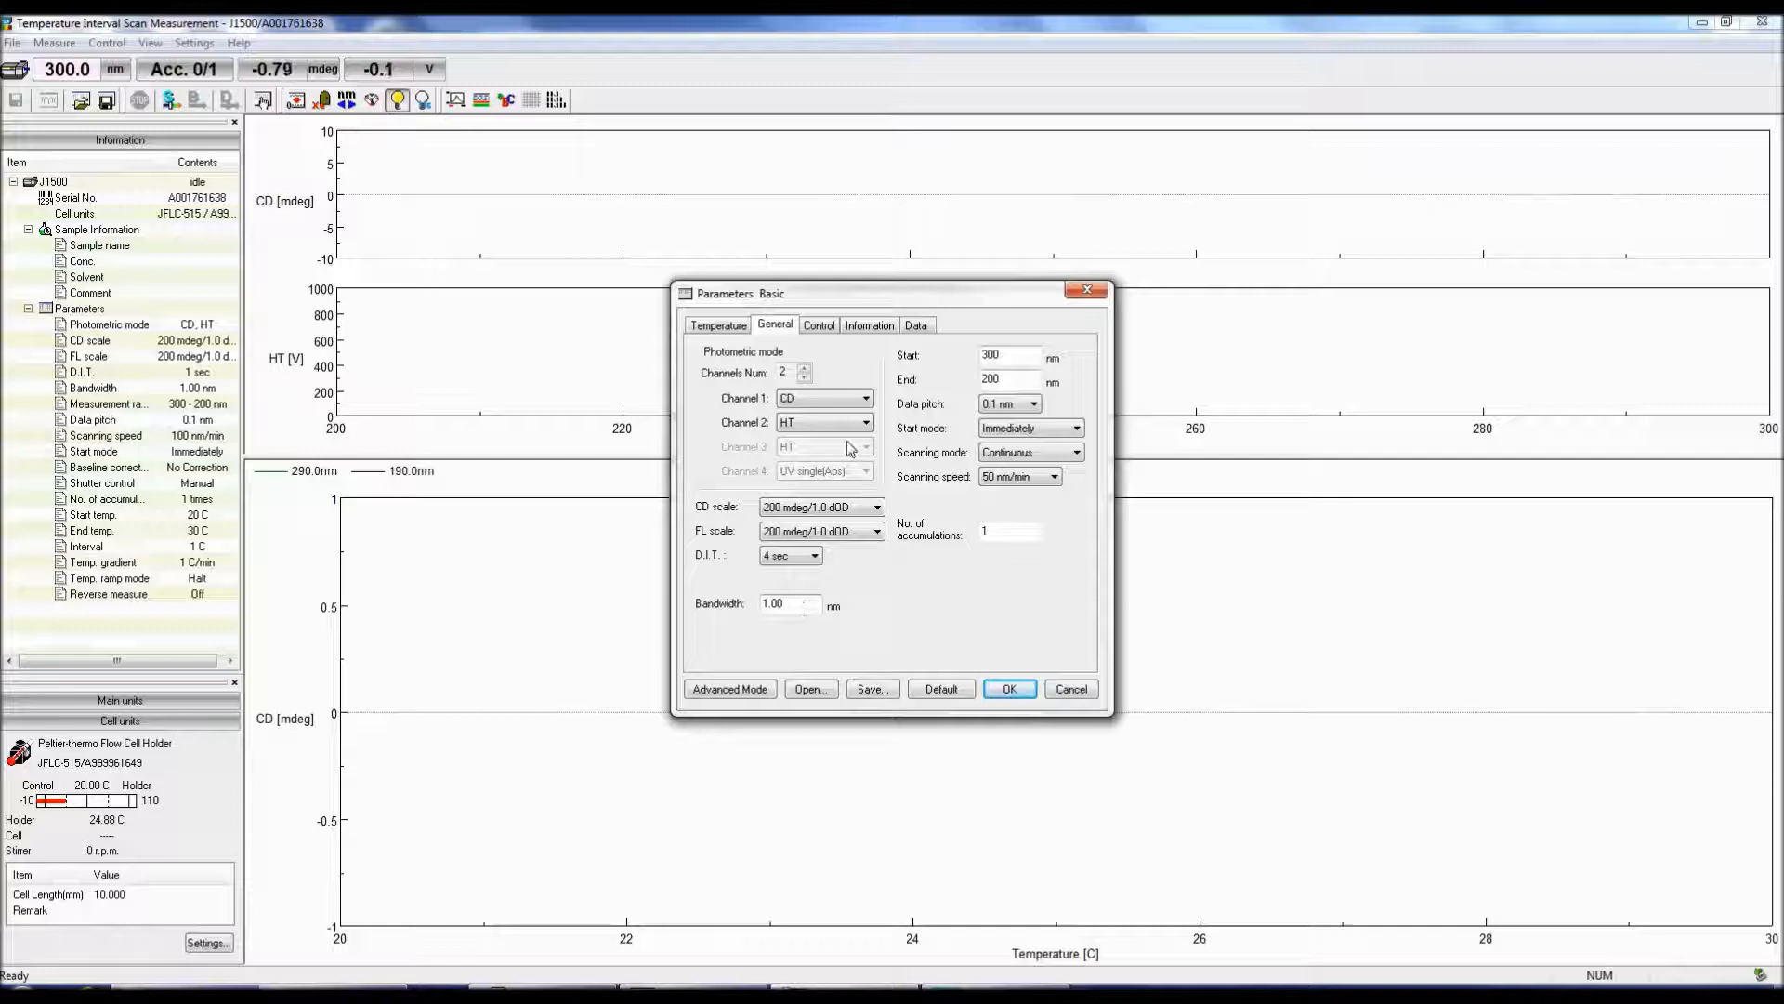
{"action": "left_click", "coordinate": [818, 324]}
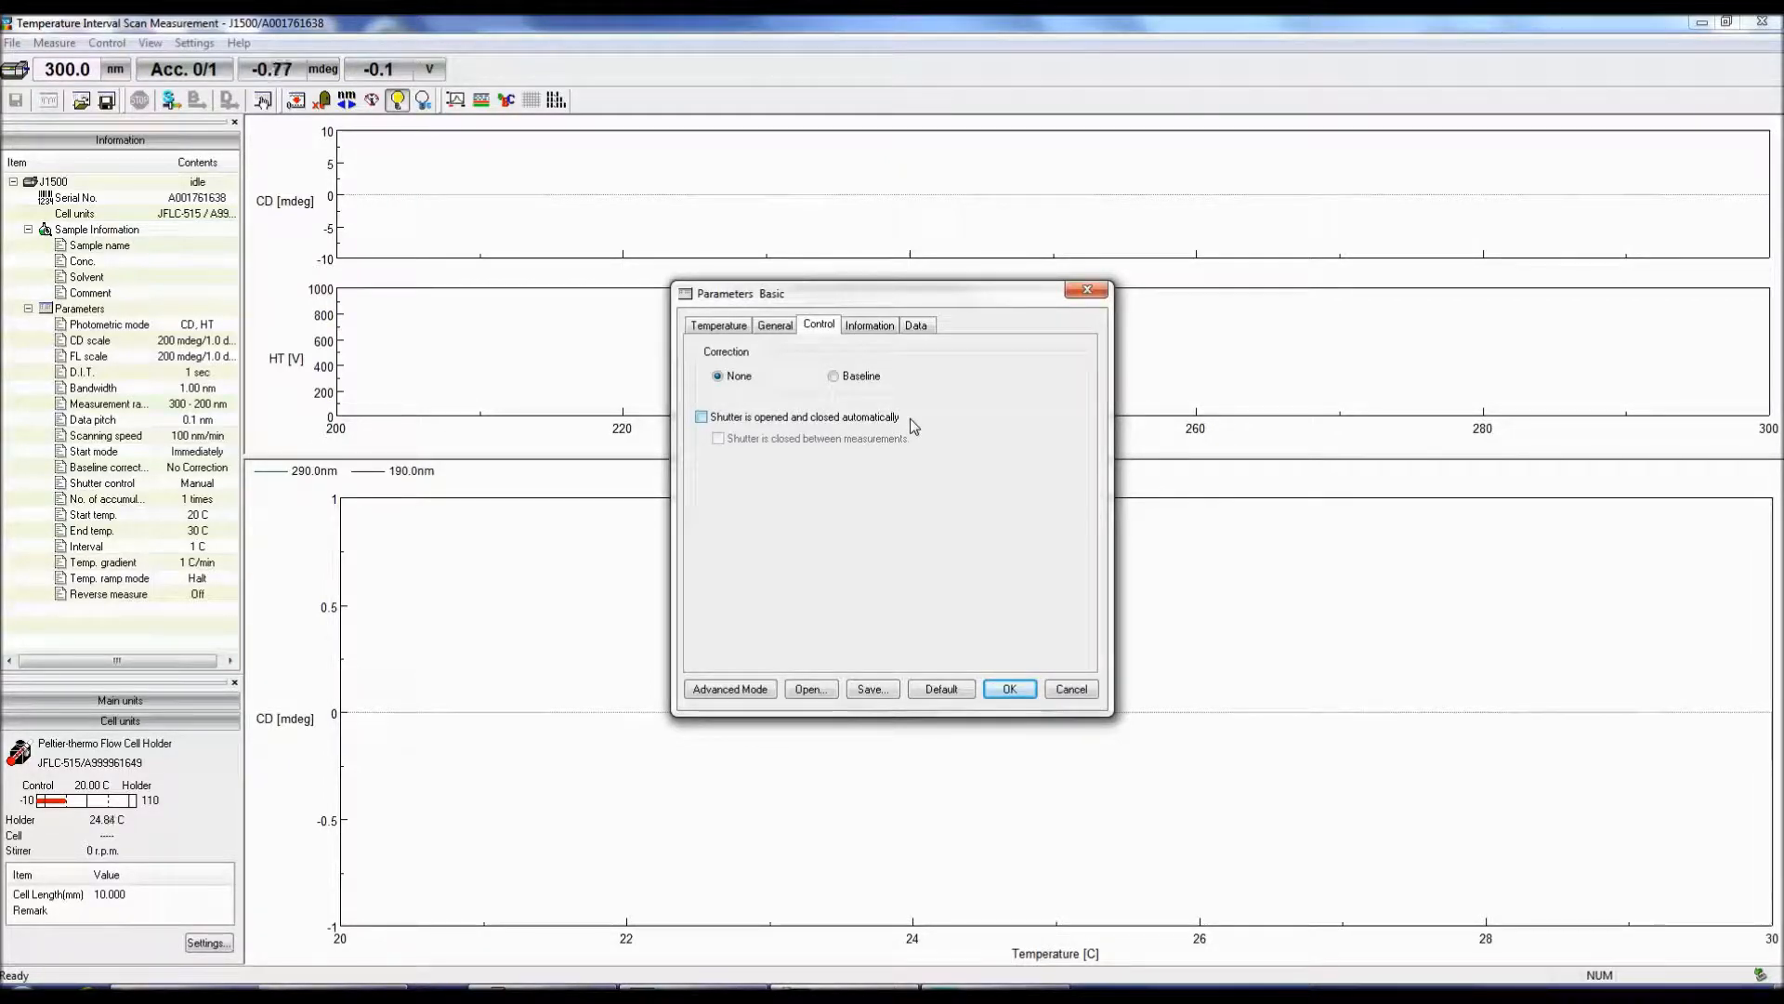
Step: Review the Information tab's sample fields, then show the Data tab with Auto save off
{"action": "left_click", "coordinate": [868, 324]}
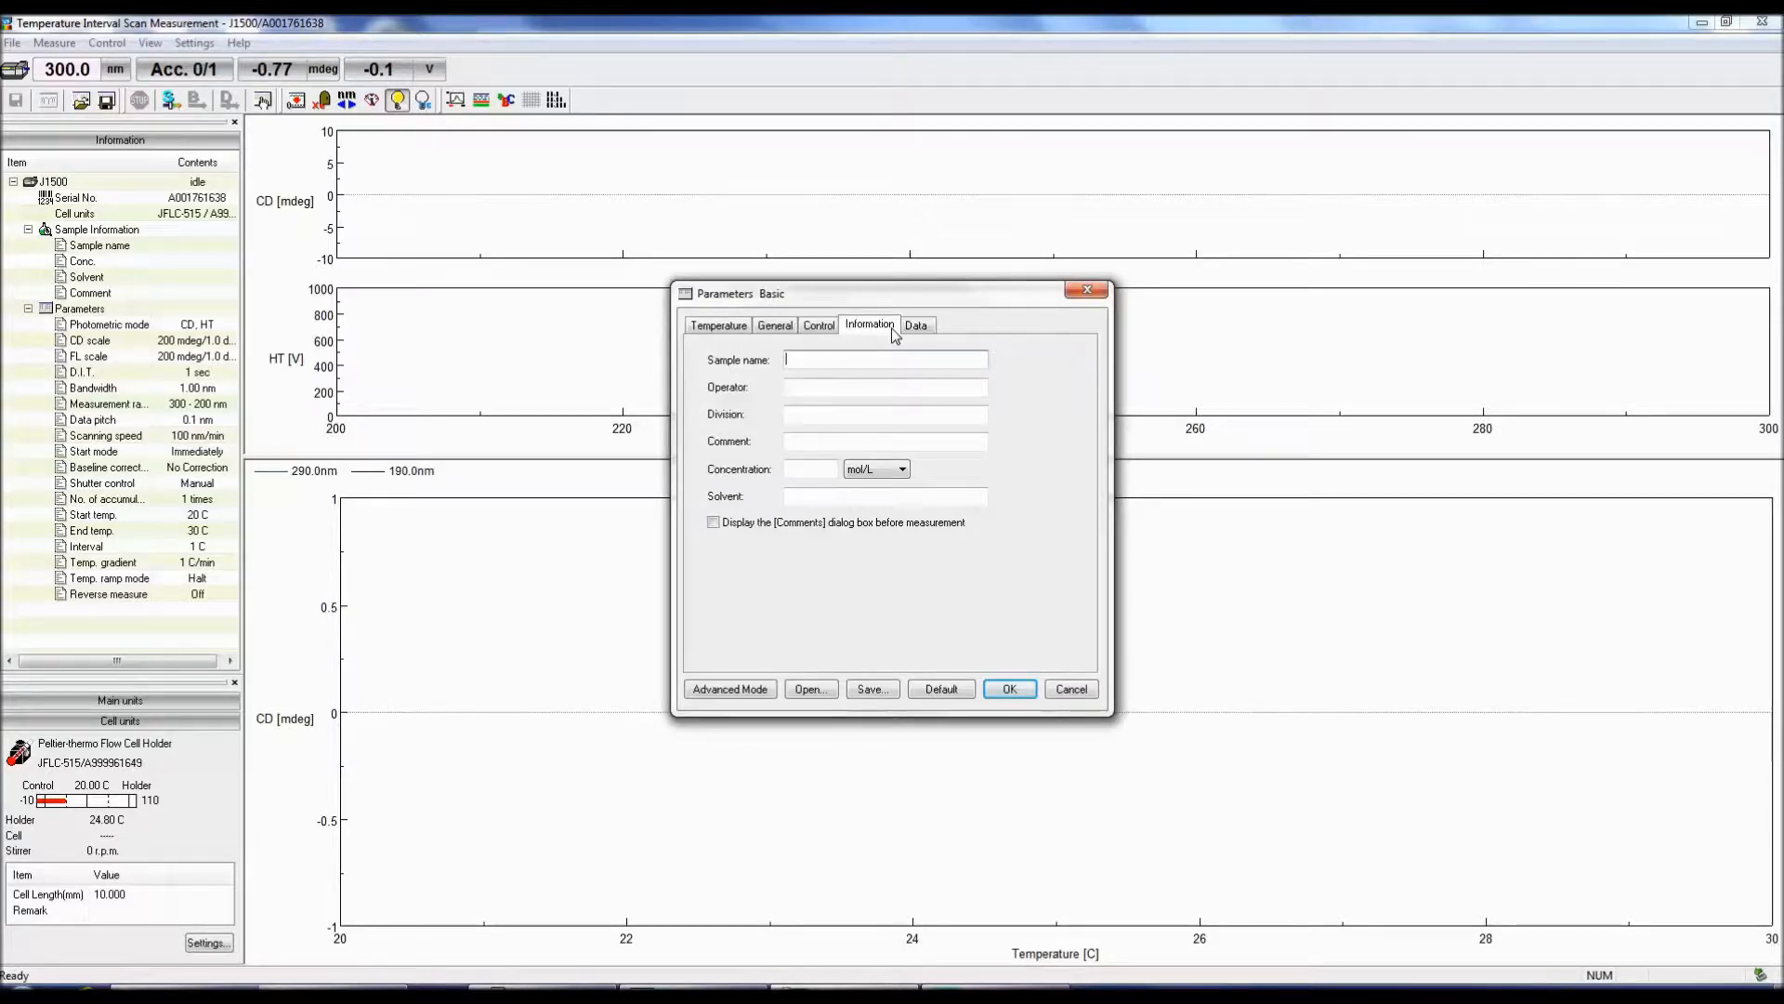
{"action": "left_click", "coordinate": [916, 326]}
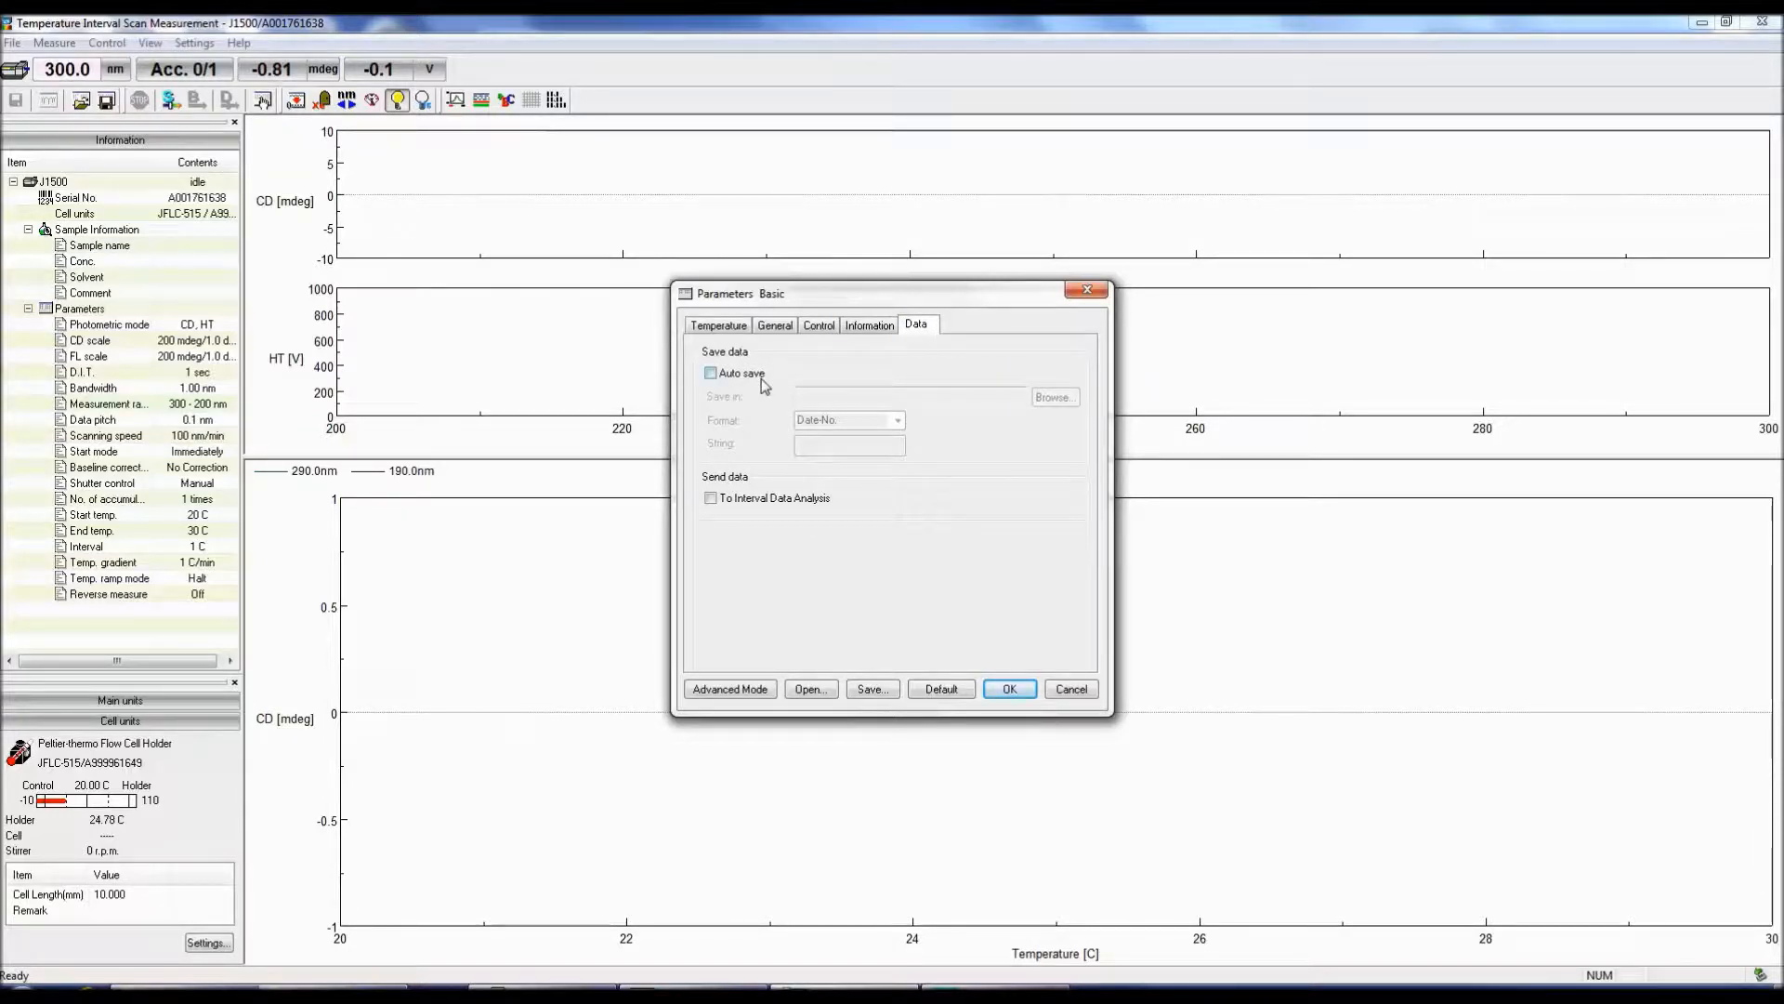
{"action": "left_click", "coordinate": [1053, 396]}
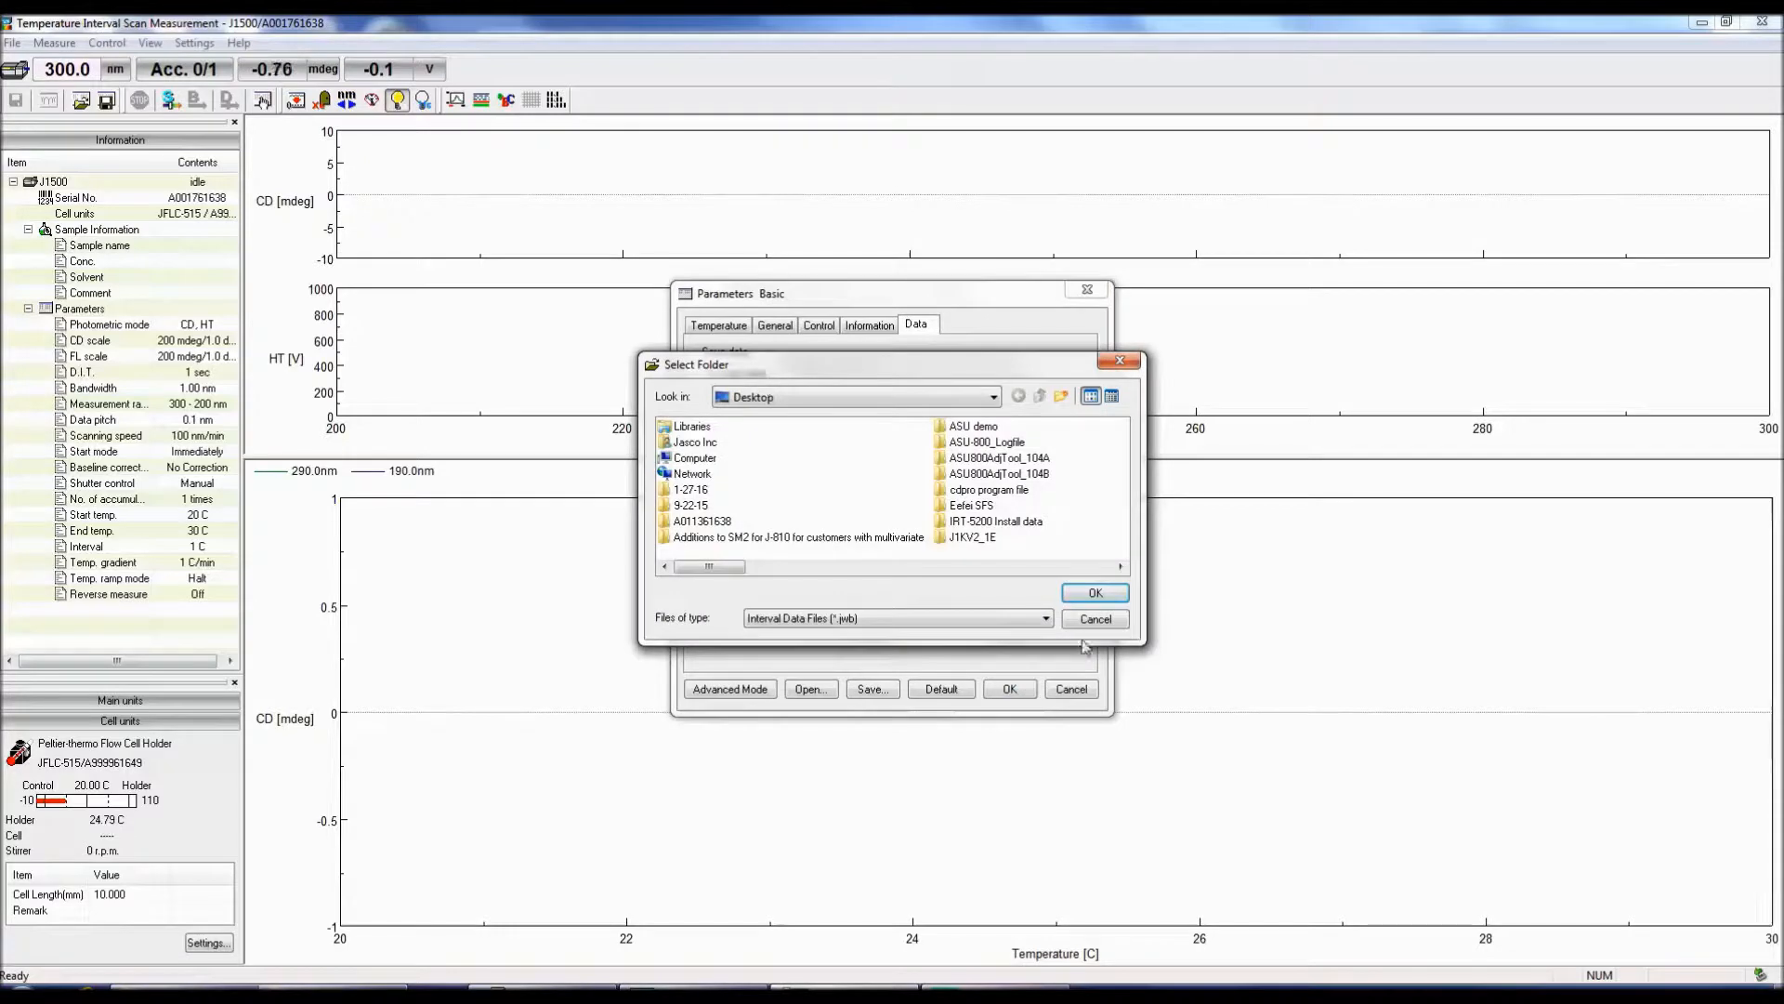
{"action": "left_click", "coordinate": [1094, 618]}
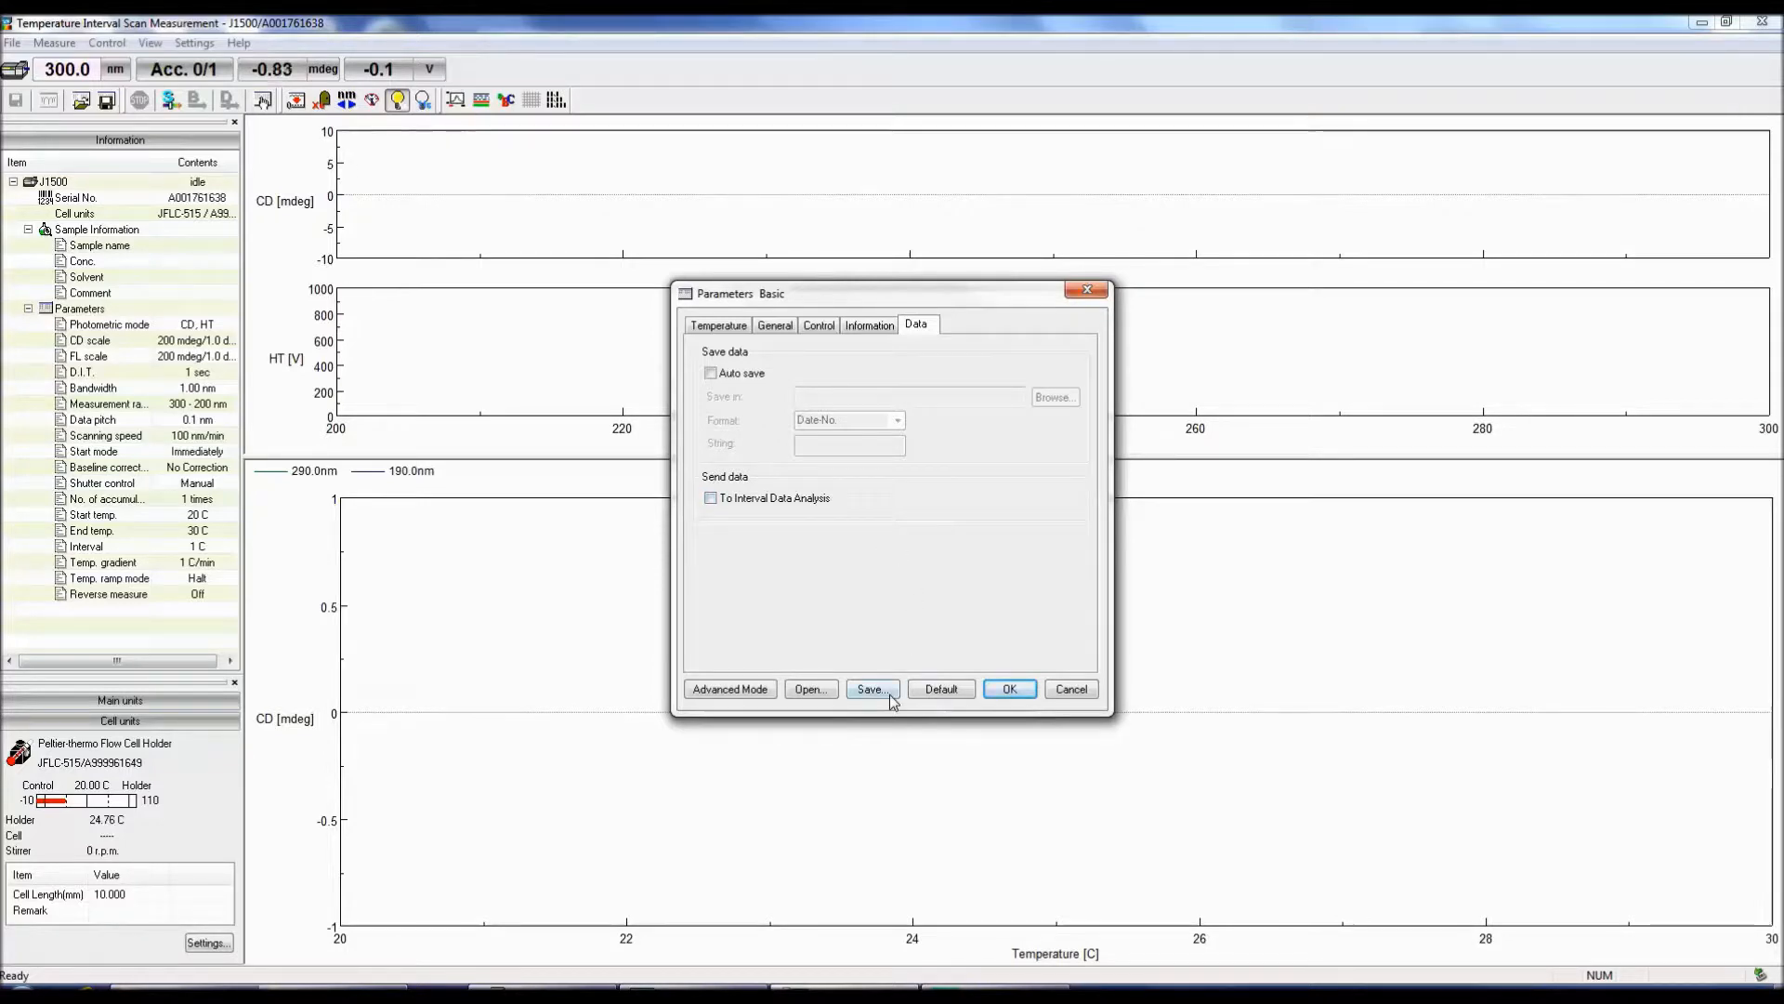
{"action": "mouse_move", "coordinate": [810, 689]}
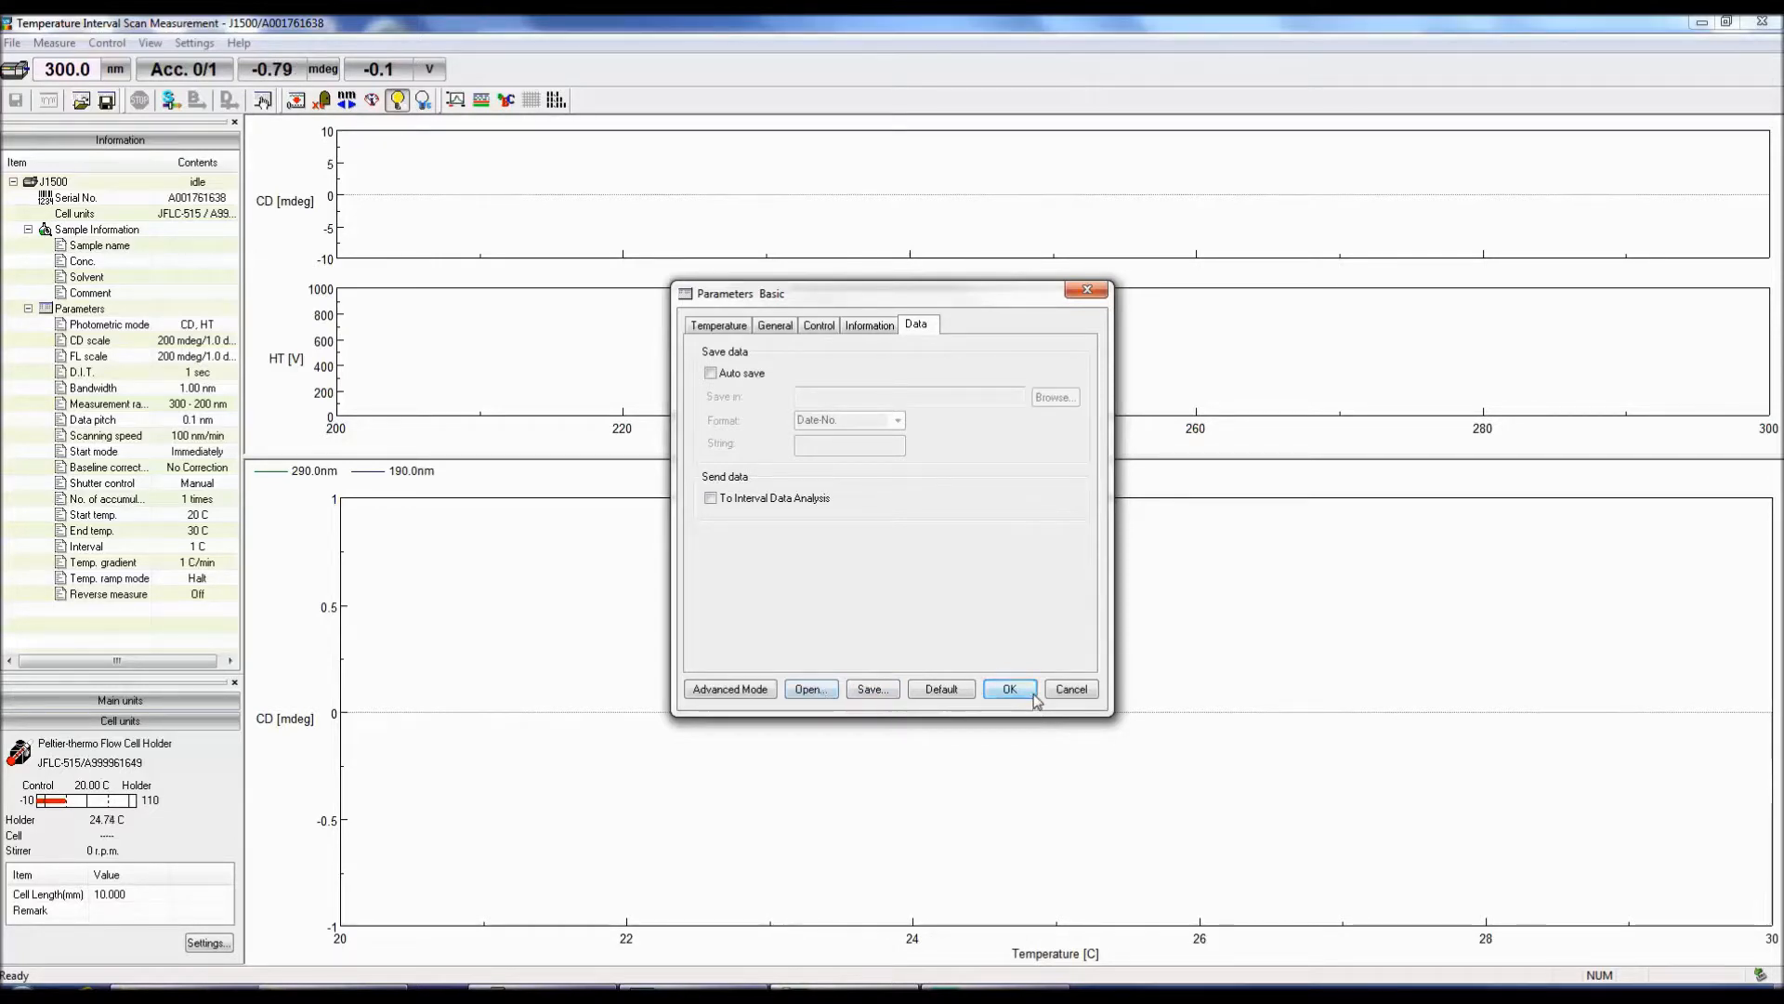
Step: Confirm the Parameters dialog with OK so the settings transfer to the instrument
{"action": "left_click", "coordinate": [1008, 689]}
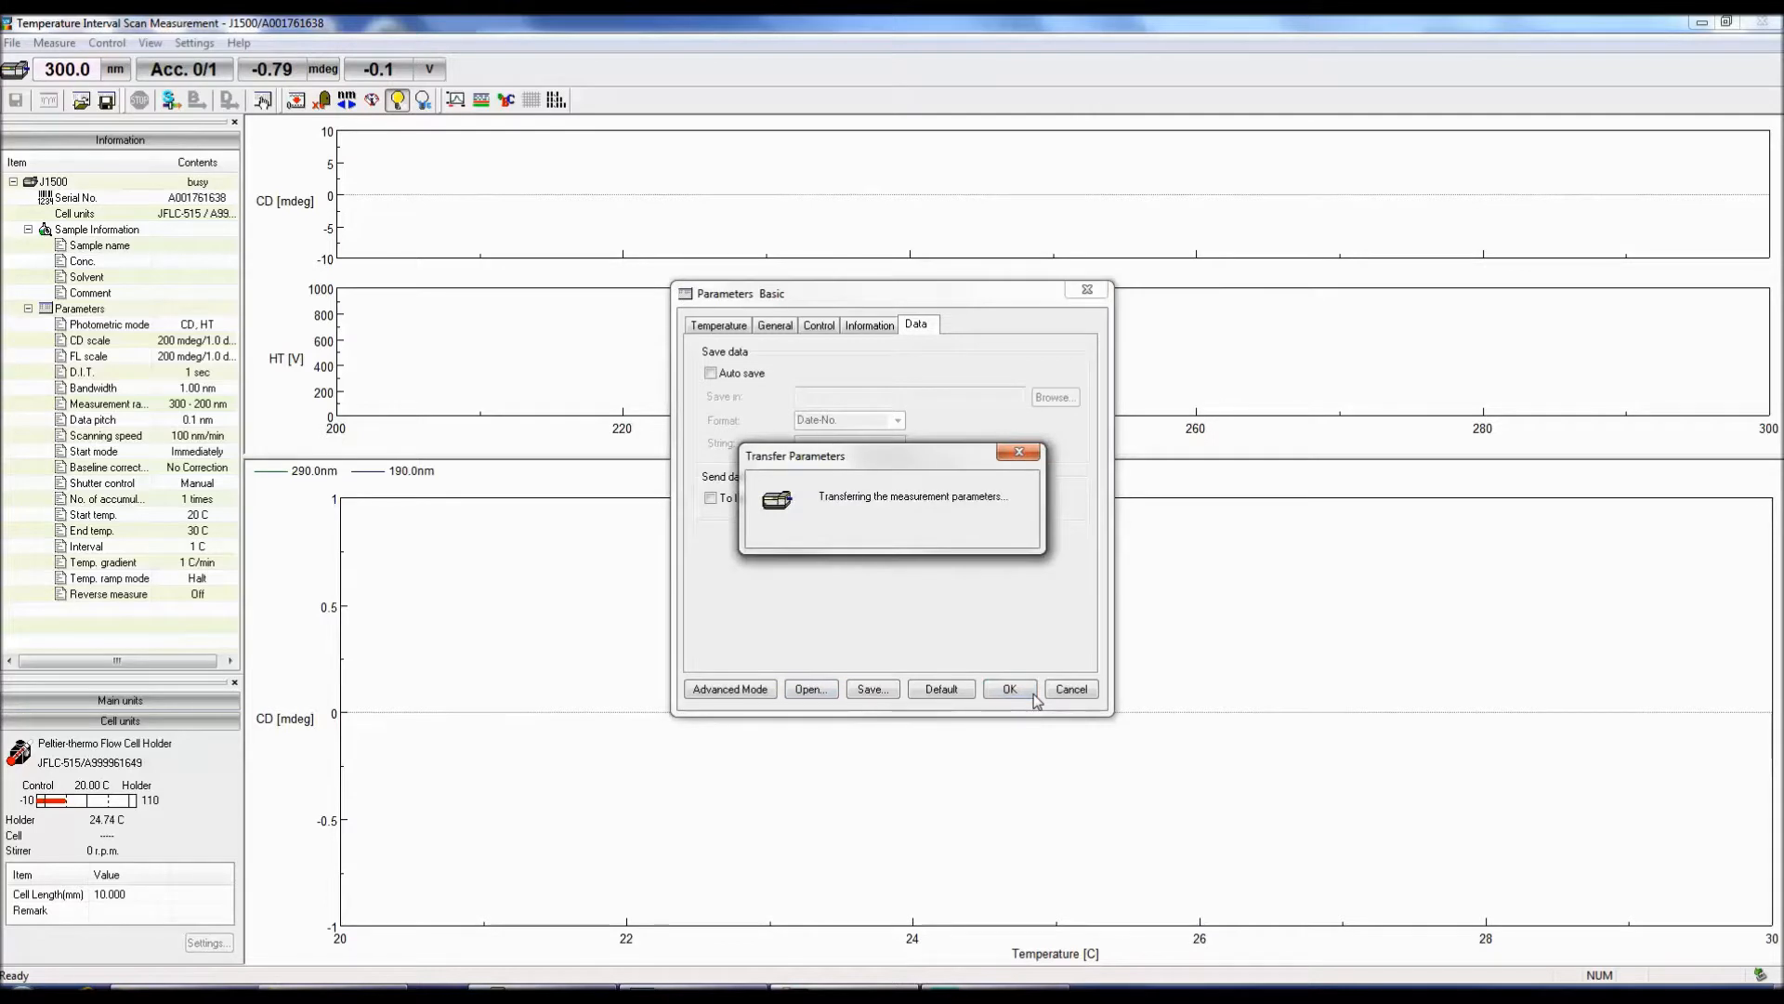
{"action": "left_click", "coordinate": [1008, 689]}
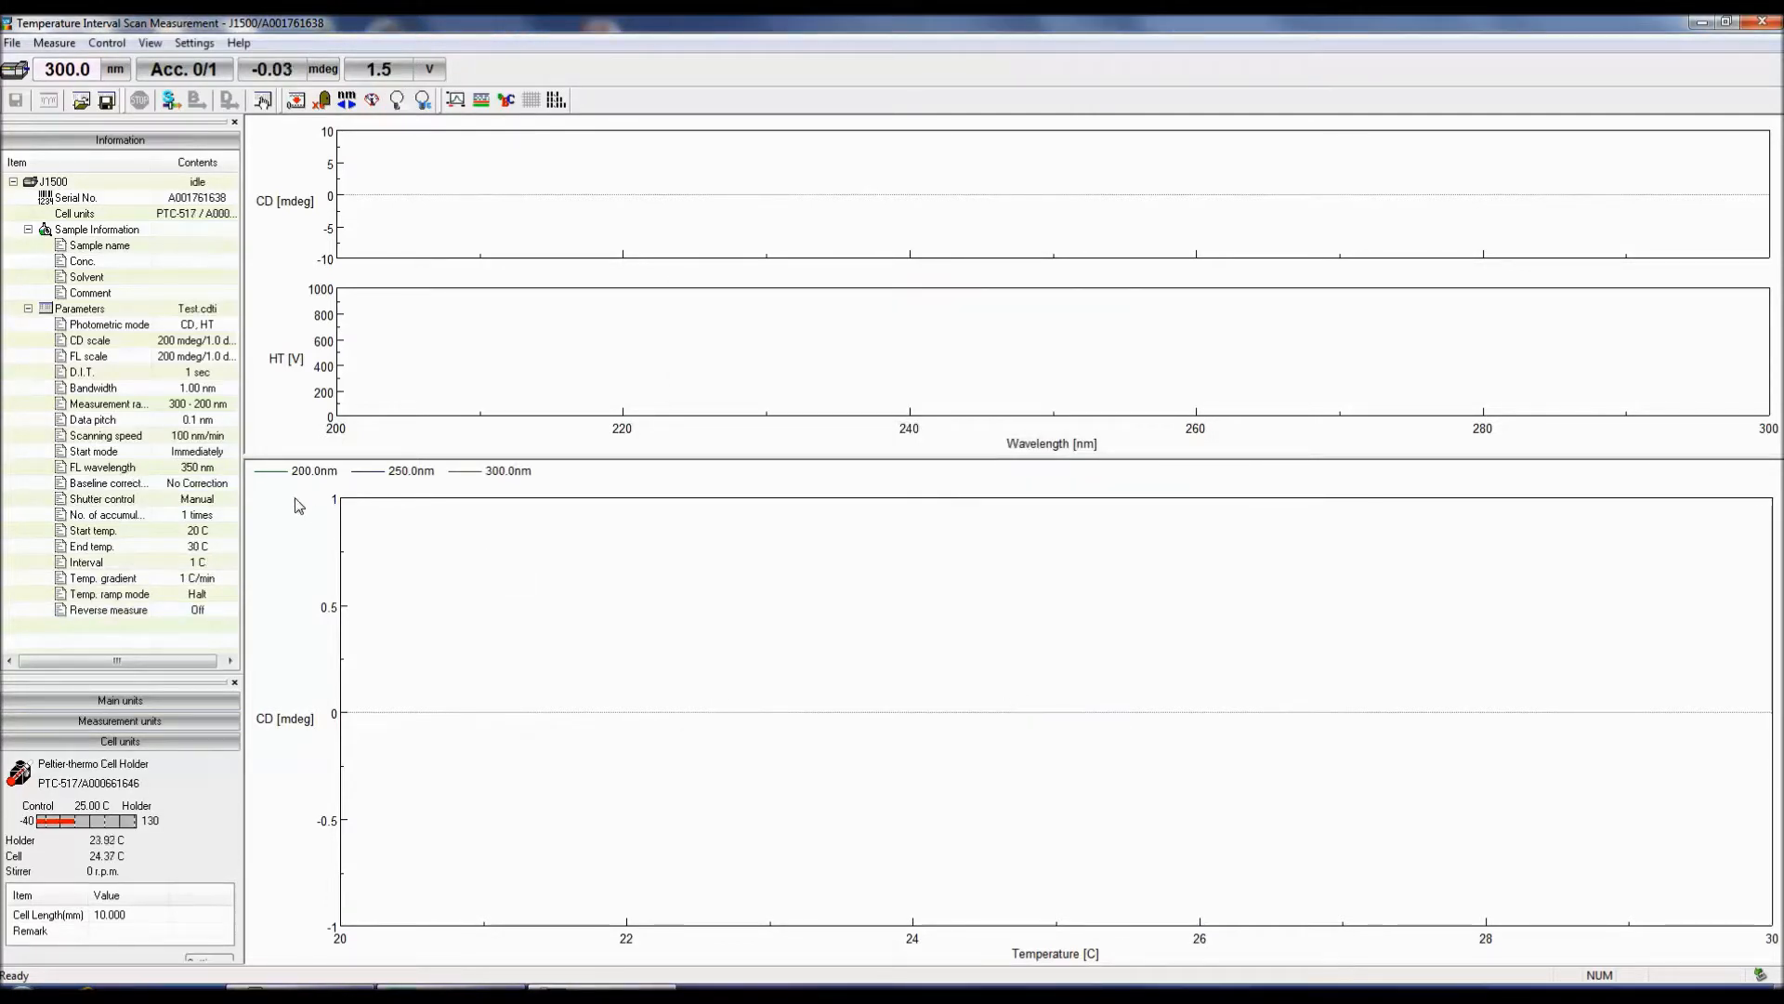
{"action": "left_click", "coordinate": [53, 42]}
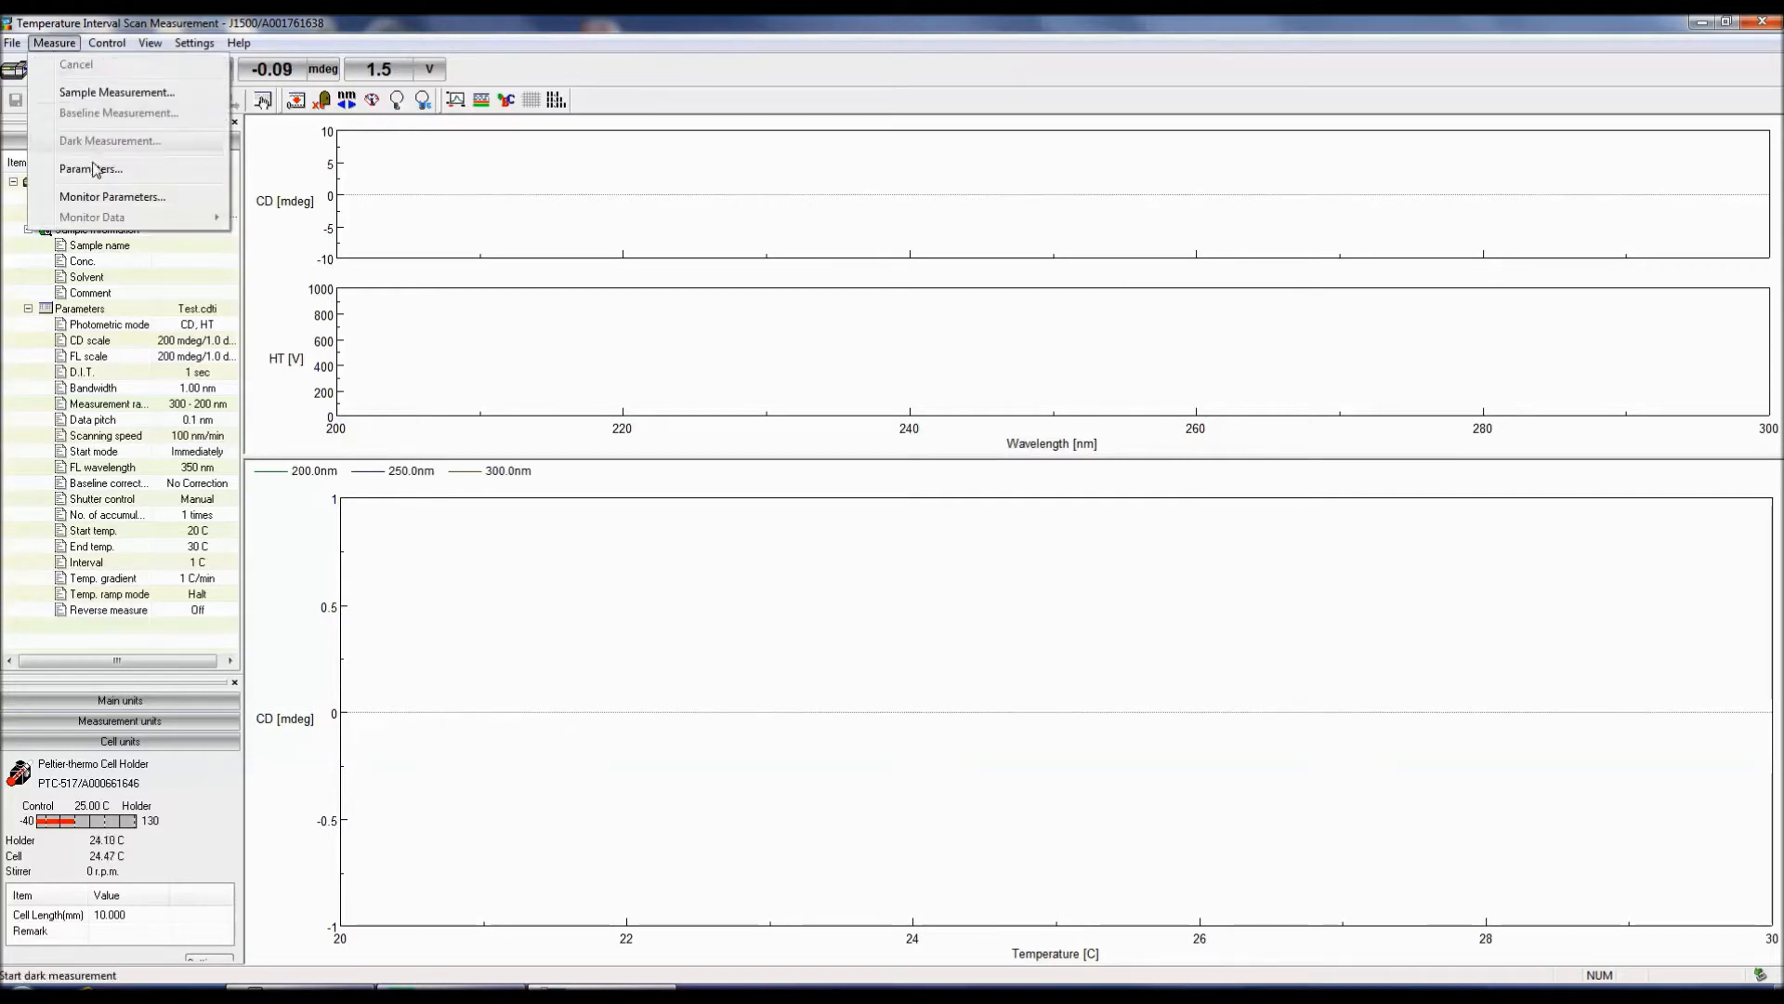
Step: Confirm Monitor Parameters with wavelengths 200, 250 and 300 nm checked
{"action": "left_click", "coordinate": [111, 196]}
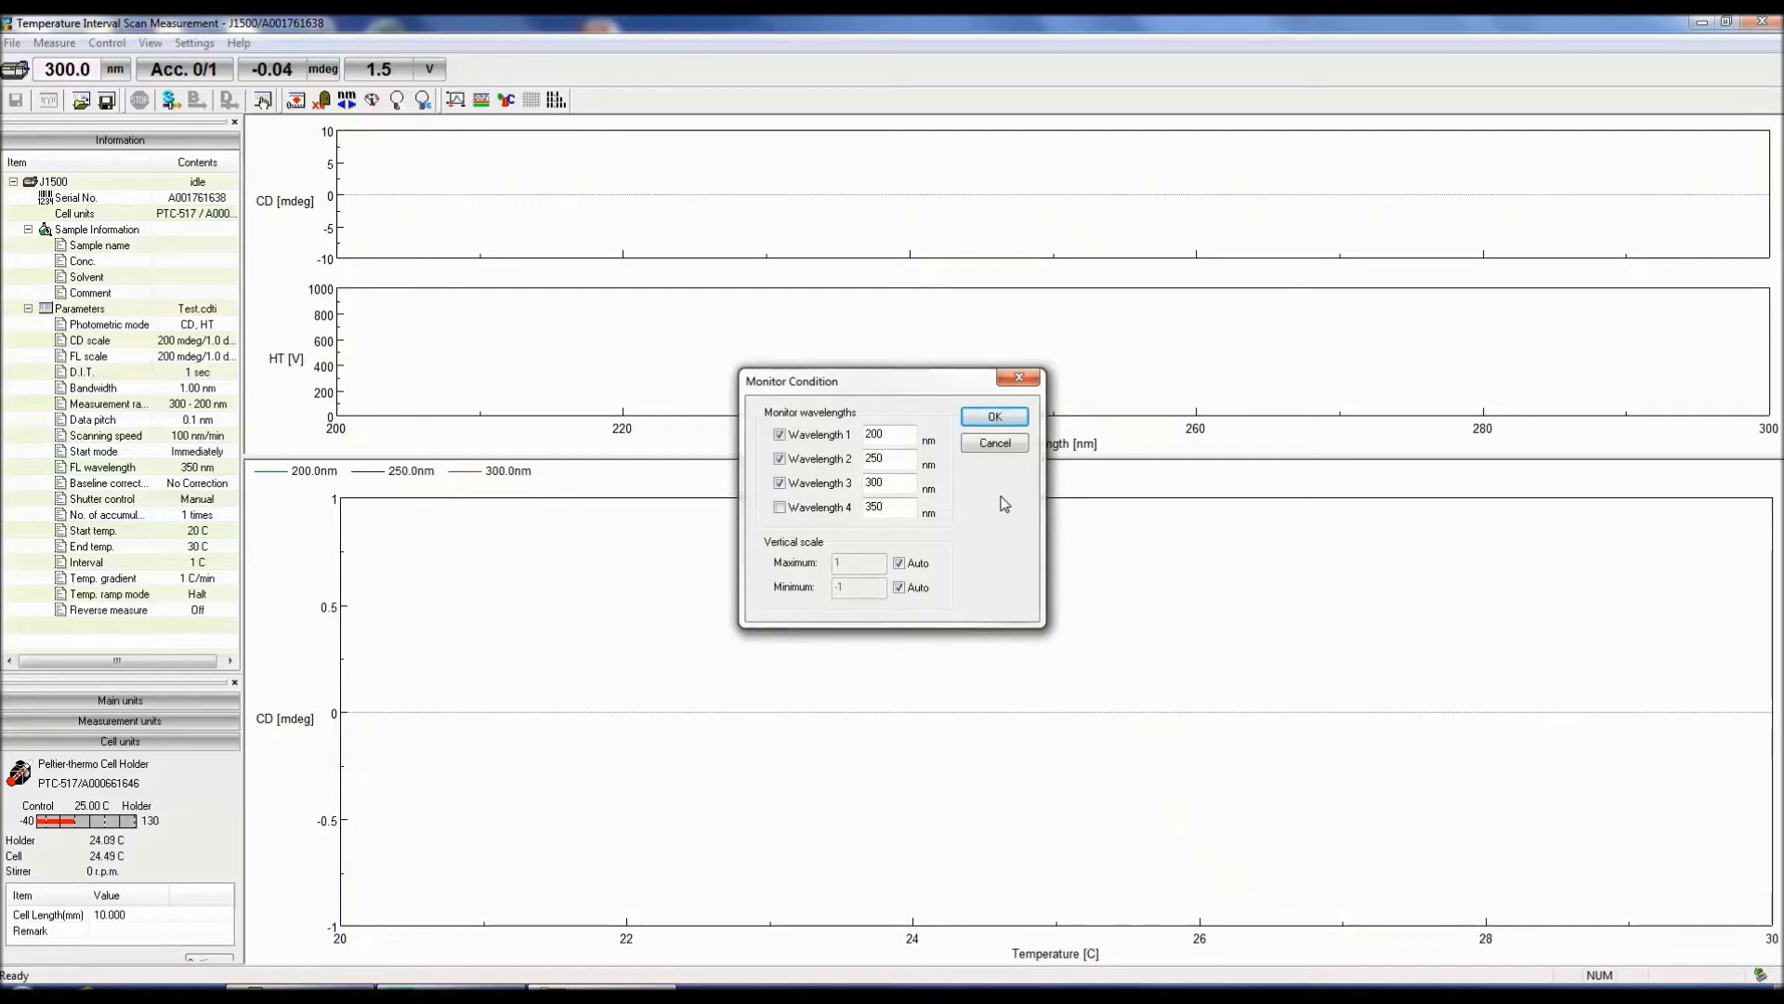
{"action": "left_click", "coordinate": [992, 417]}
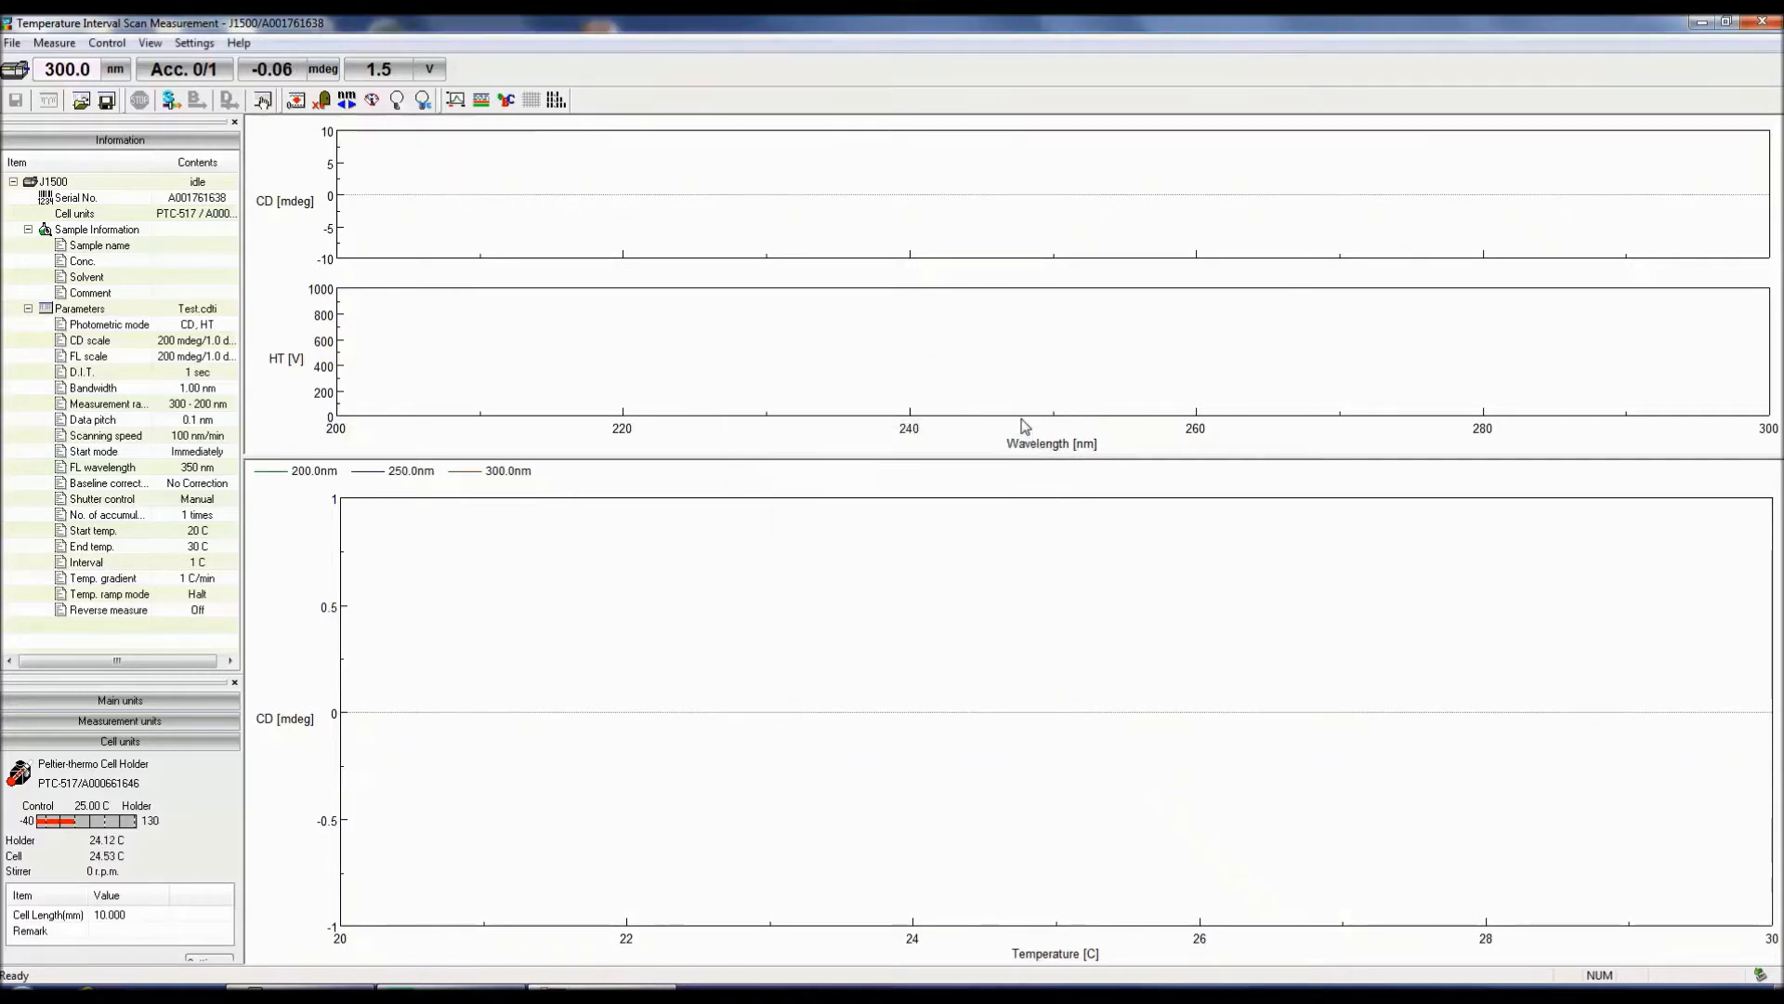
{"action": "mouse_move", "coordinate": [171, 101]}
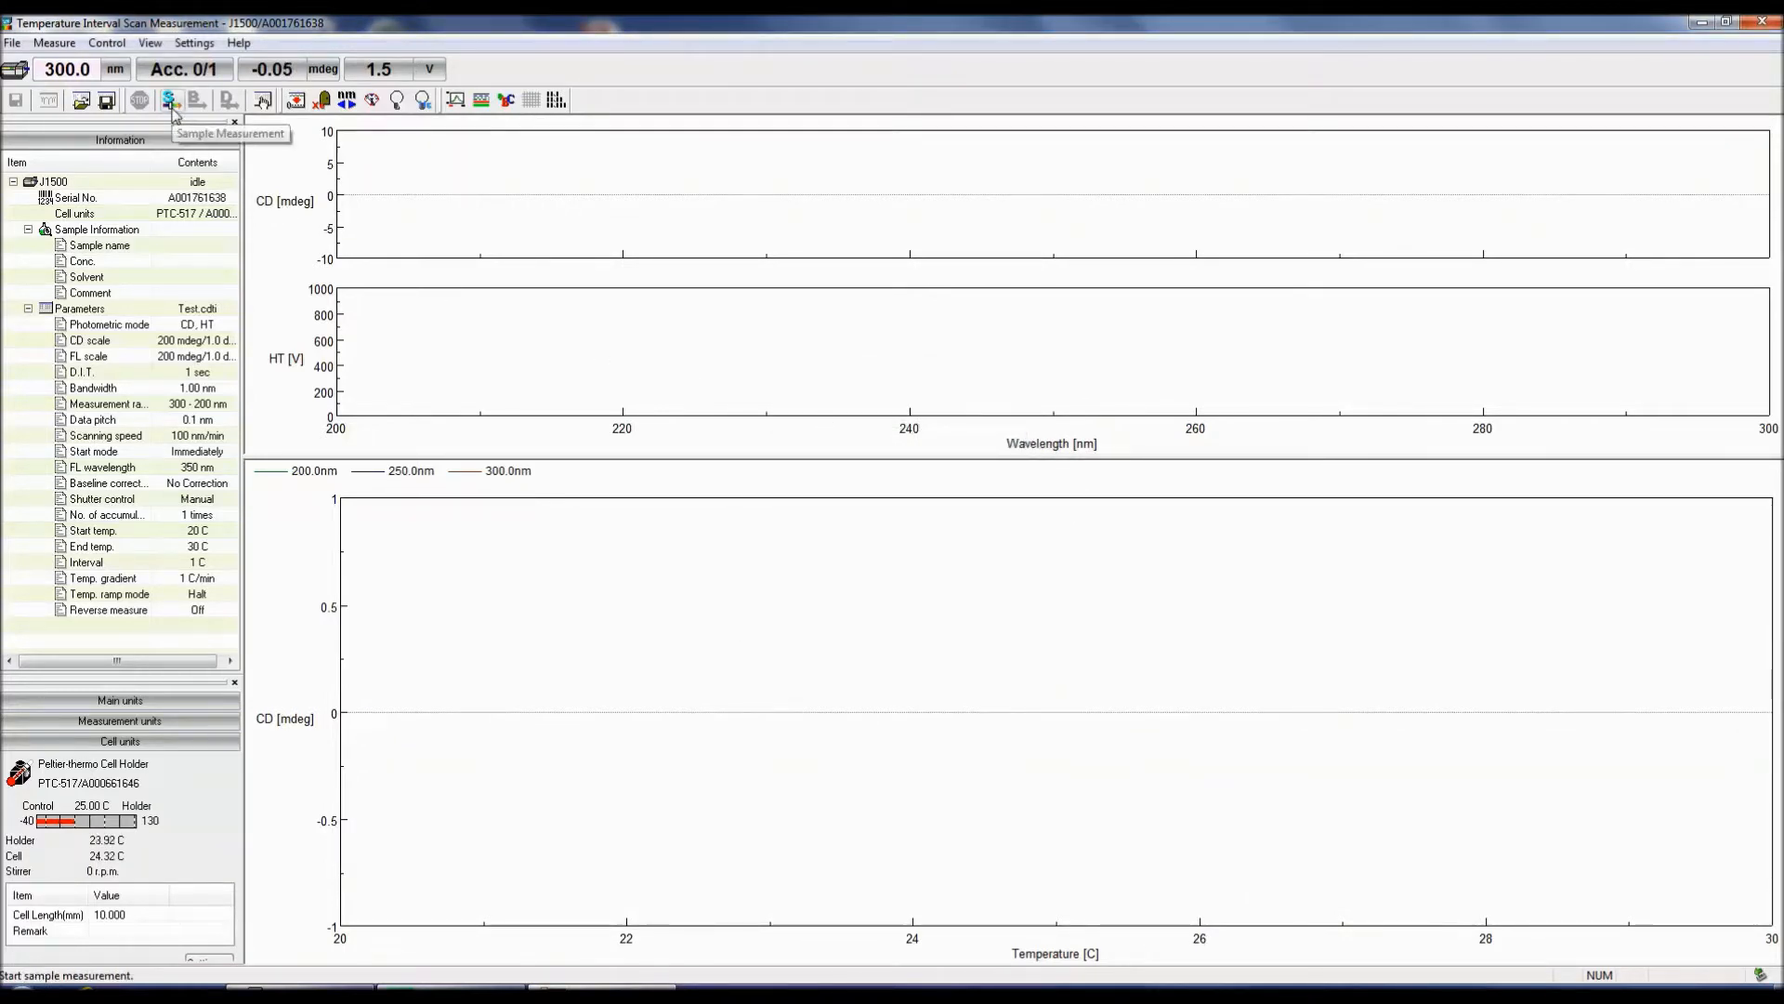